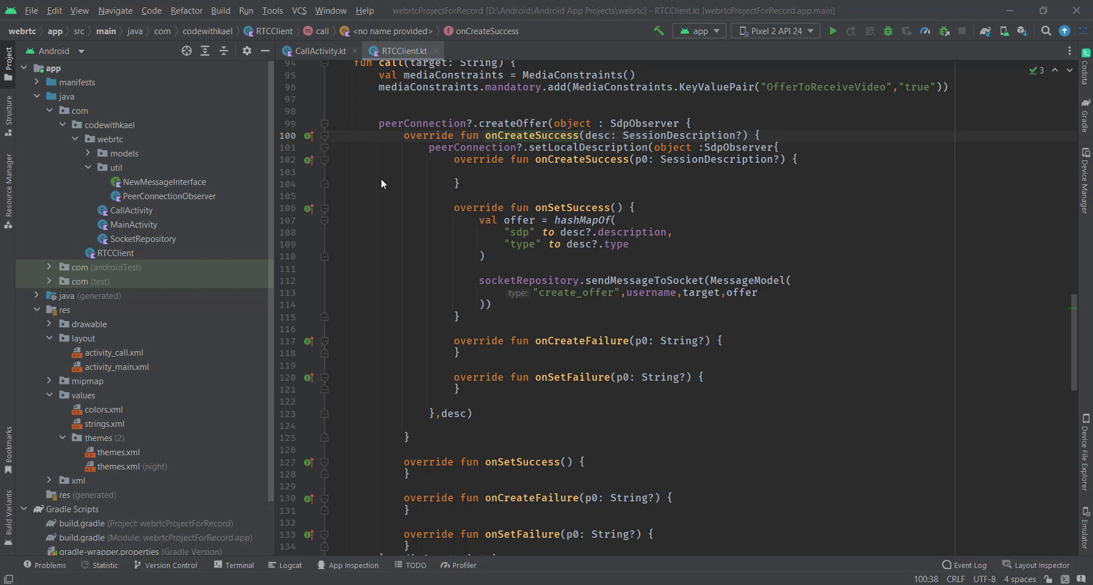
# Review RTCClient.kt's call function and its offer code
pyautogui.scroll(3)
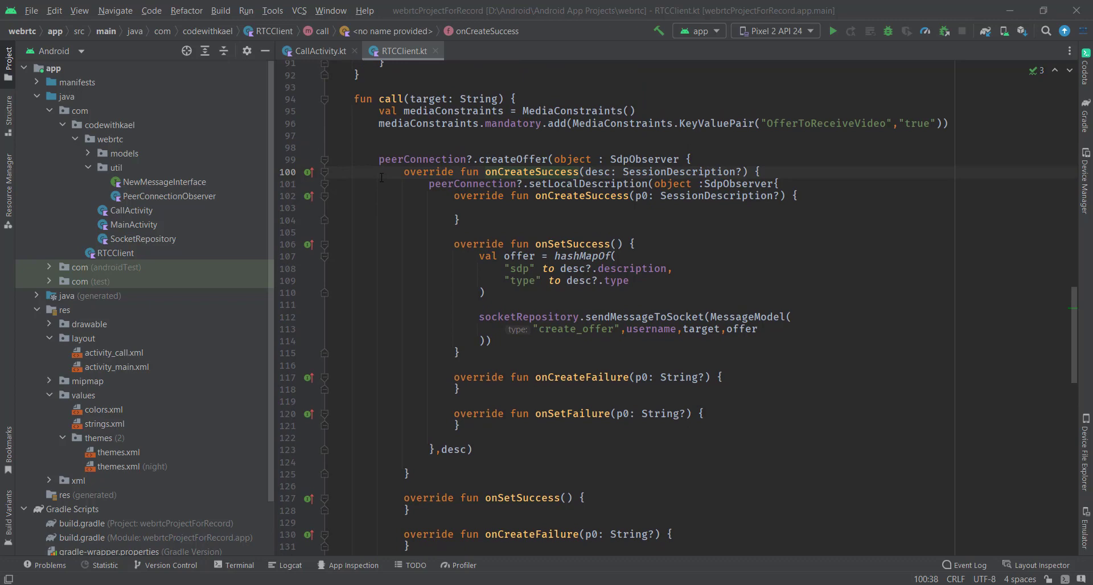
pyautogui.scroll(-3)
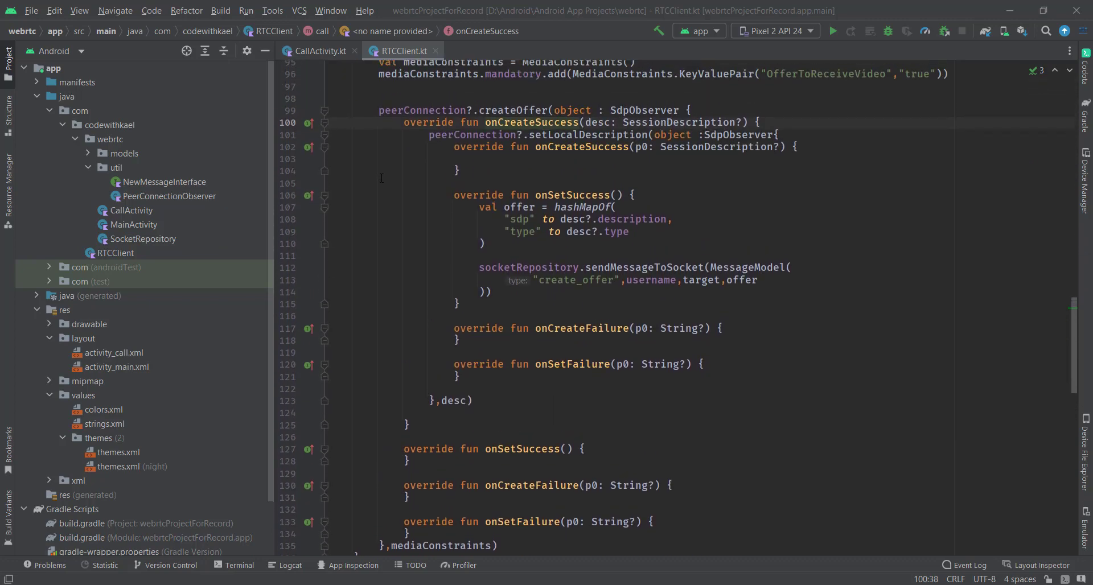
pyautogui.scroll(3)
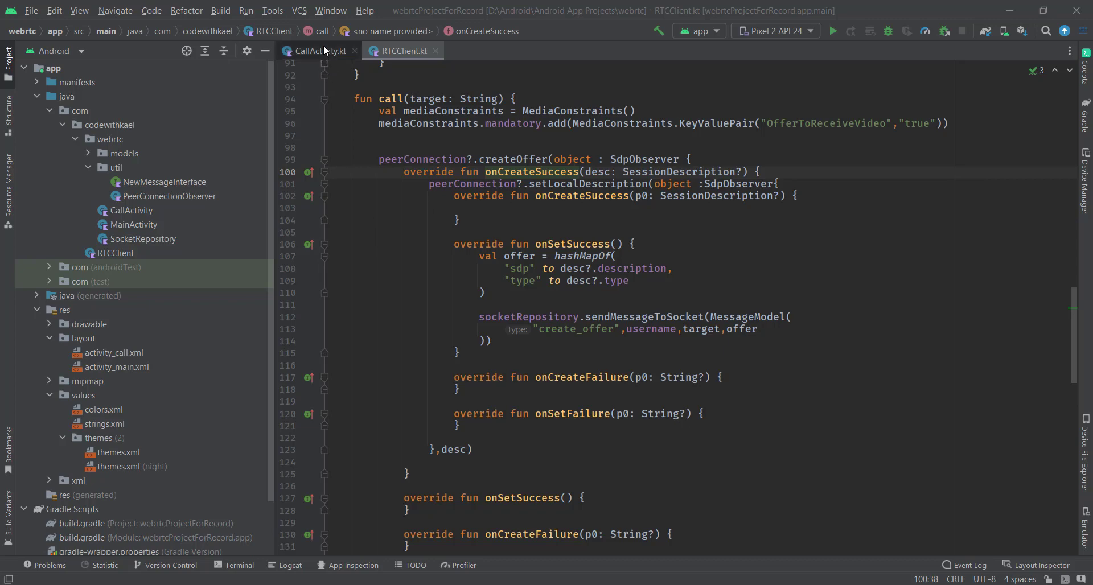
# Switch to CallActivity.kt and bring the init() function with its PeerConnectionObserver callbacks into view
pyautogui.click(319, 50)
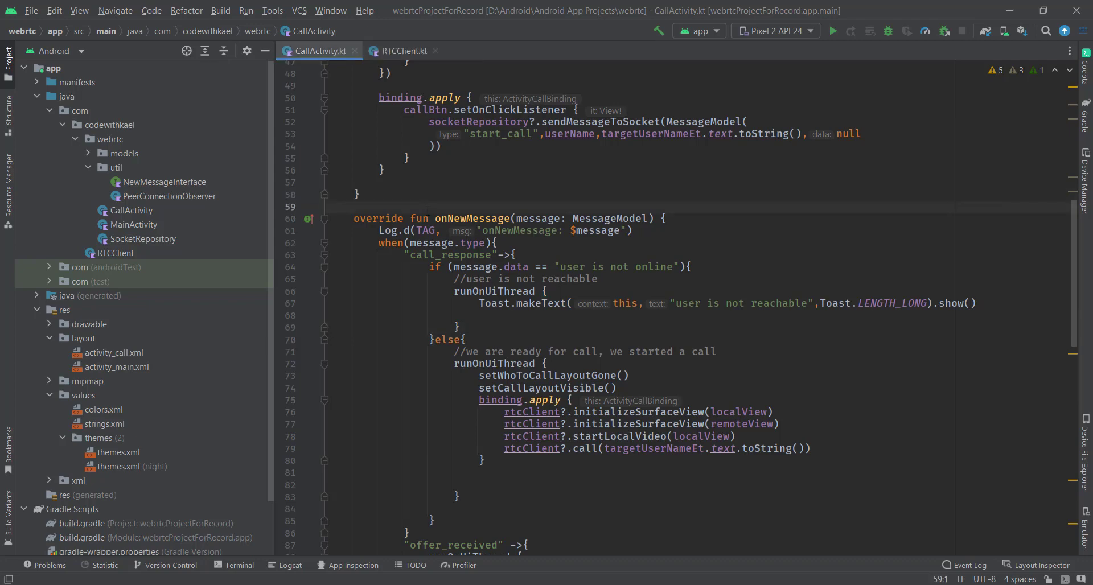
pyautogui.scroll(3)
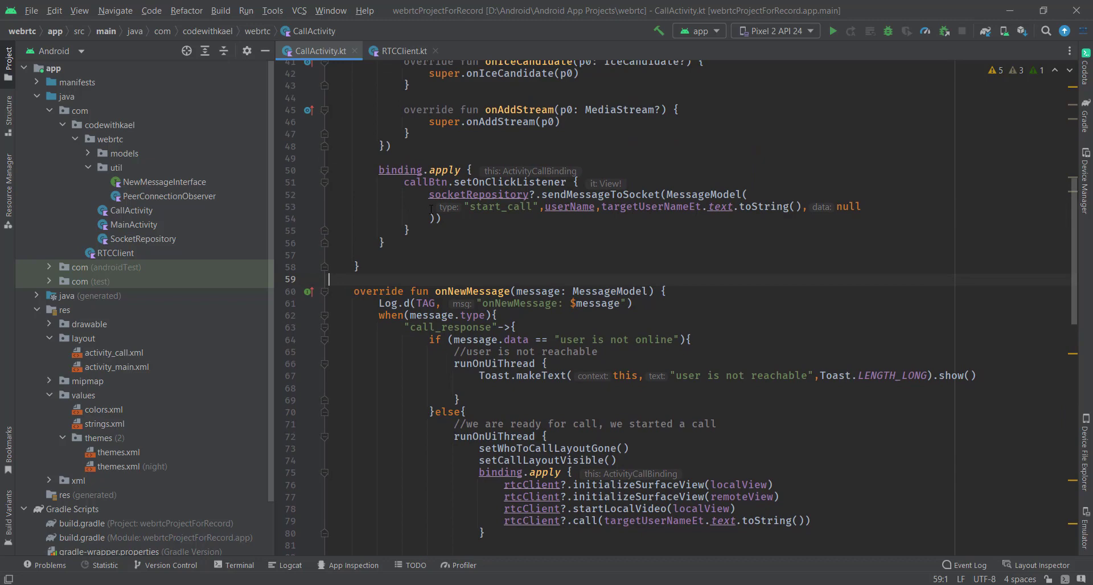
pyautogui.scroll(3)
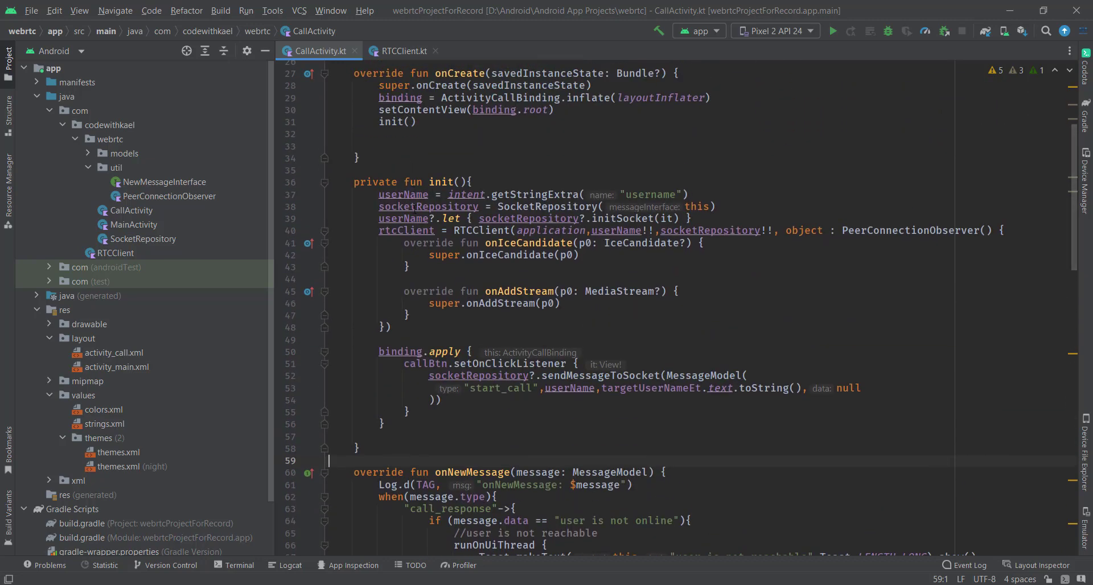
pyautogui.scroll(-3)
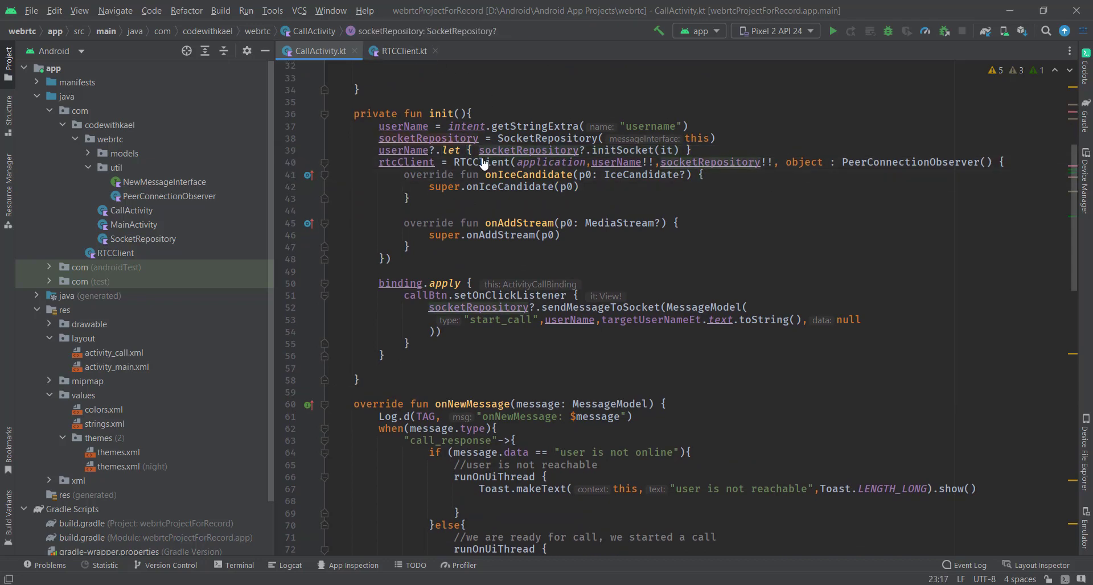
# Inspect the RTCClient class definition and return to CallActivity.kt
pyautogui.click(403, 50)
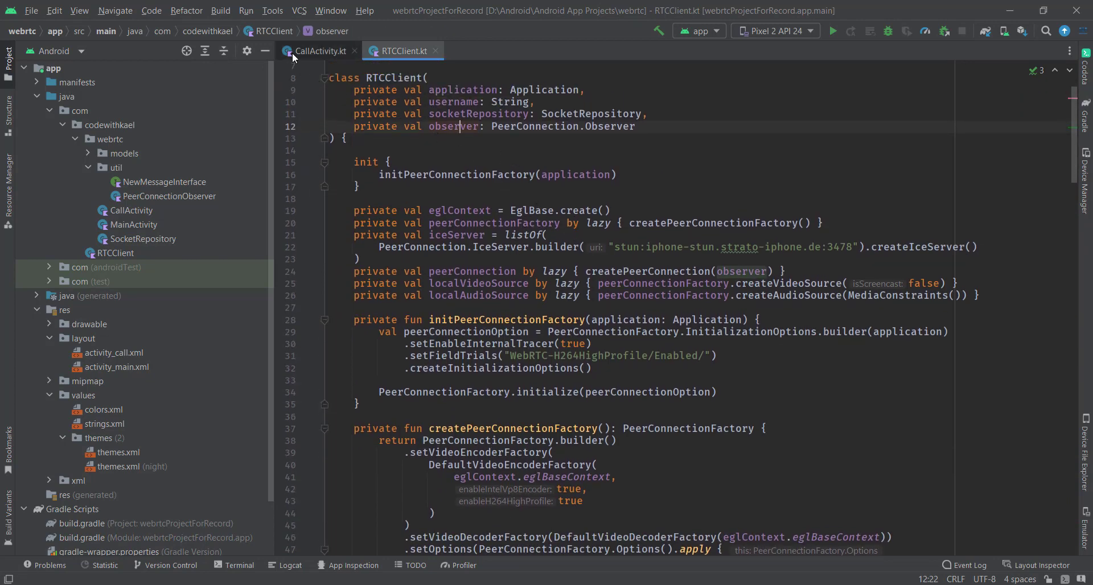
pyautogui.click(320, 51)
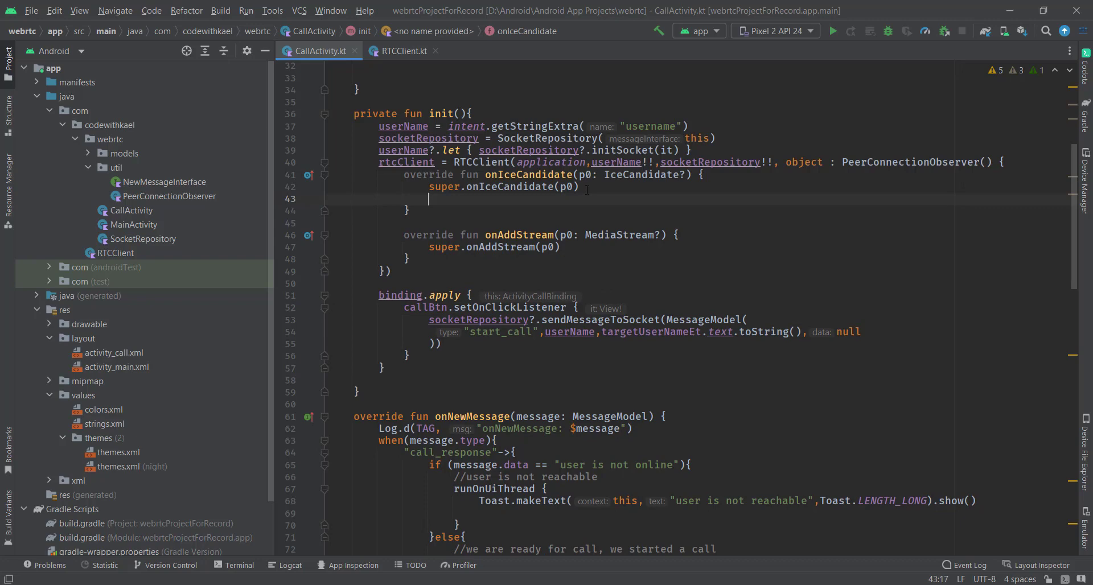
# Add rtcClient?.addIceCandidate(p0) in onIceCandidate and generate the missing function in RTCClient
pyautogui.write('rtcClient?')
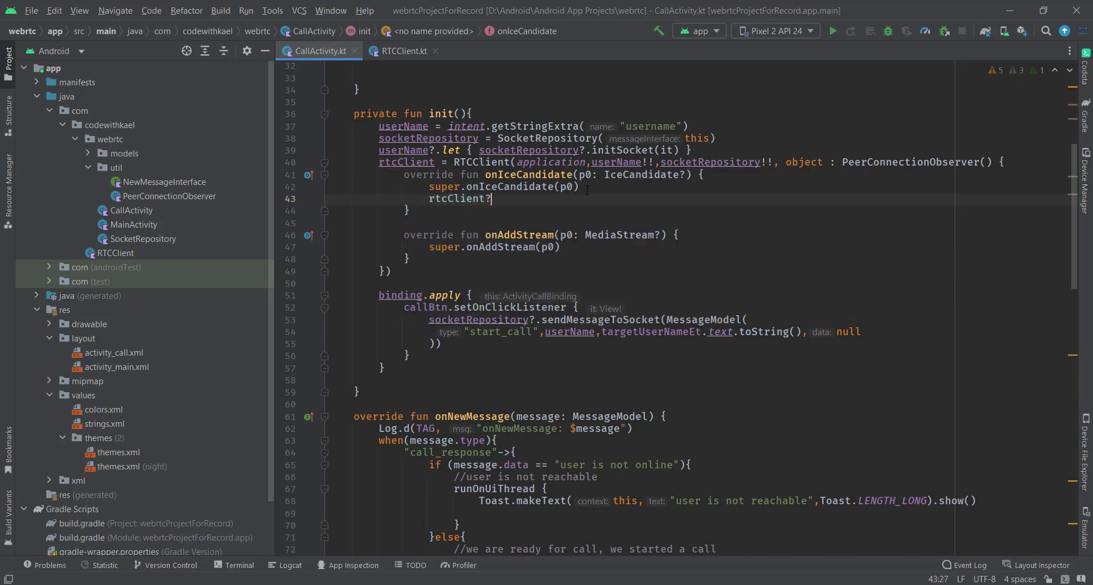
pyautogui.write('.addIceCandidate(')
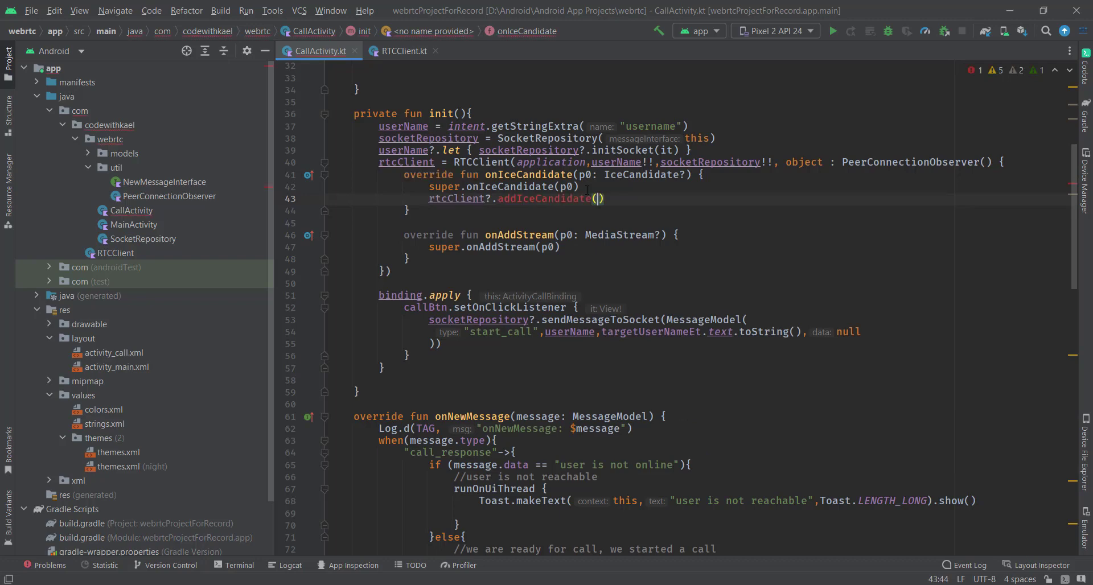
pyautogui.write('p0')
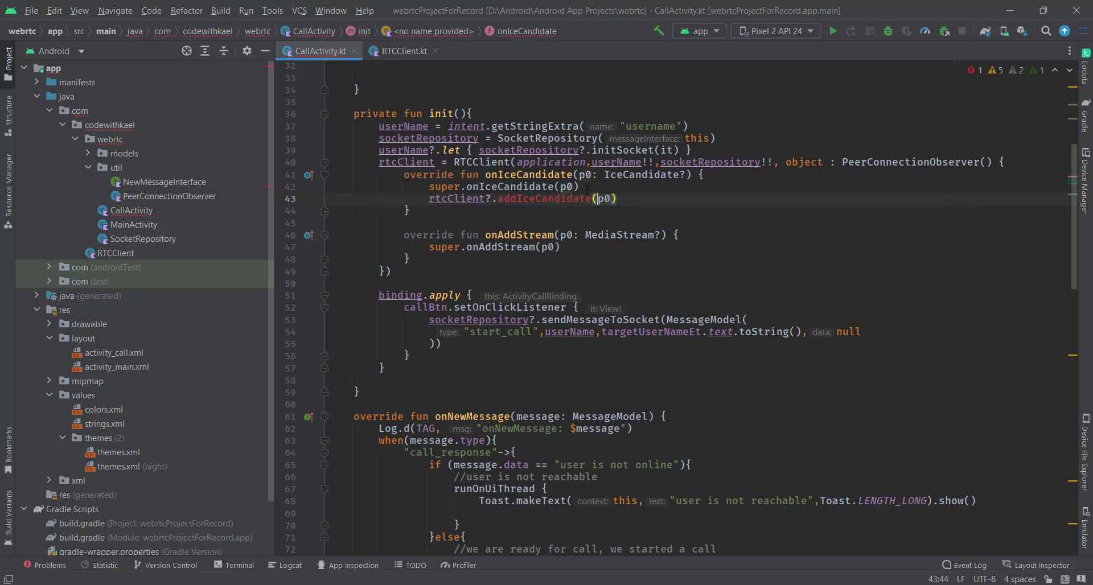
pyautogui.click(402, 51)
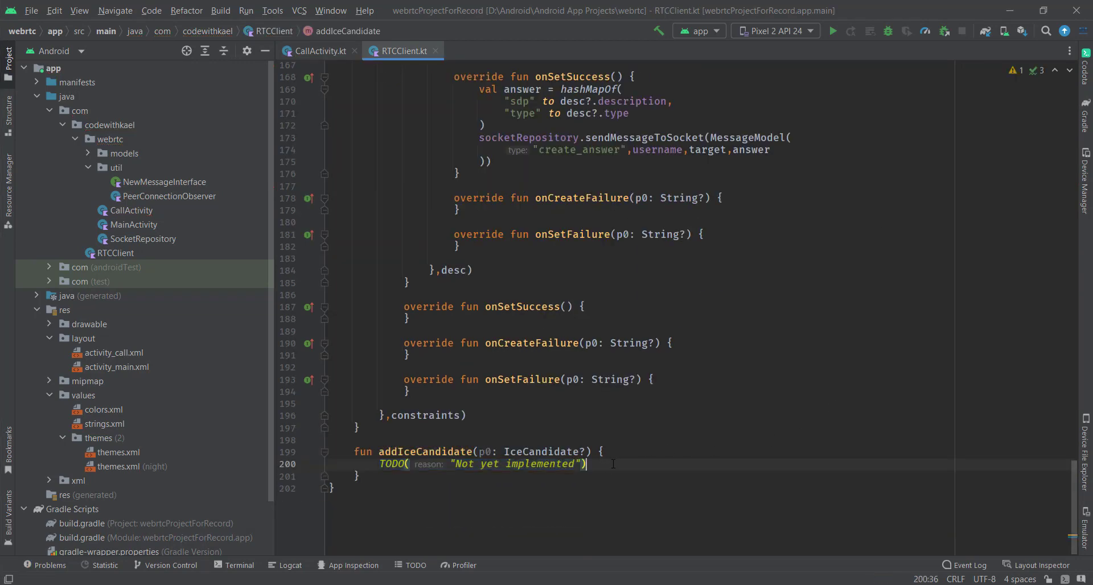
# Implement addIceCandidate as peerConnection?.addIceCandidate(p0) and return to CallActivity.kt
pyautogui.write('peerConnection?.')
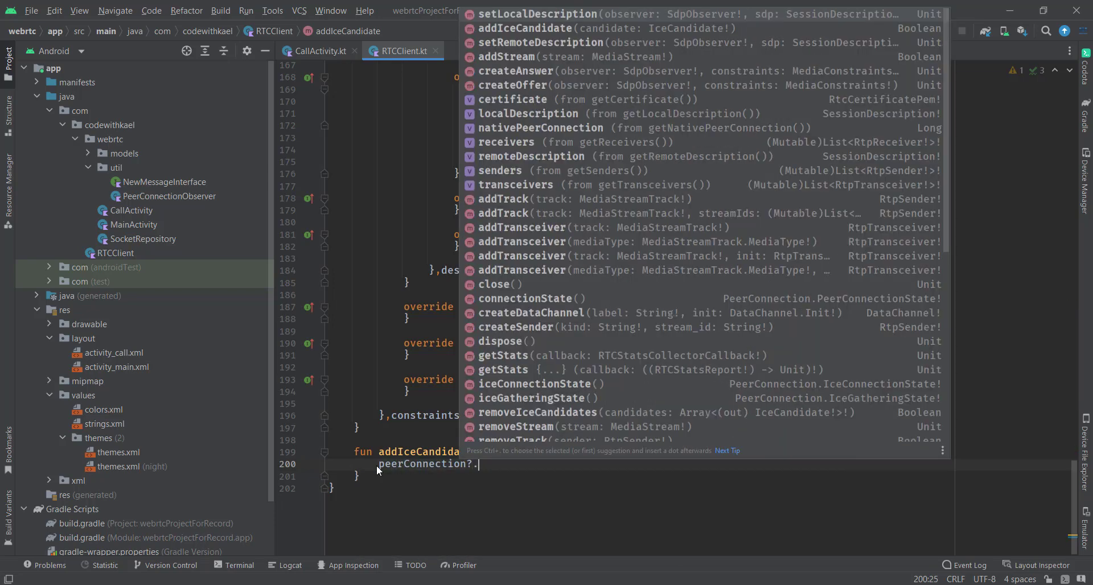
pyautogui.write('addIceCandidate(p0')
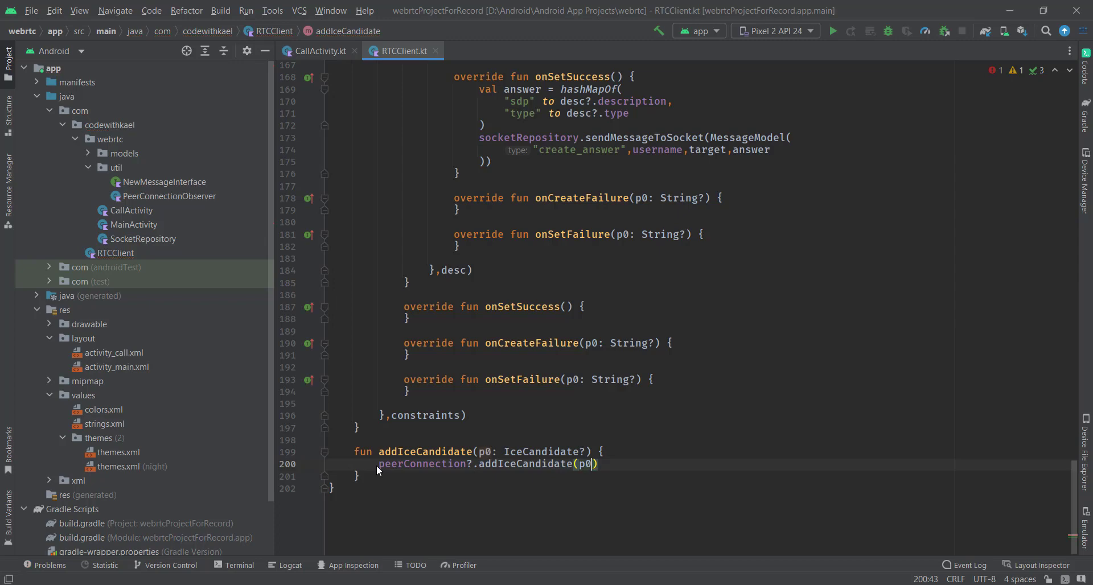
pyautogui.click(317, 51)
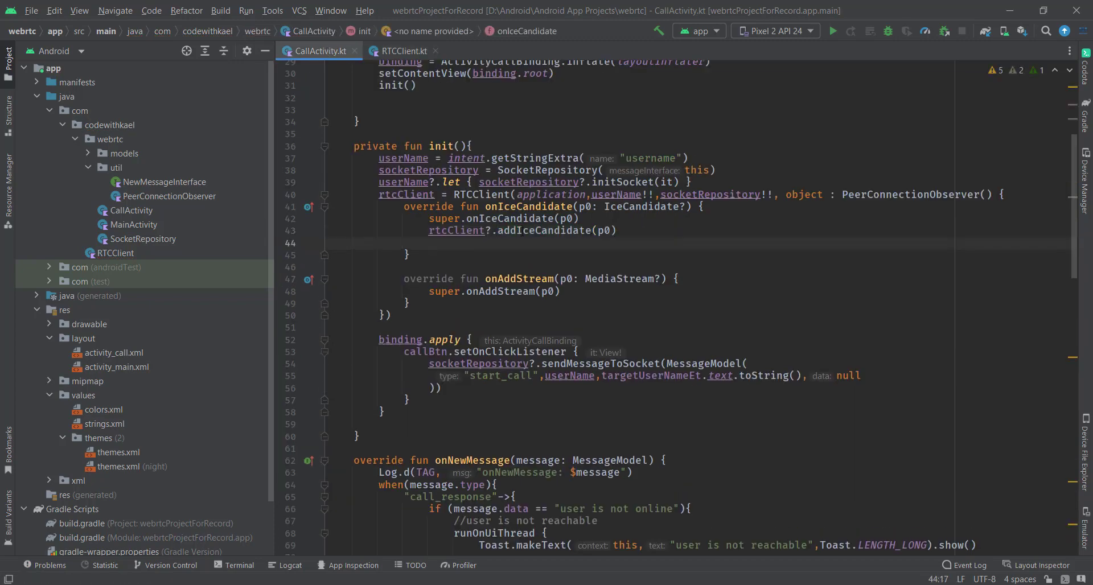
pyautogui.click(467, 243)
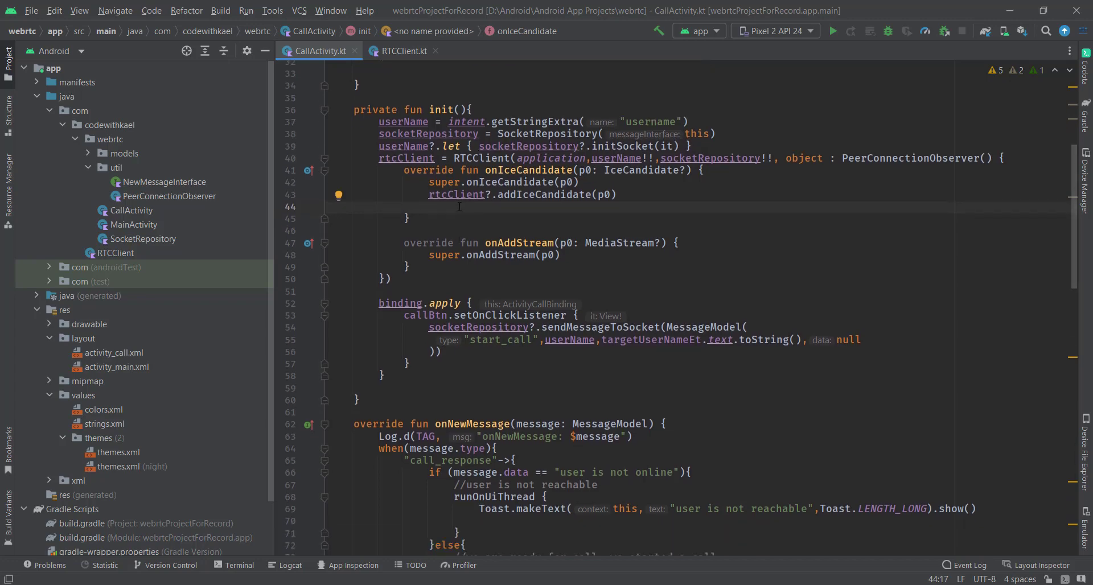
pyautogui.scroll(-3)
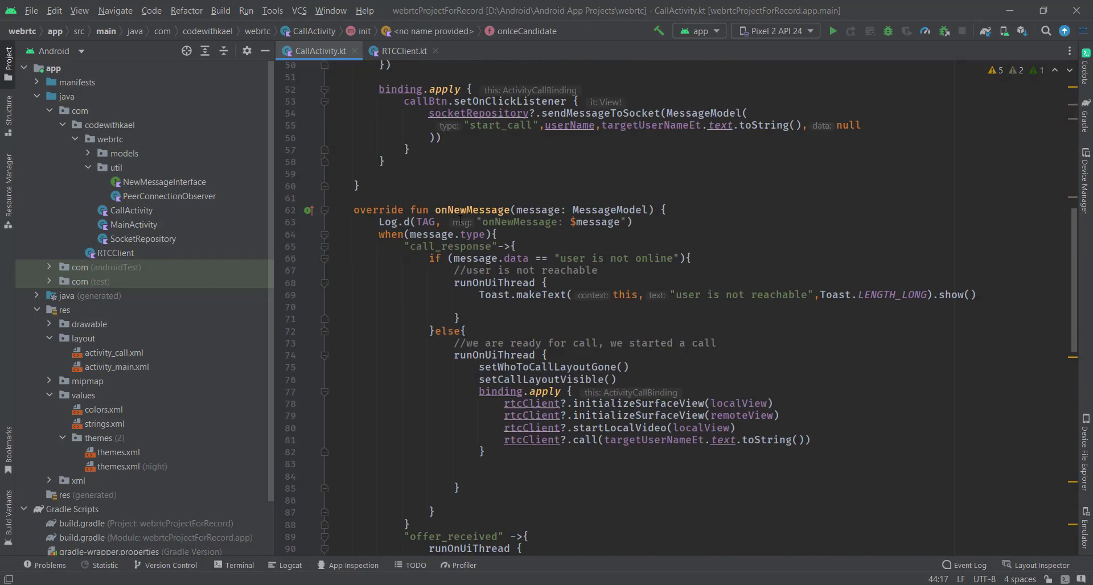
pyautogui.scroll(-3)
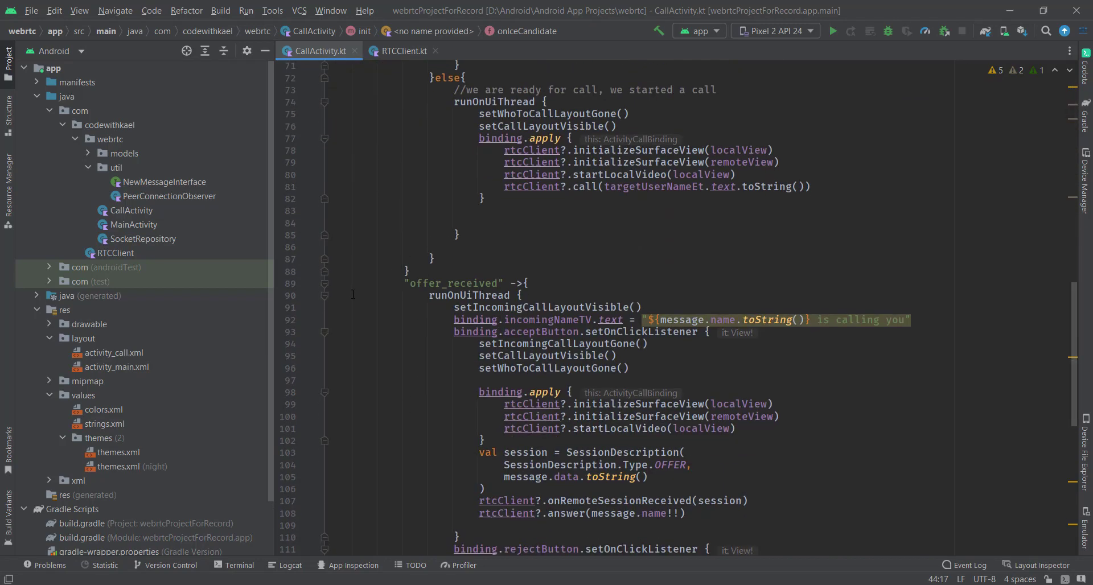
pyautogui.scroll(-3)
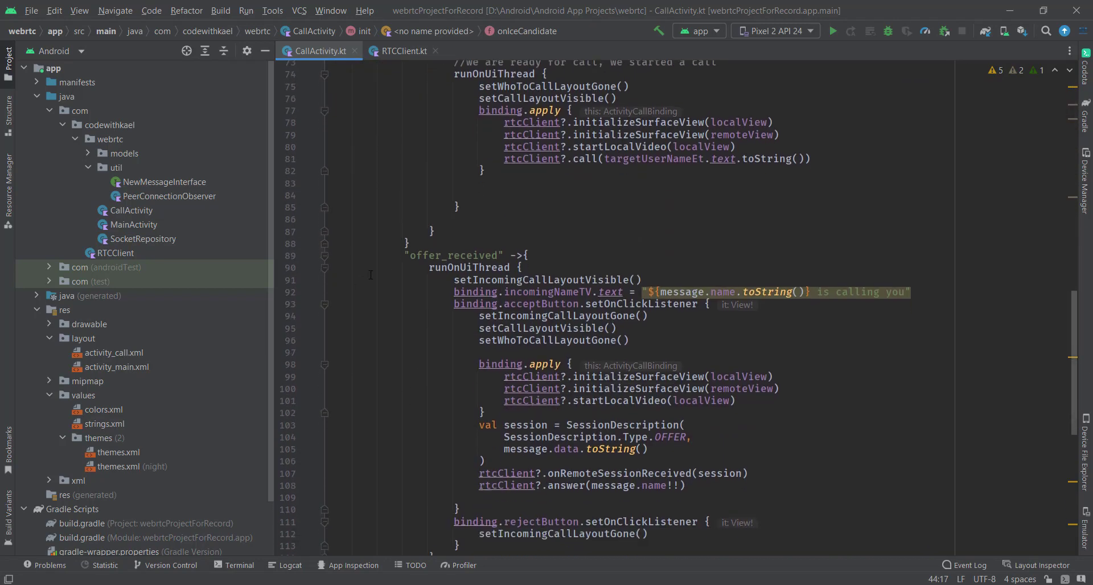
pyautogui.scroll(3)
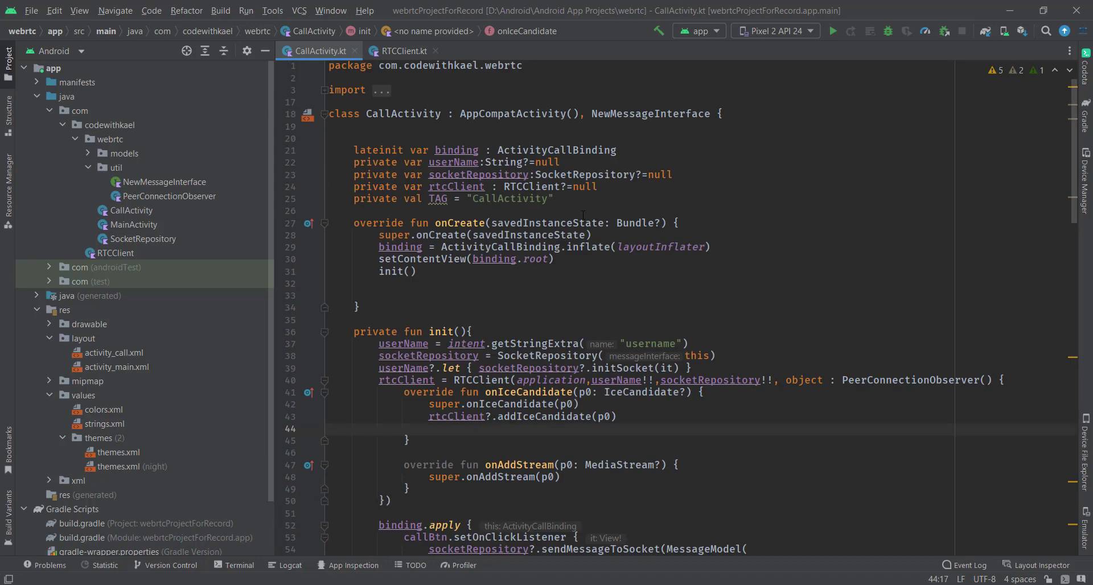
# Declare private var target: String = "" below the TAG property
pyautogui.write('private var t')
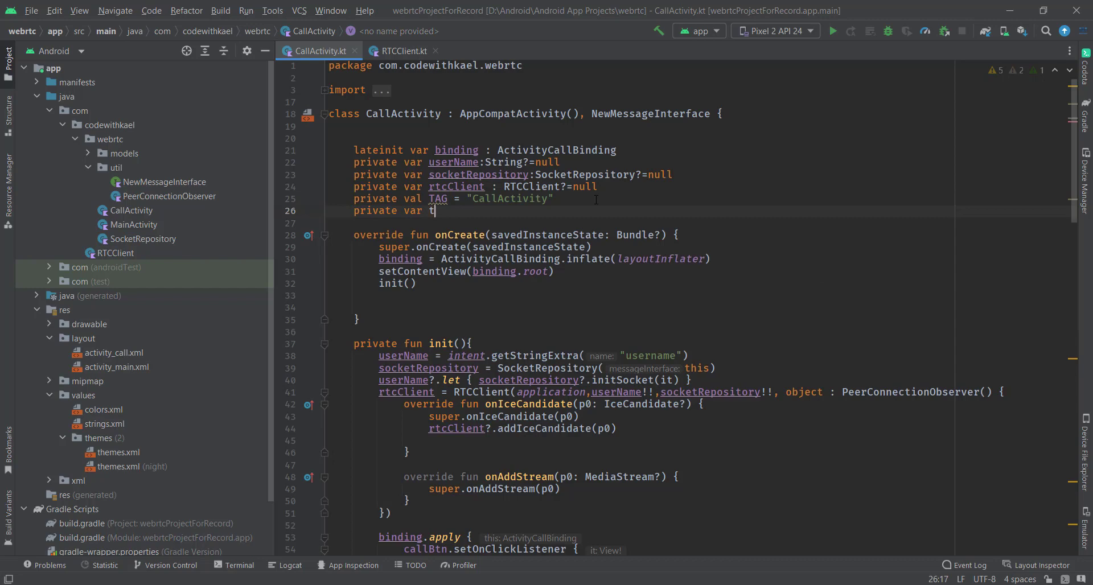
pyautogui.write('arget')
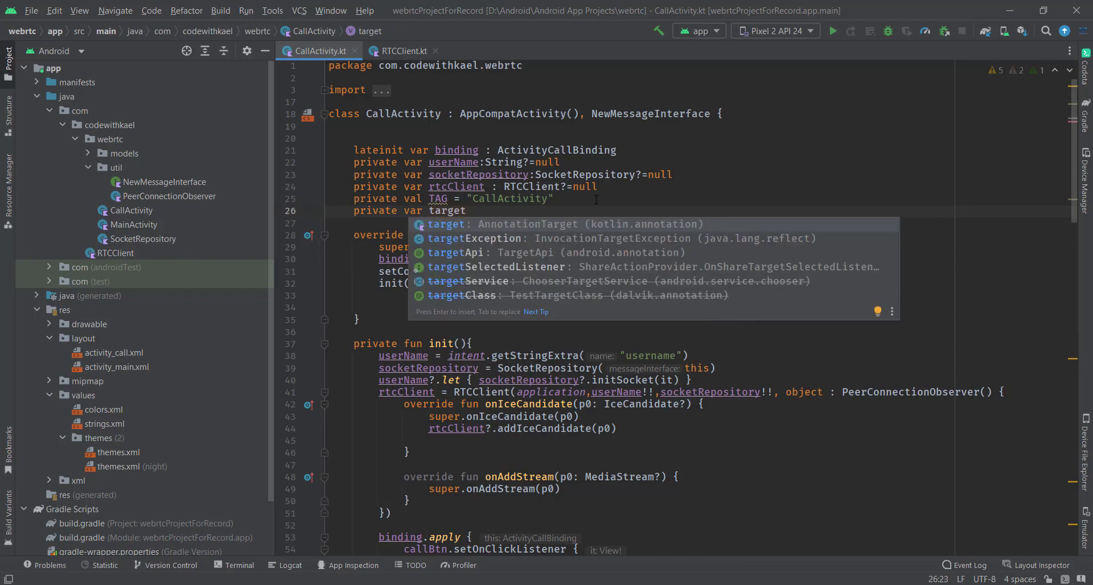
pyautogui.write(':String =')
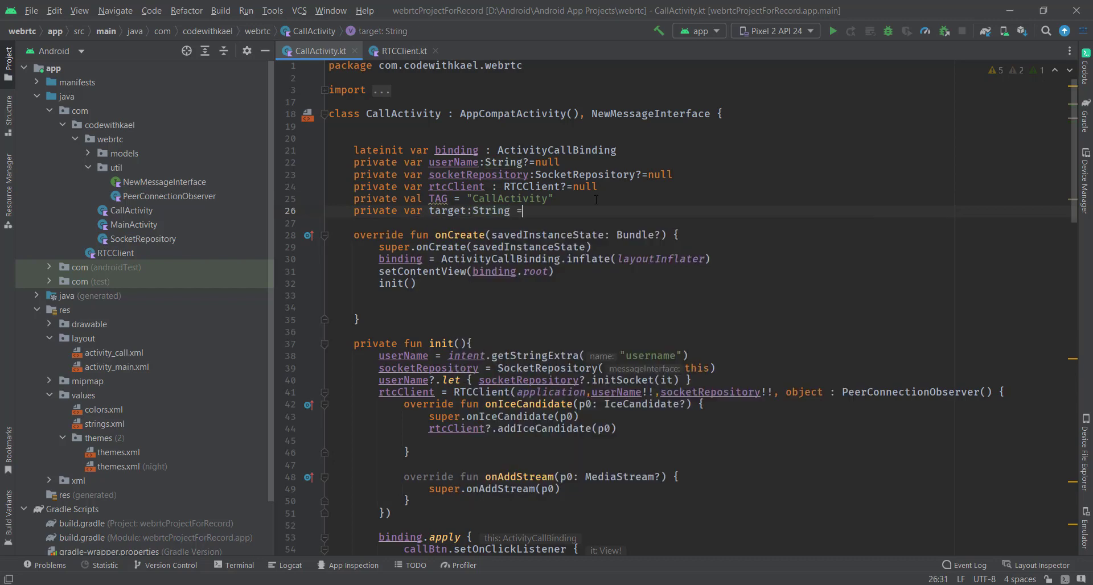
pyautogui.write('""')
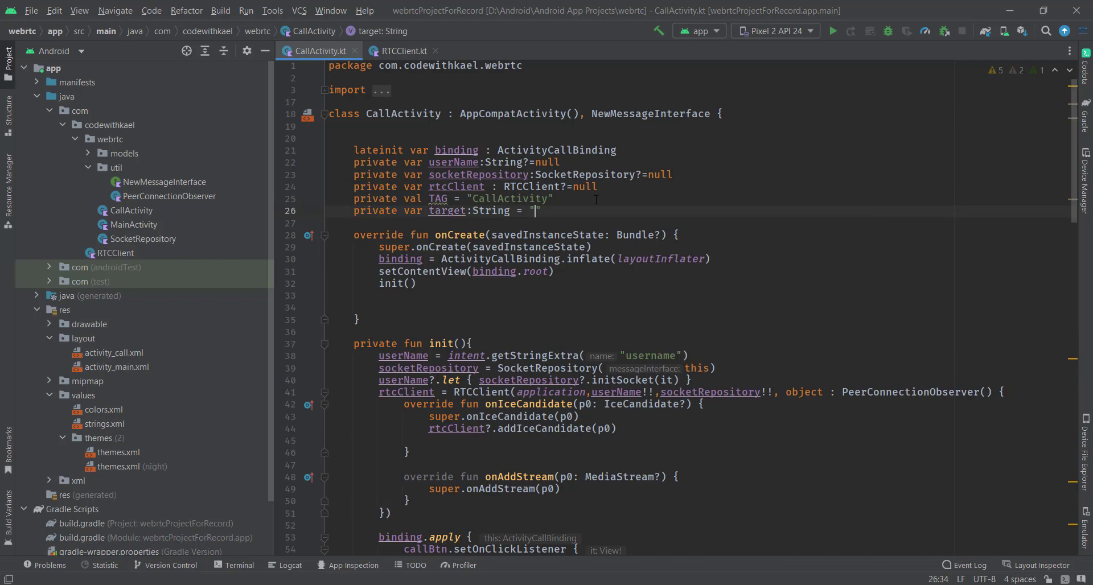
pyautogui.scroll(-3)
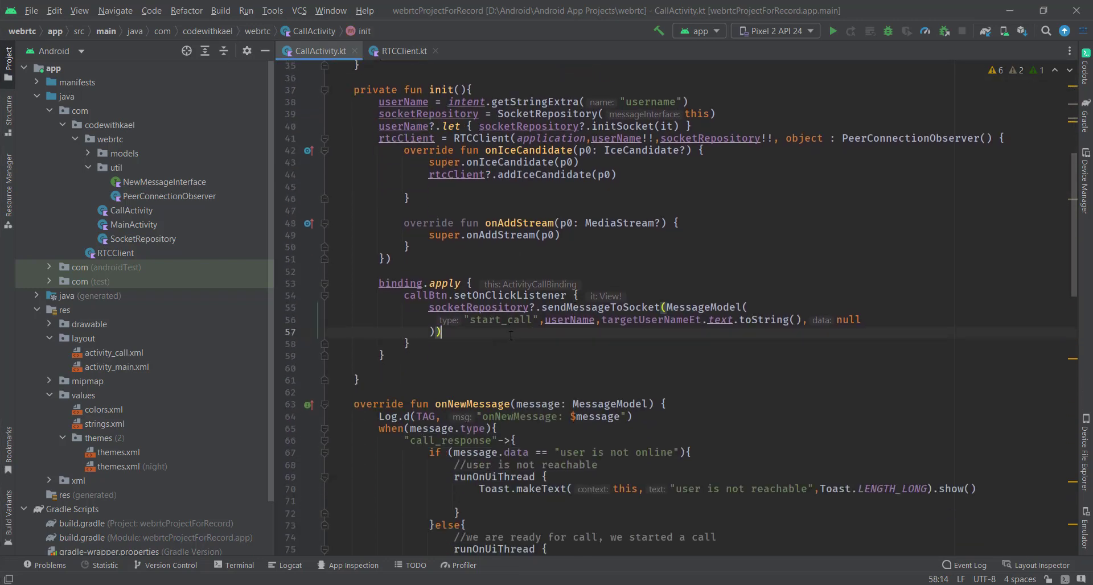
# Set target = targetUserNameEt.text.toString() in the callBtn click listener after sendMessageToSocket
pyautogui.write('target = targetUserNameEt.et')
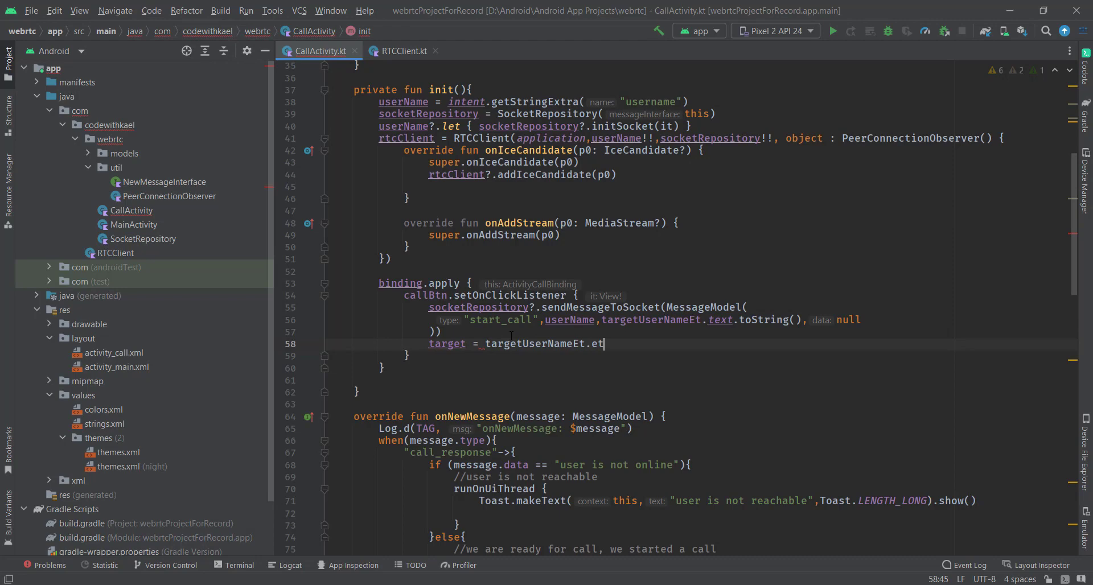
pyautogui.write('ext')
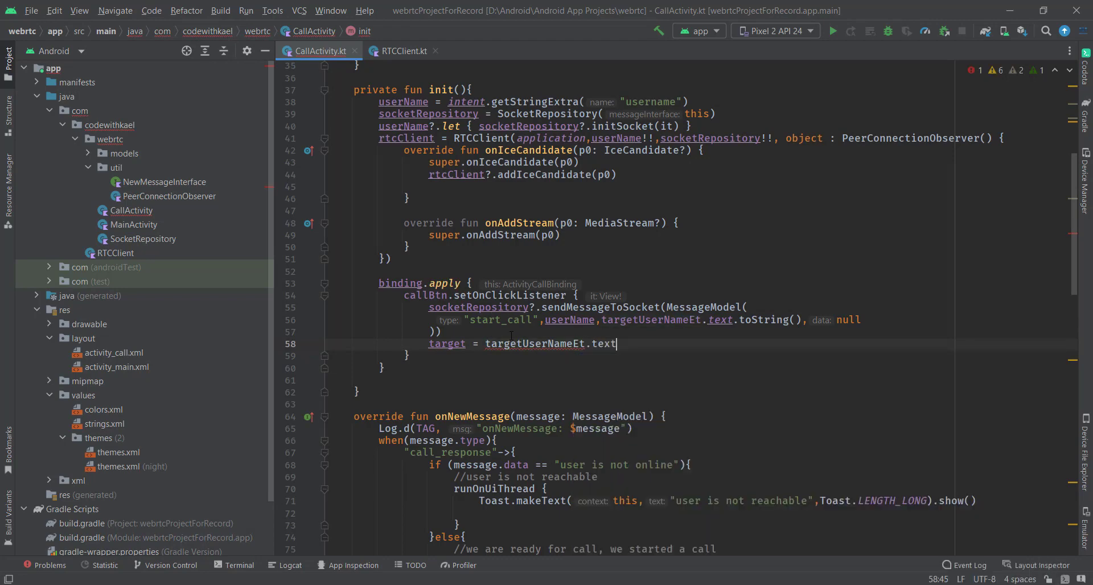
pyautogui.write('.toString()')
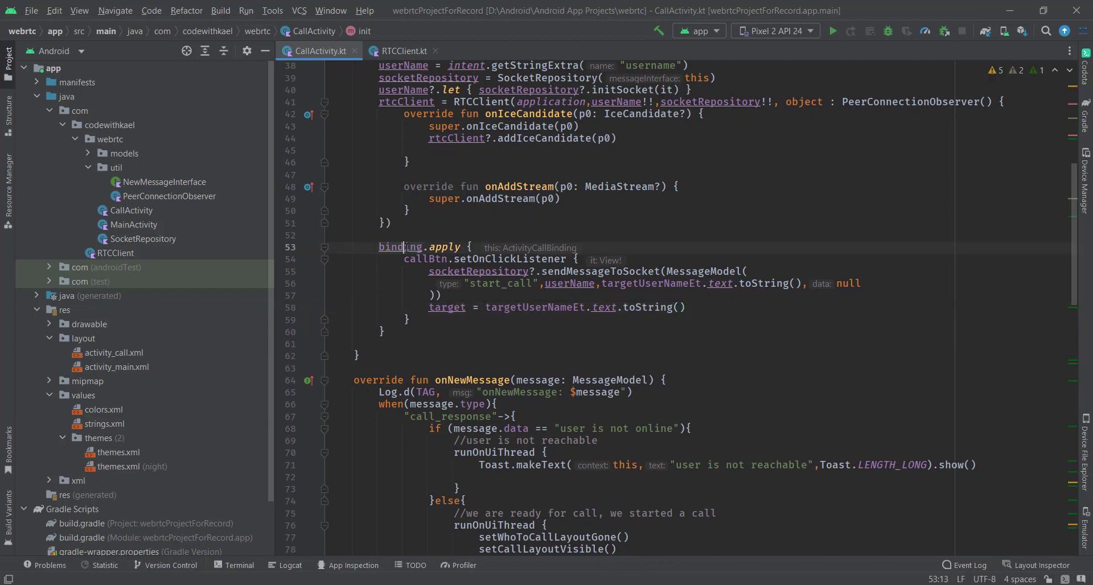
pyautogui.scroll(-3)
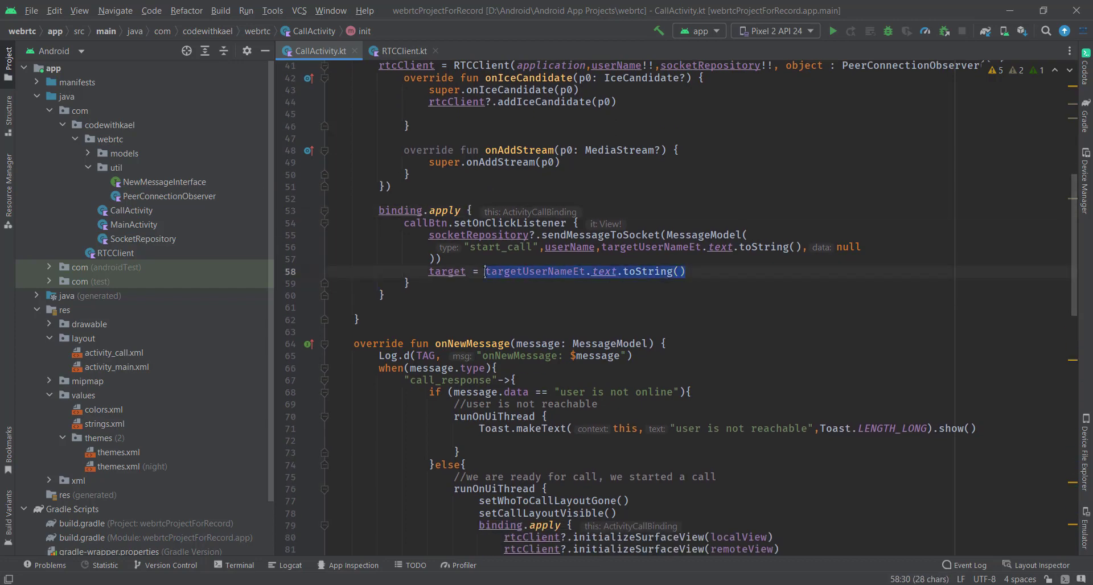
pyautogui.scroll(-3)
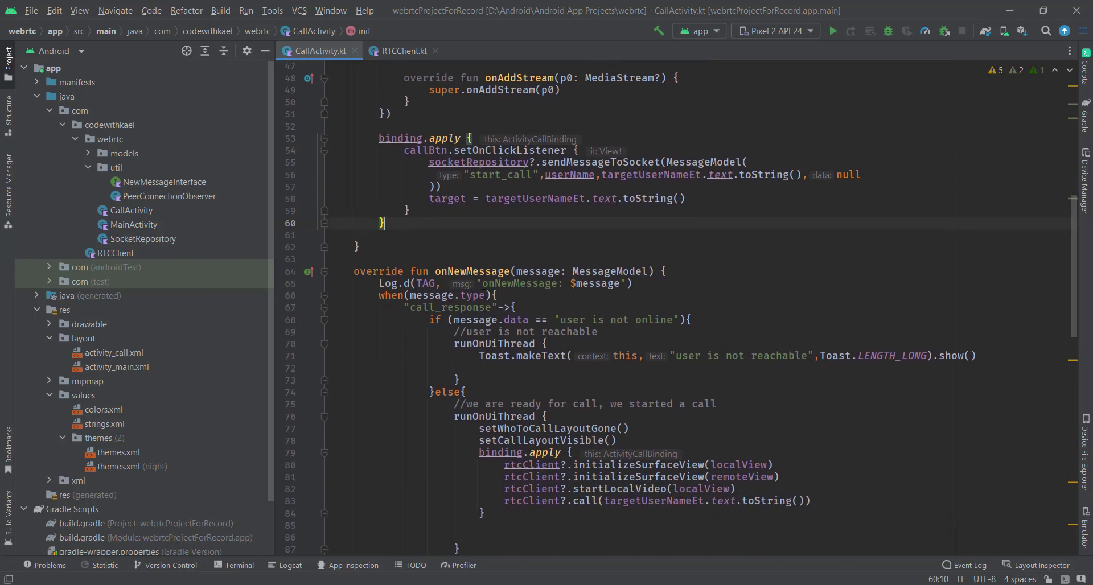
pyautogui.scroll(-3)
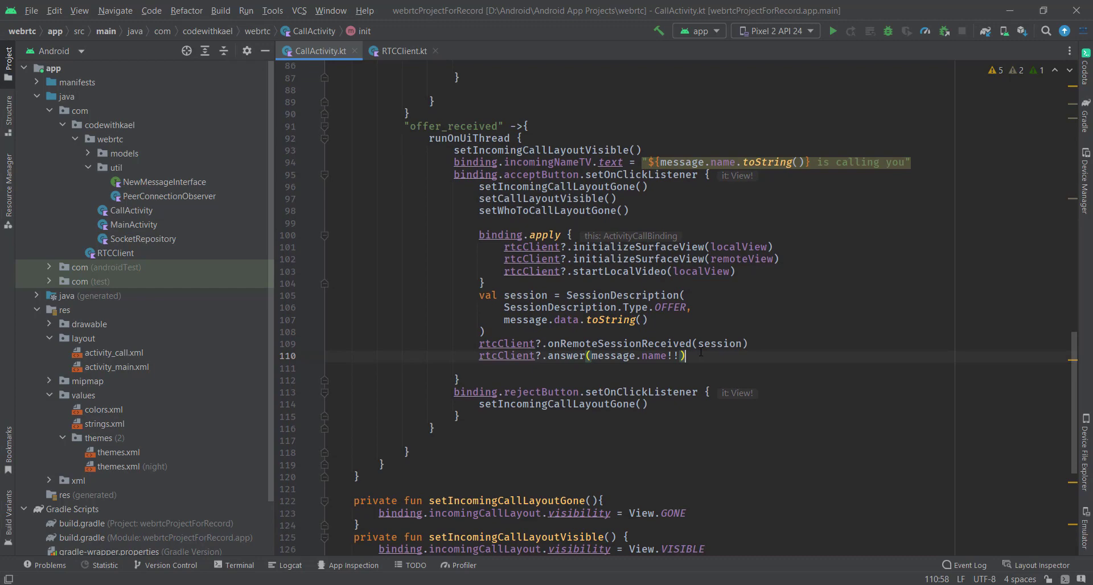
# Add target = message.name below rtcClient?.answer(message.name!!) in the offer_received handler
pyautogui.write('t')
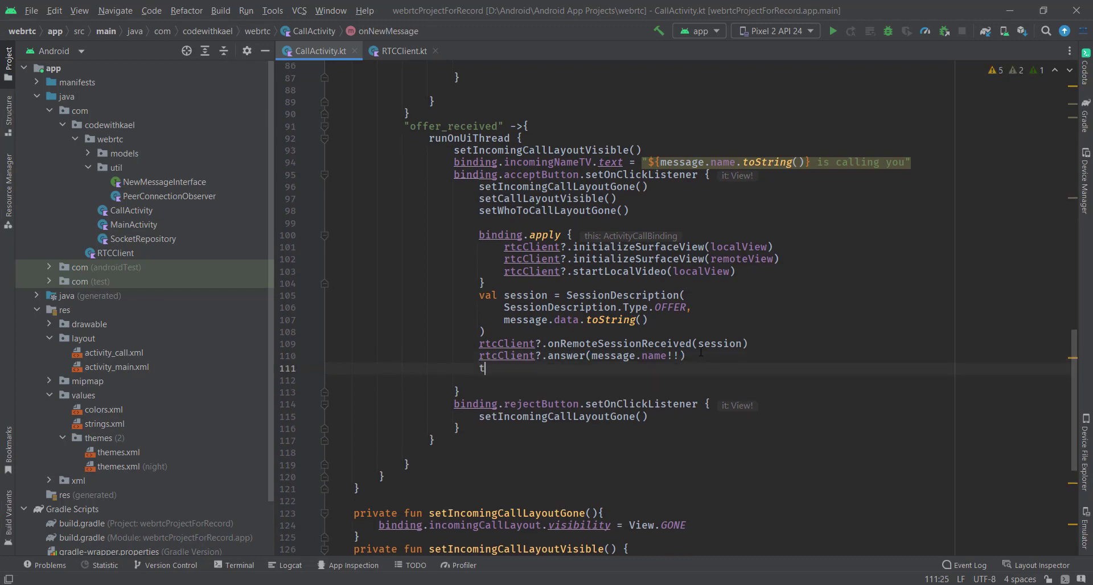
pyautogui.write('arget =')
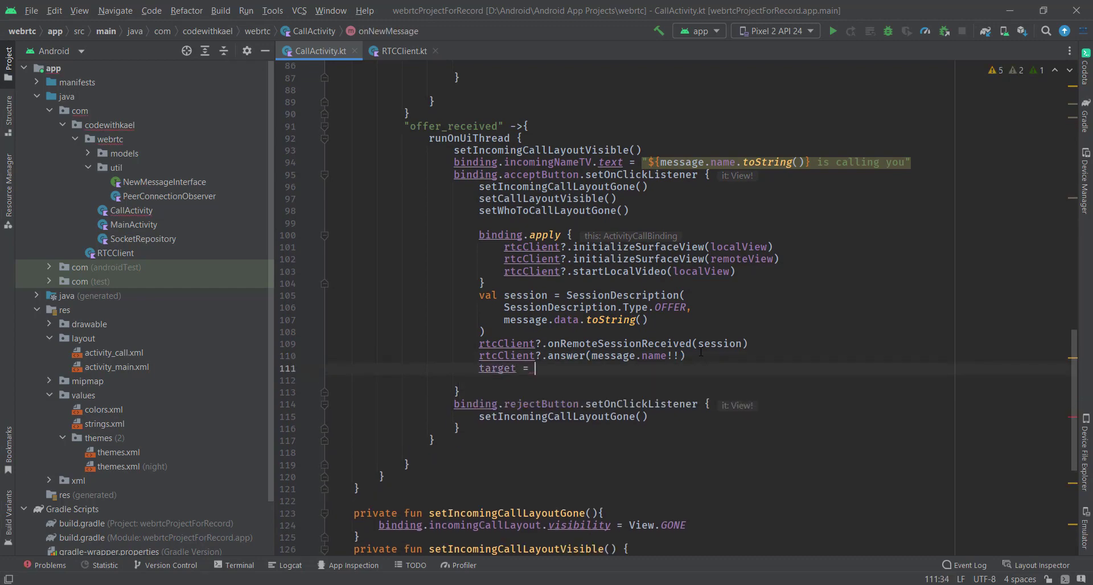
pyautogui.write('message.name')
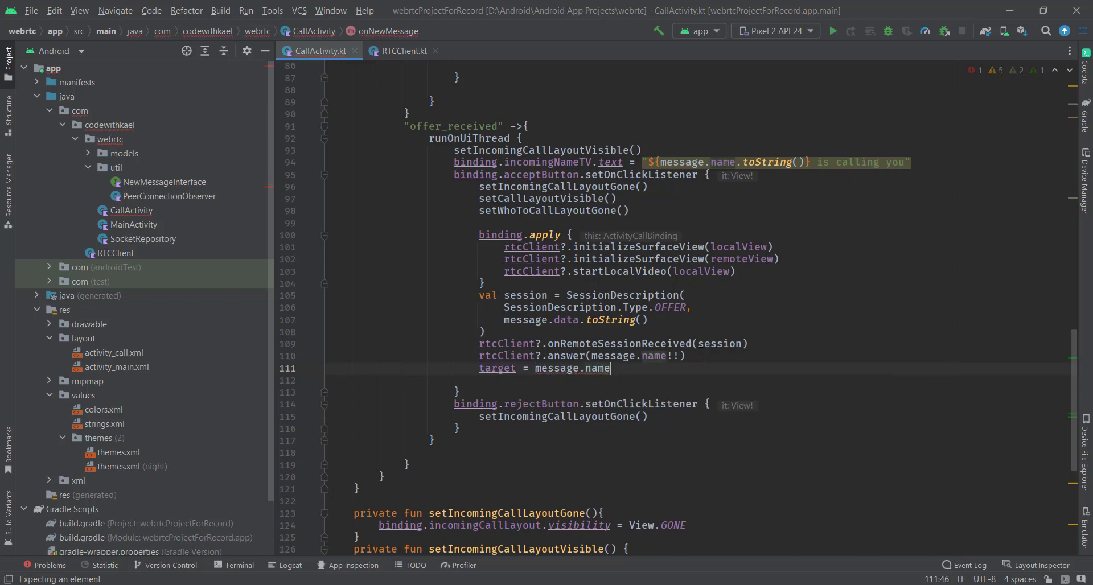
pyautogui.scroll(3)
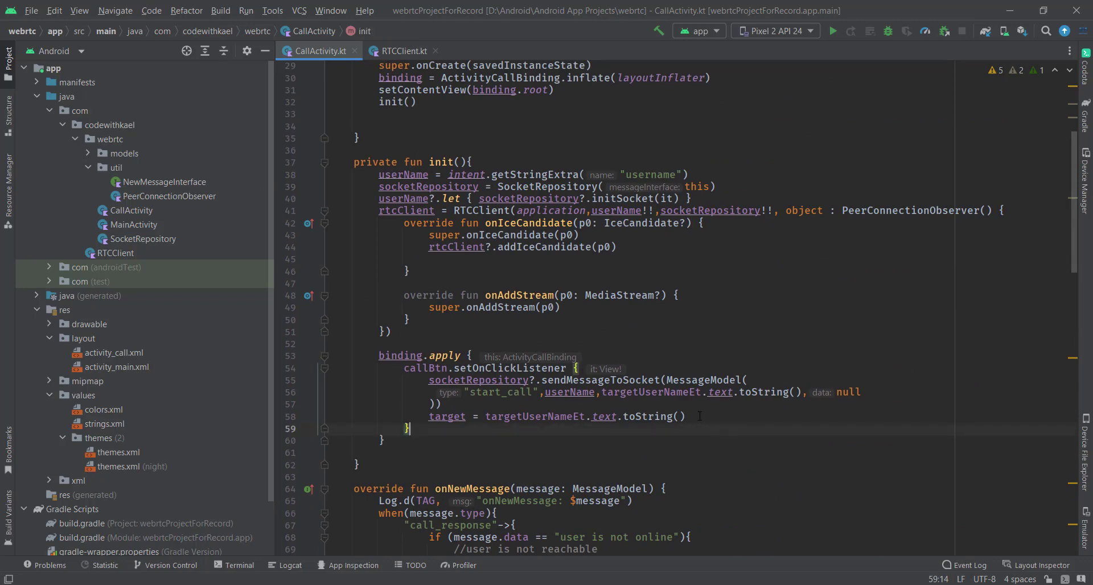
# Build val candidate = hashMapOf("sdpMid" to p0?.sdpMid, "sdpMLineIndex" to p0?.sdpMLineIndex, "sdpCandidate" to p0?.sdp)
pyautogui.scroll(3)
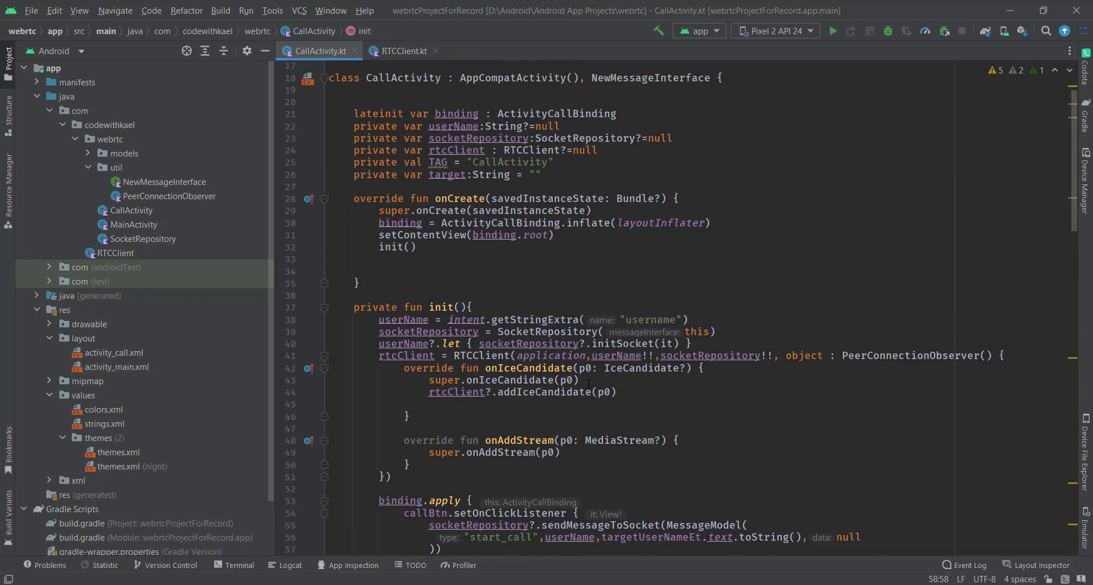
pyautogui.scroll(-3)
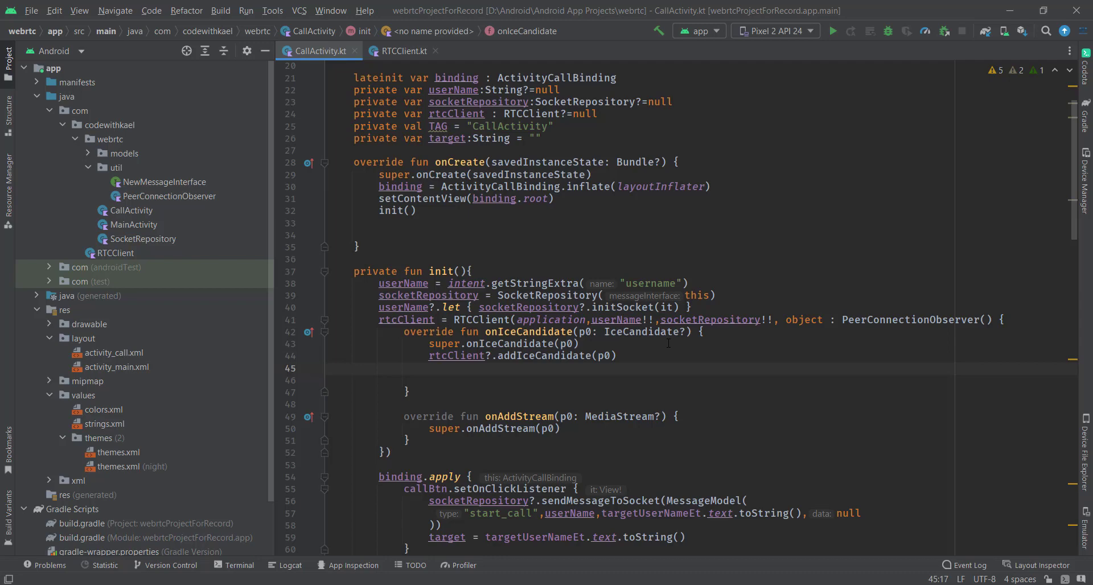
pyautogui.write('val candidate')
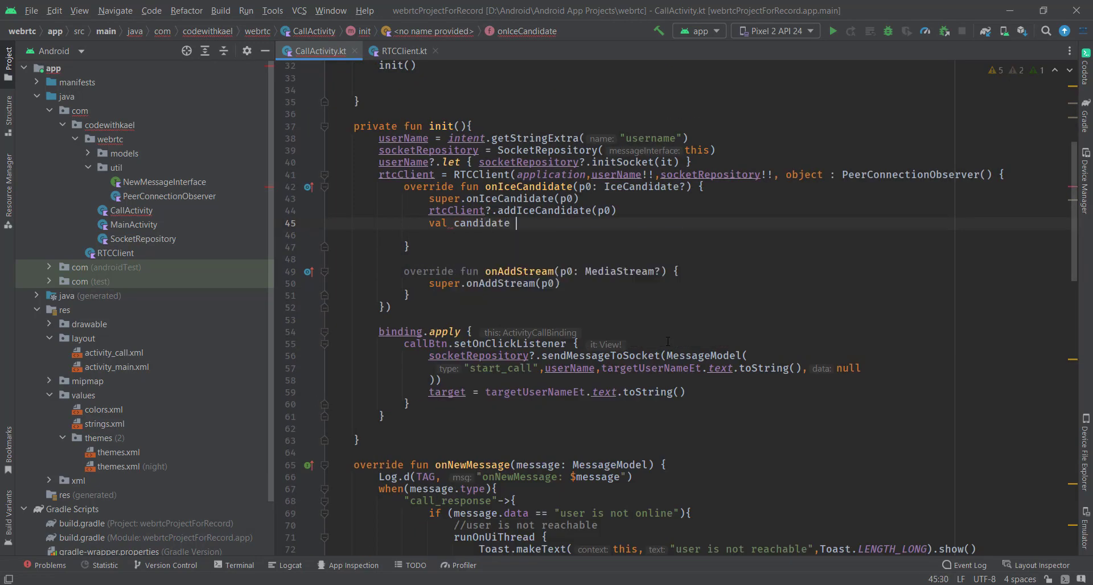
pyautogui.write('= hashMapOf(')
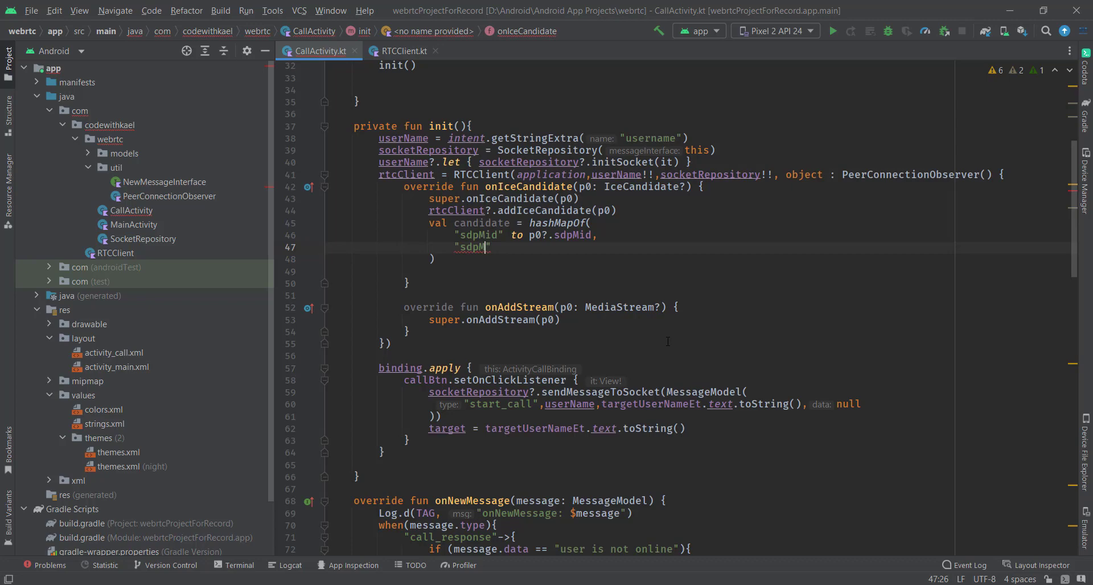
pyautogui.write('LineI')
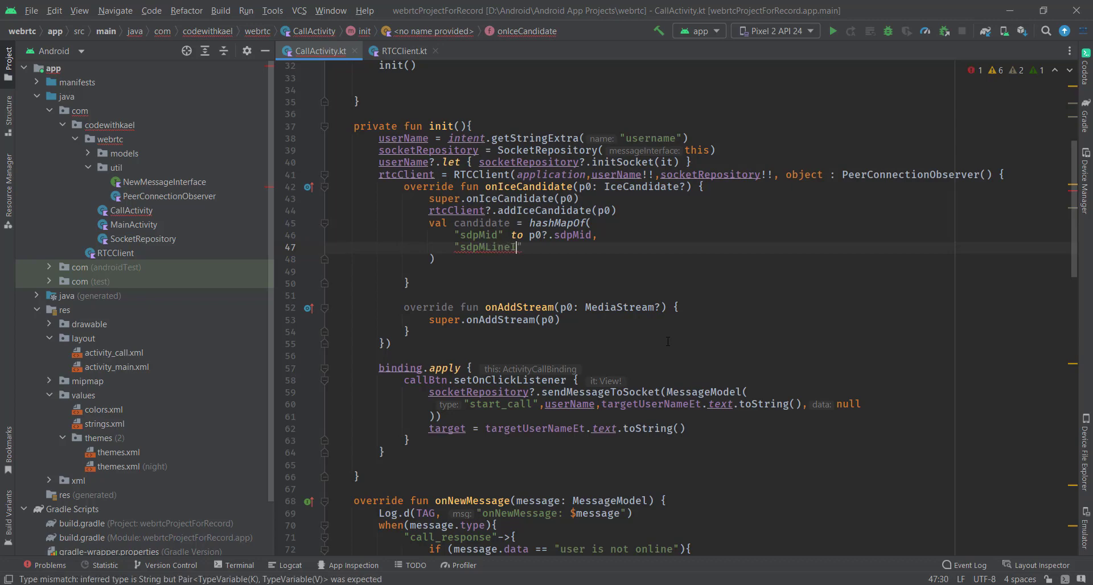
pyautogui.write('ndex" to')
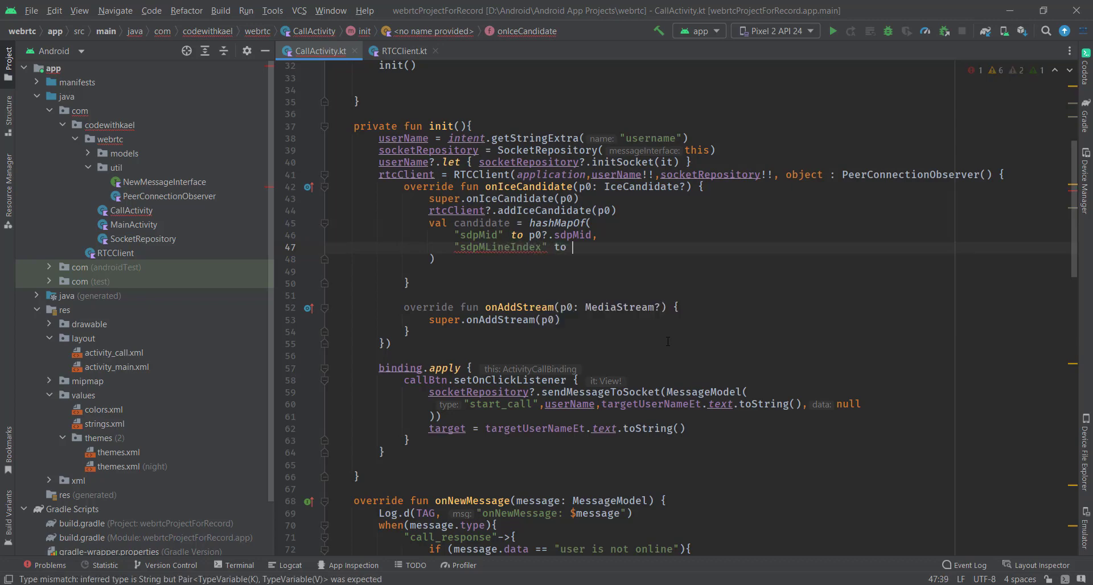
pyautogui.write('p0?.sdpMLineIndex,')
pyautogui.write('"sdpCa')
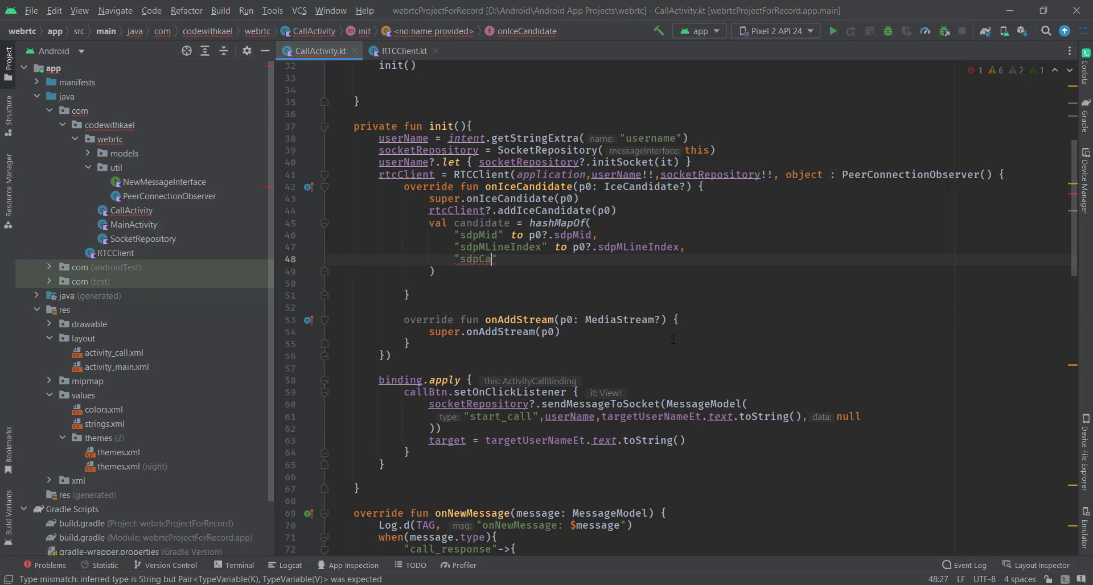
pyautogui.write('ndidate" to p0?.sdp')
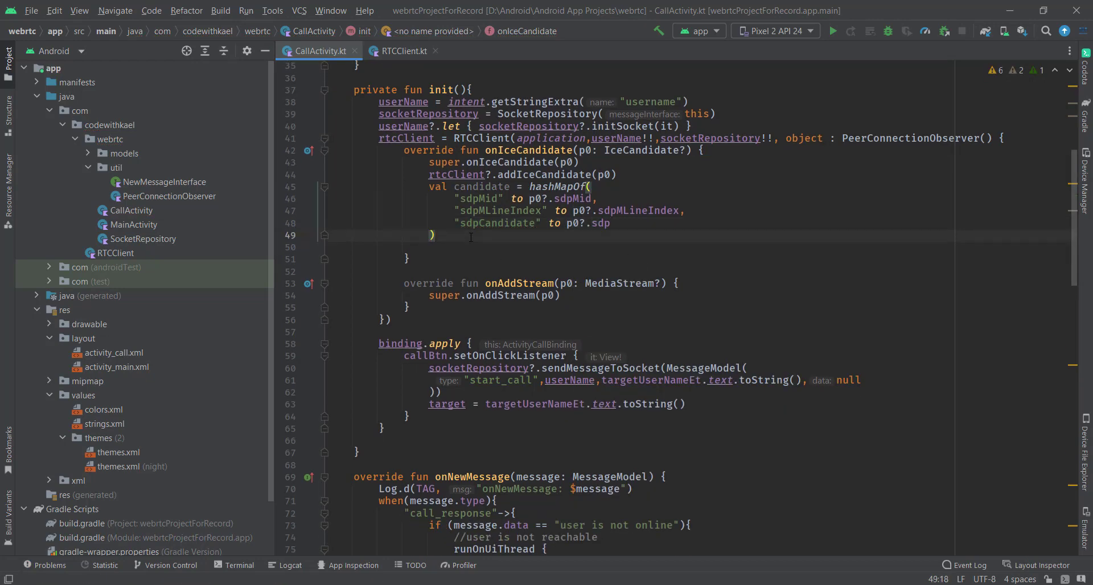
pyautogui.scroll(-3)
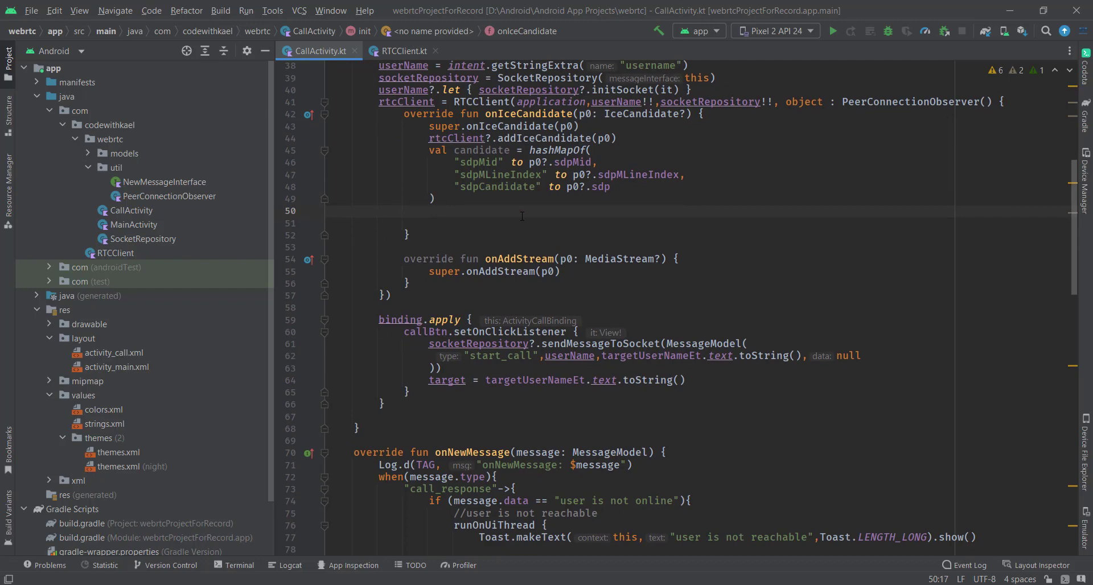
# Send MessageModel("ice_candidate", userName, target, candidate) through socketRepository?.sendMessageToSocket
pyautogui.write('socke')
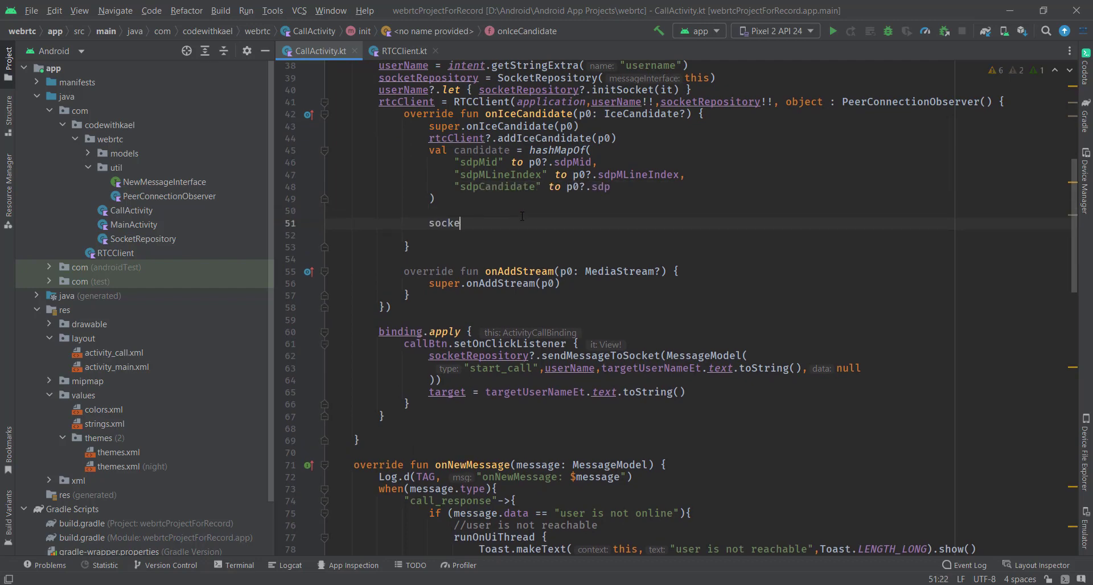
pyautogui.write('tRepository')
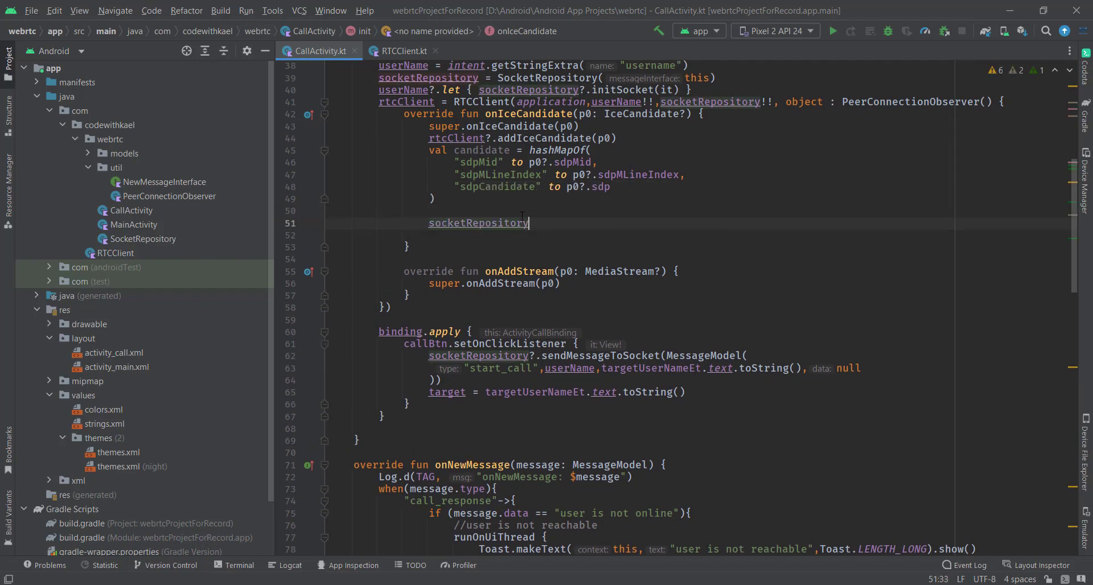
pyautogui.write('.sendMessageToSocket(')
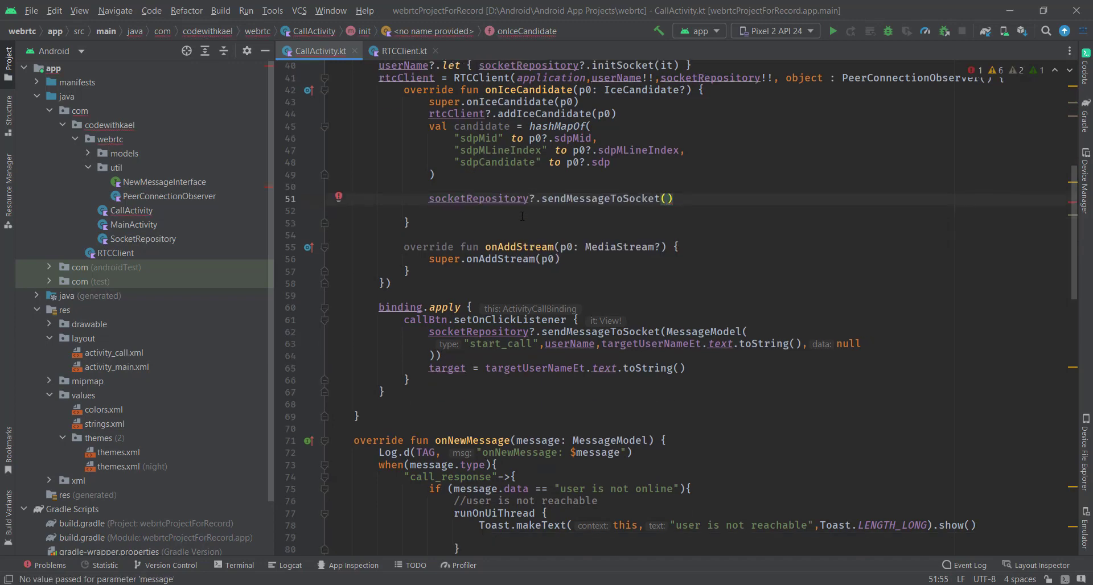
pyautogui.write('MessageModel(')
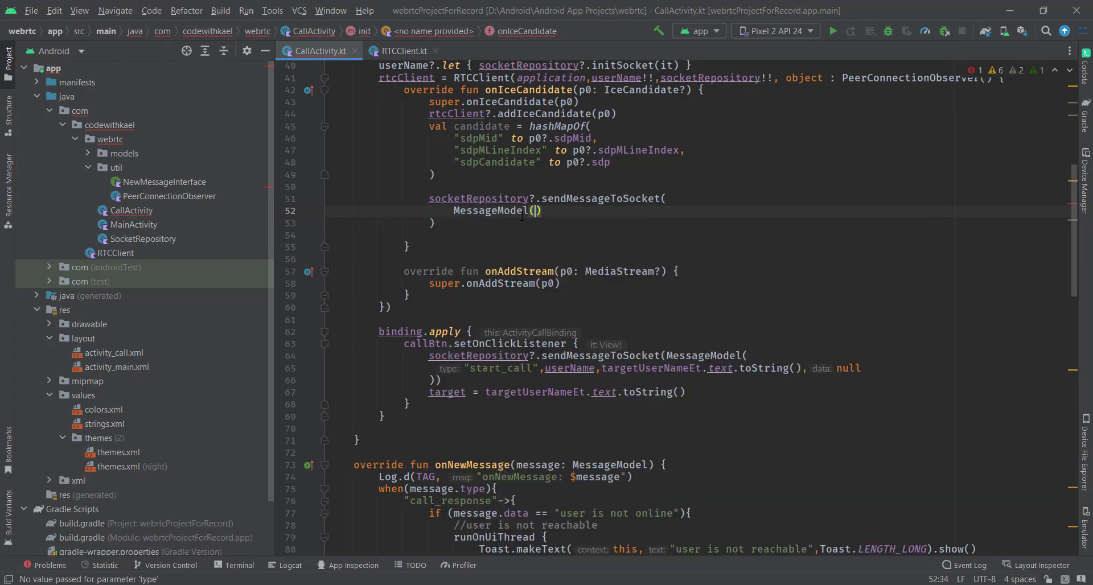
pyautogui.write('type: "ice_')
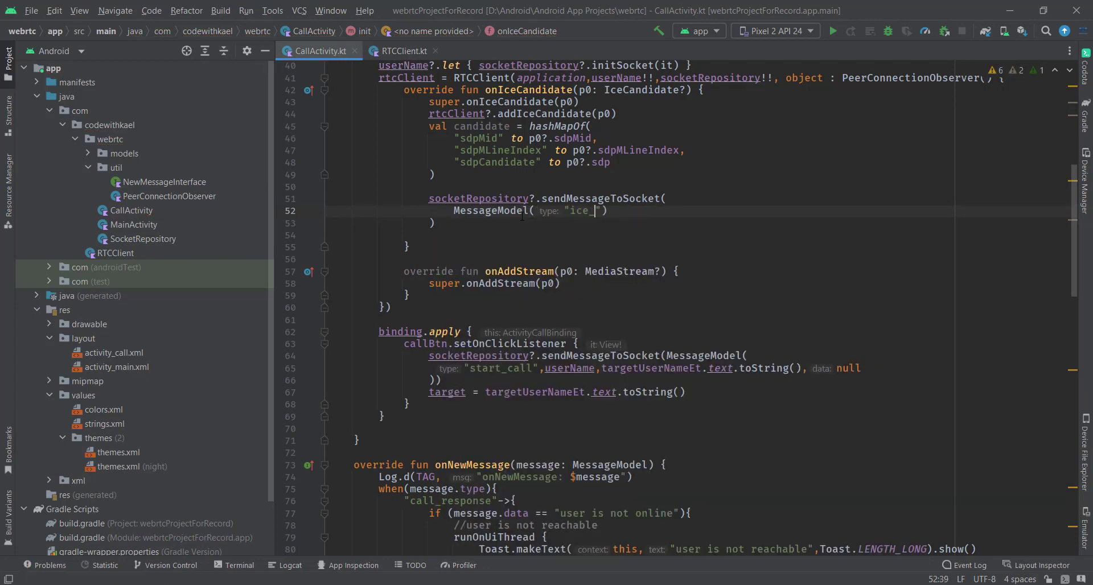
pyautogui.write('candidate')
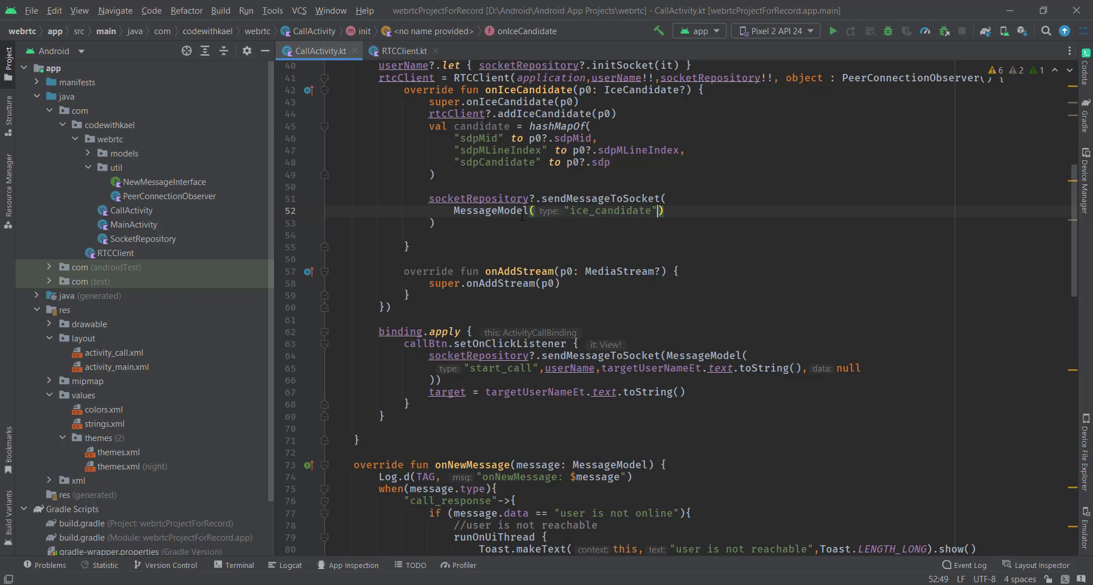
pyautogui.write(',userName,')
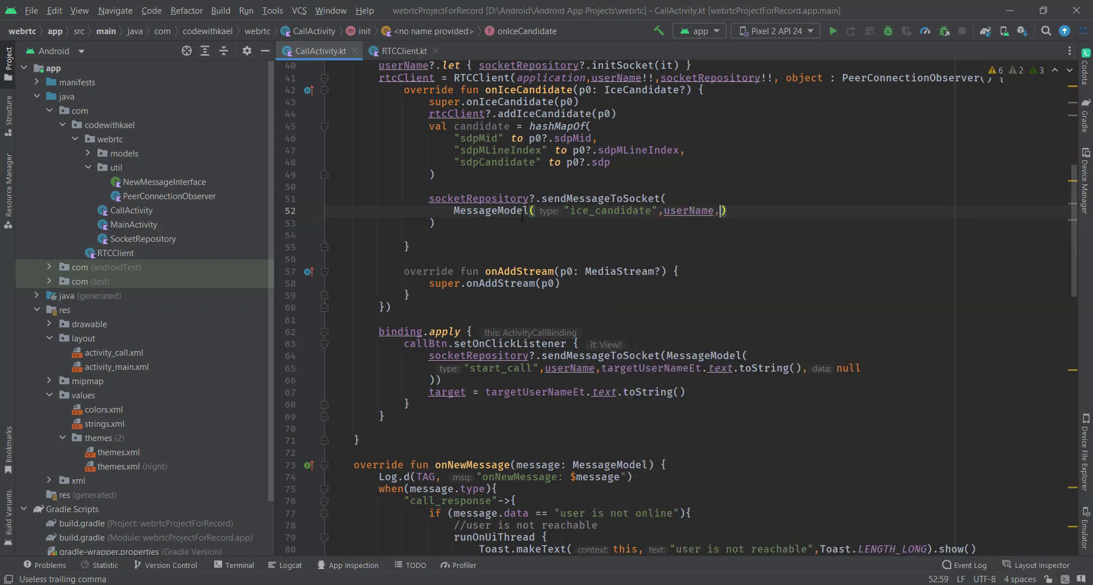
pyautogui.write('target')
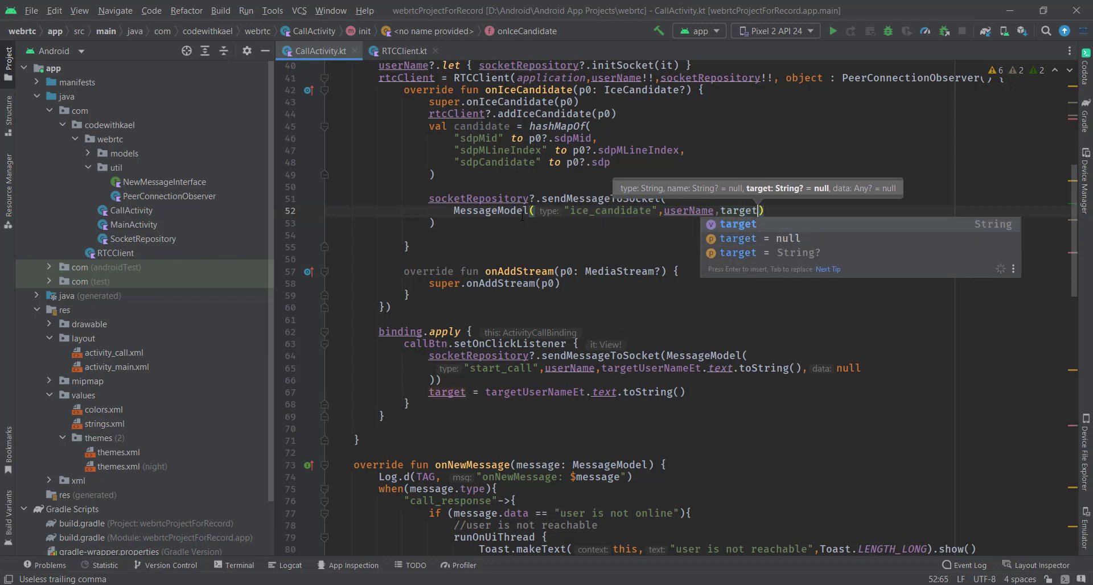
pyautogui.write(',candidate')
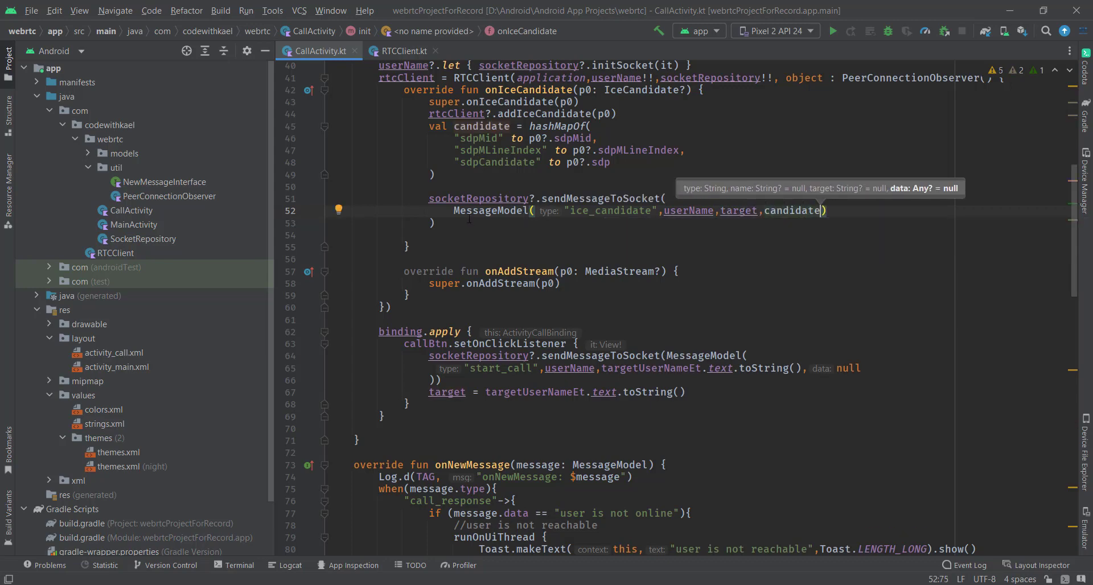
pyautogui.scroll(3)
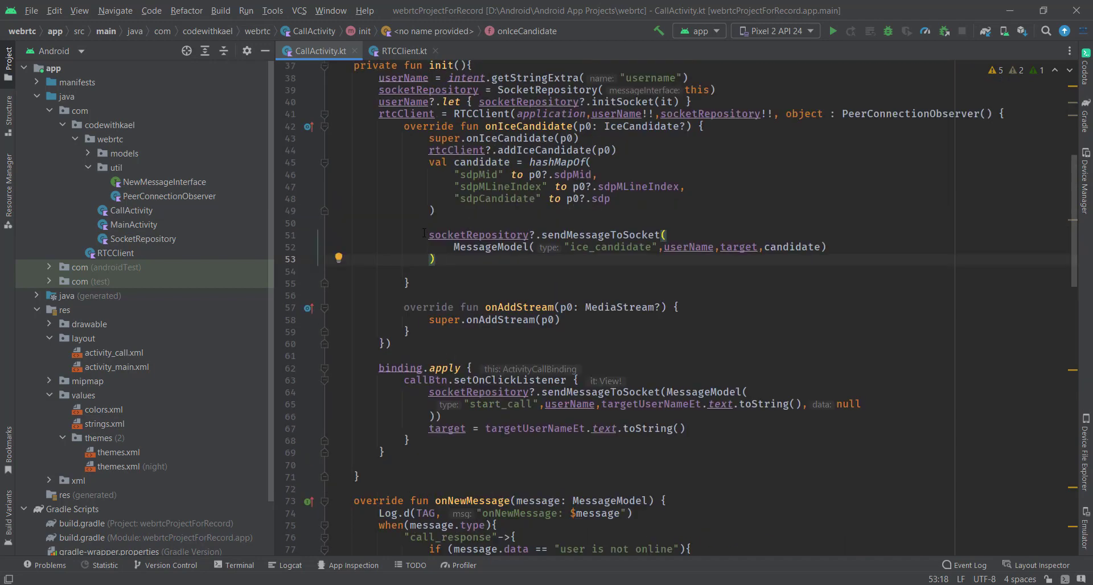
# Add an "ice_candidate" branch with runOnUiThread wrapping an empty try/catch that prints the stack trace
pyautogui.scroll(-3)
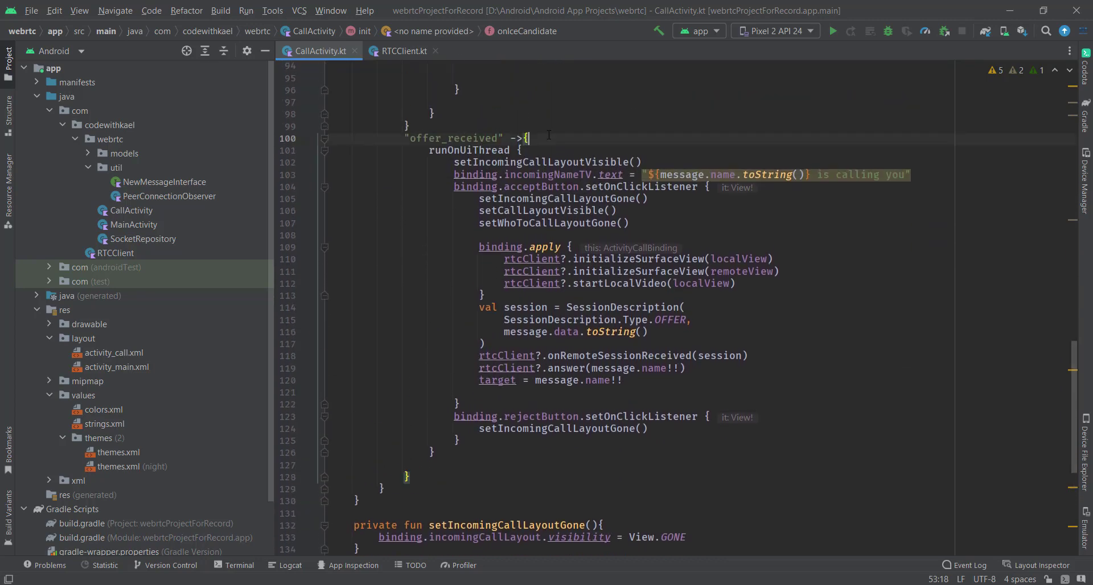
pyautogui.scroll(-3)
pyautogui.write('"ice_candidate"->{')
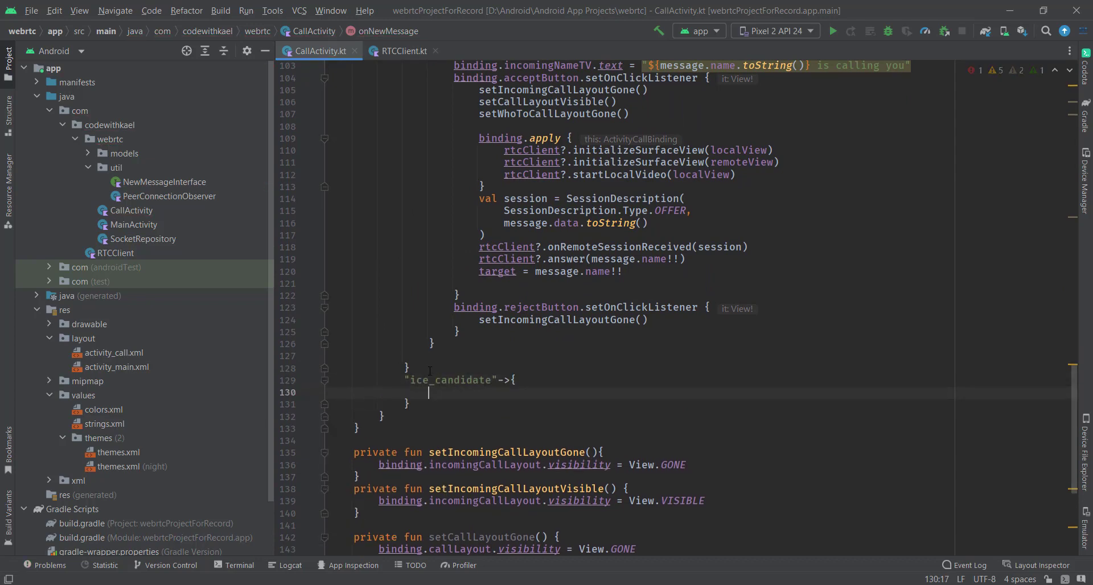
pyautogui.write('runOnUiThread {')
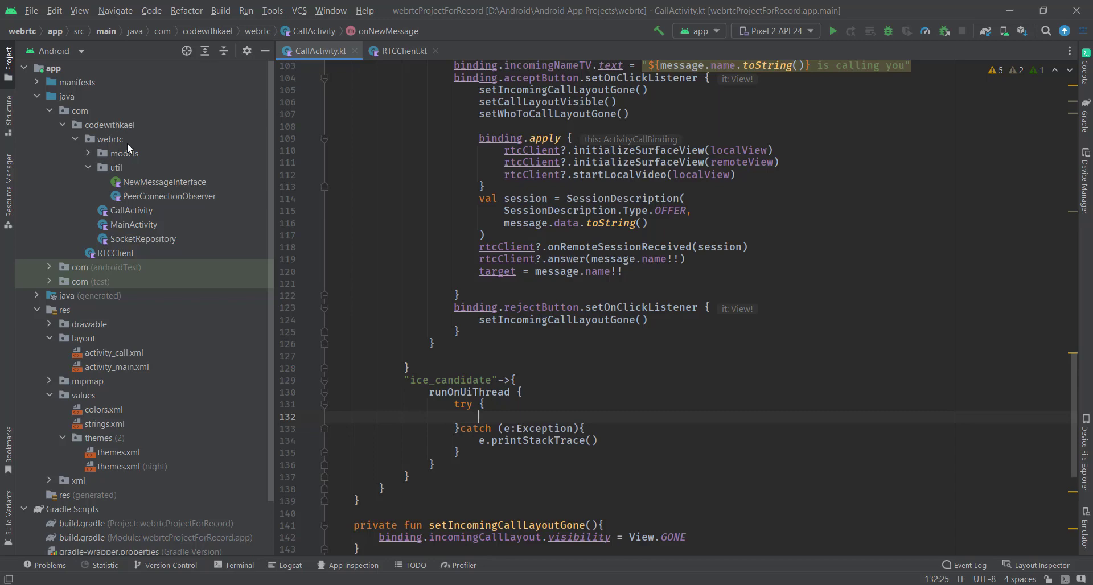
# Create a new Kotlin data class IceCandidateModel in the models package
pyautogui.rightClick(124, 154)
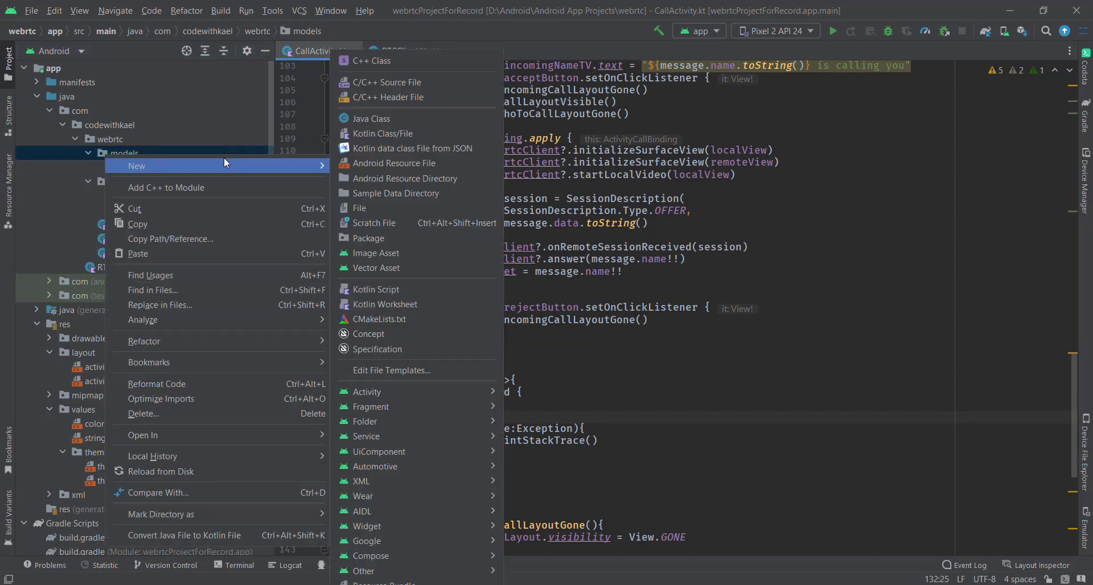
pyautogui.click(382, 134)
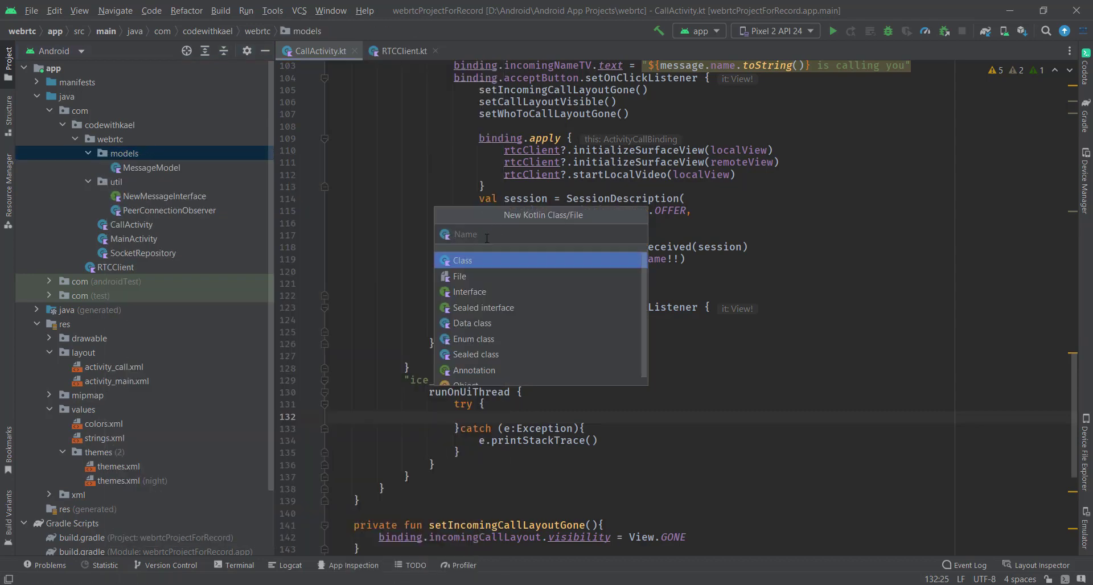
pyautogui.write('ICeCandidateModel')
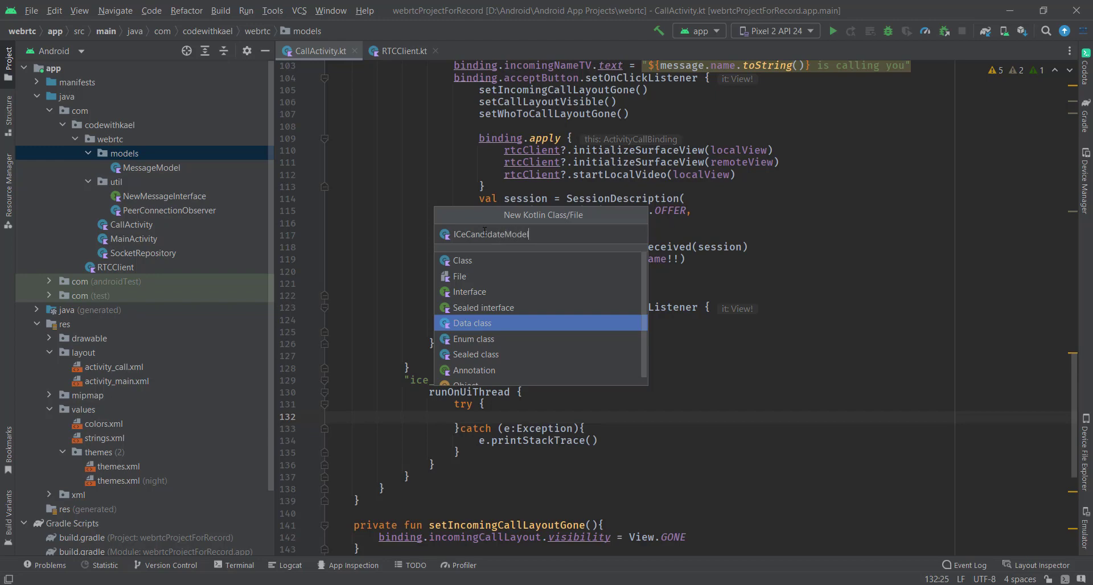
pyautogui.click(471, 322)
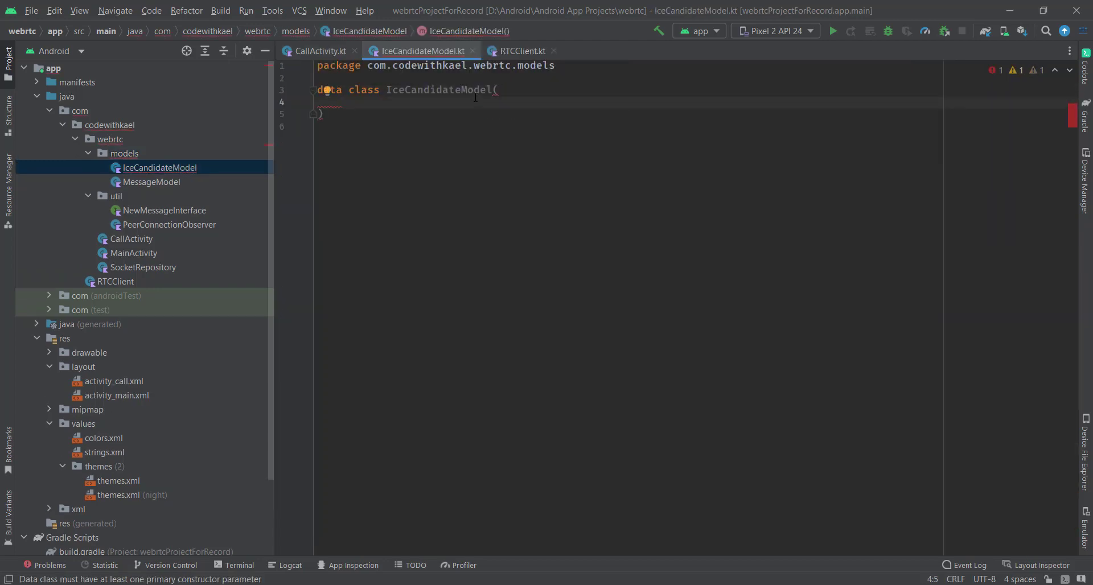
# Declare IceCandidateModel fields sdpMid, sdpMLineIndex and sdpCandidate as String values
pyautogui.write('val sdpMidL')
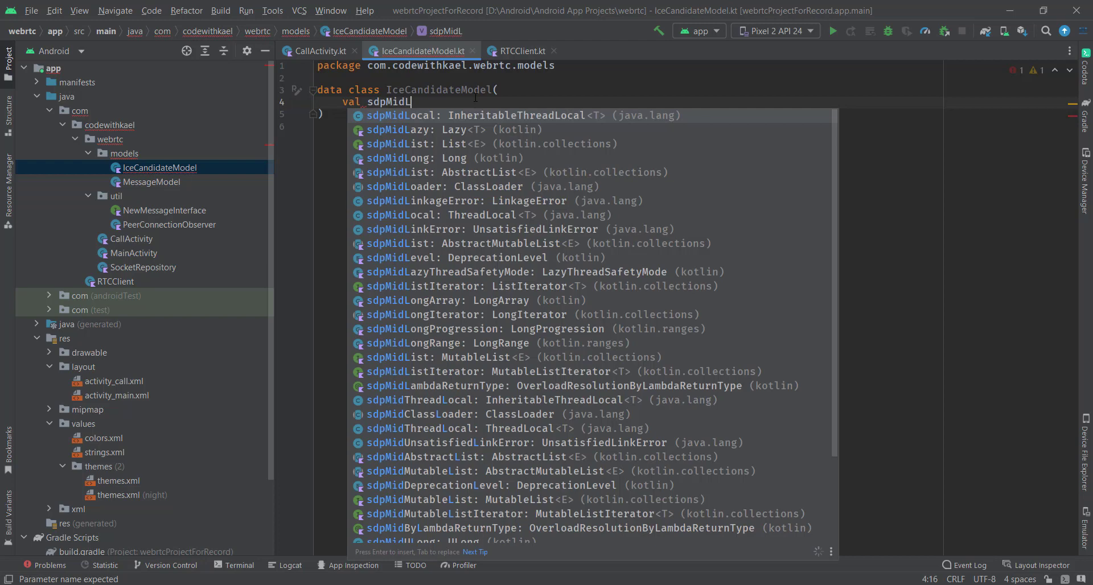
pyautogui.write(':String,')
pyautogui.write('val sdpM')
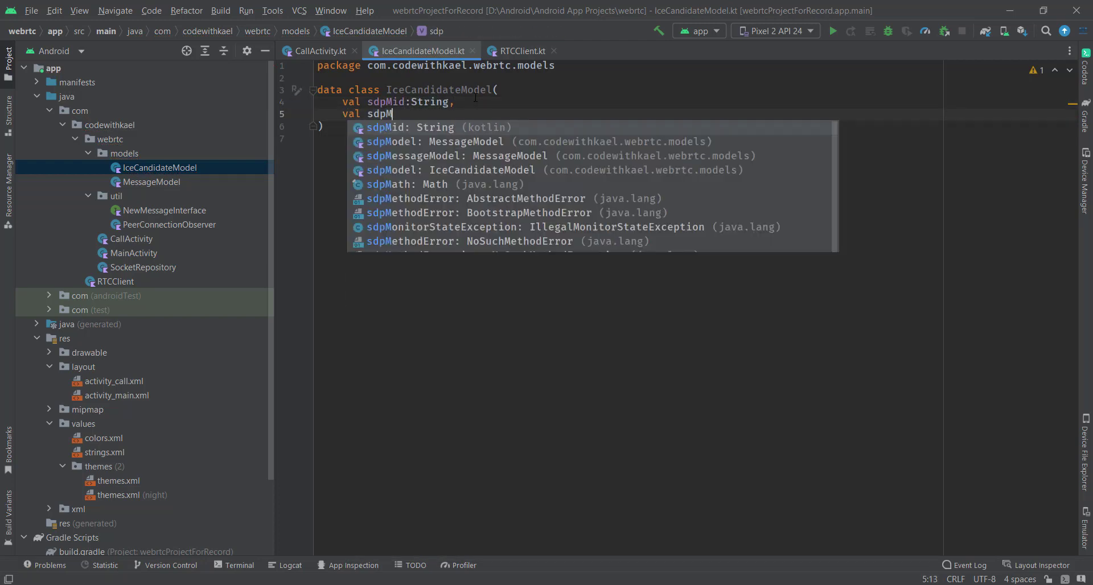
pyautogui.write('LineIndexL')
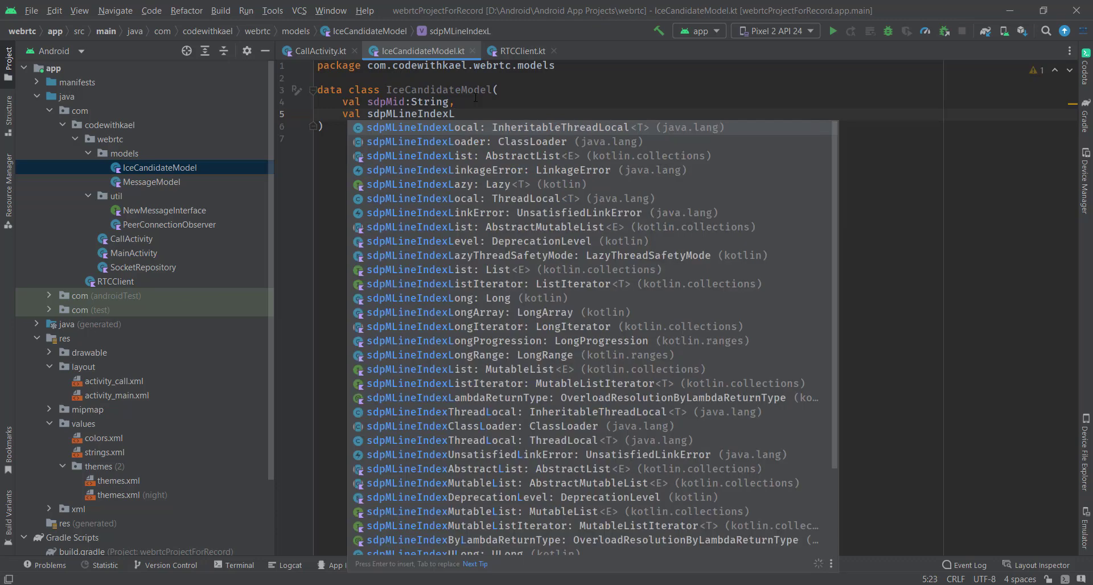
pyautogui.press('enter')
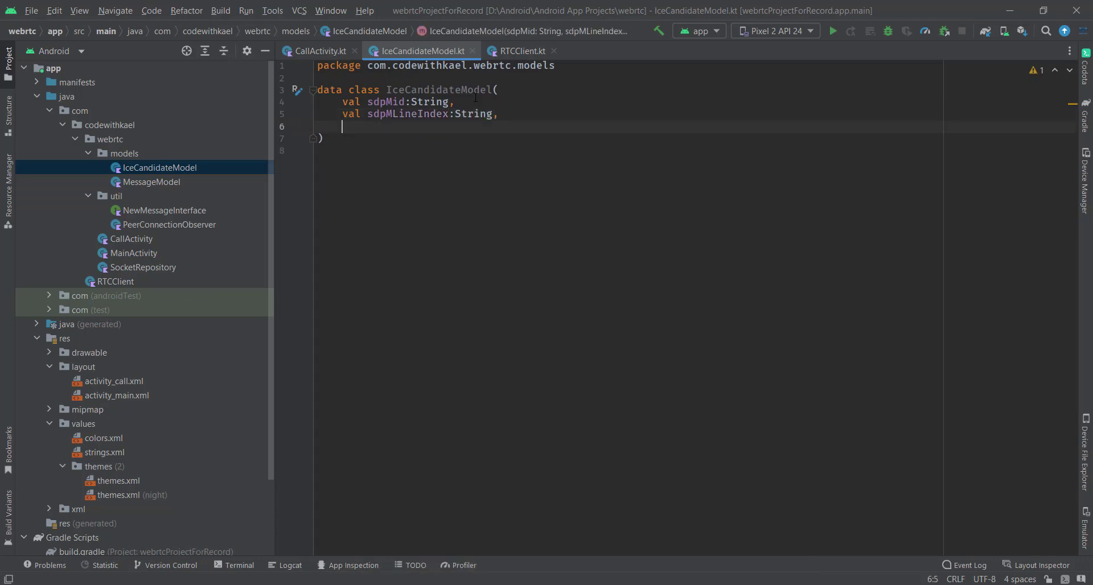
pyautogui.write('val')
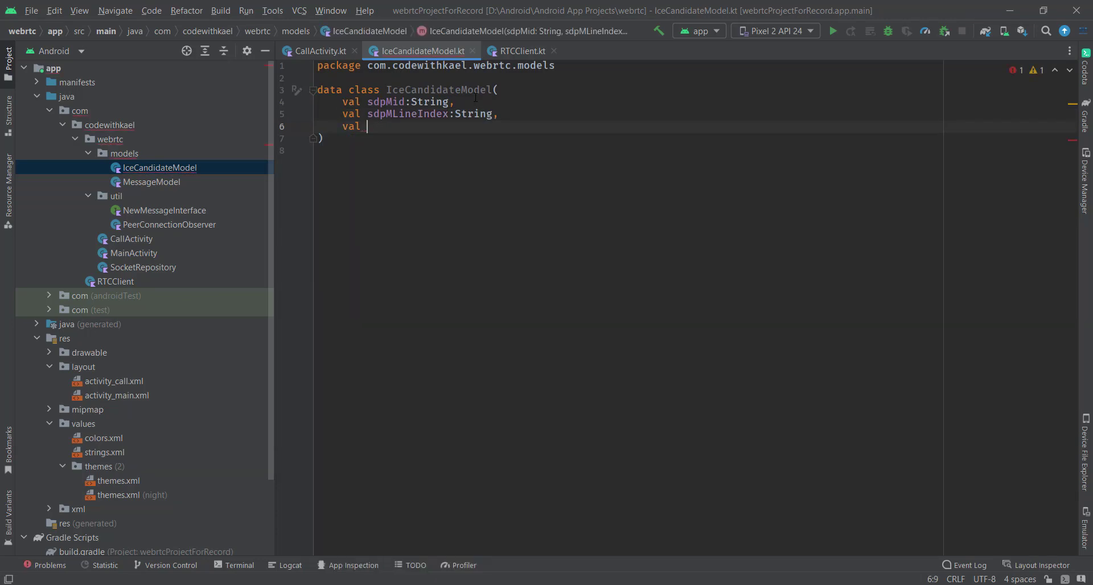
pyautogui.write('Sdp')
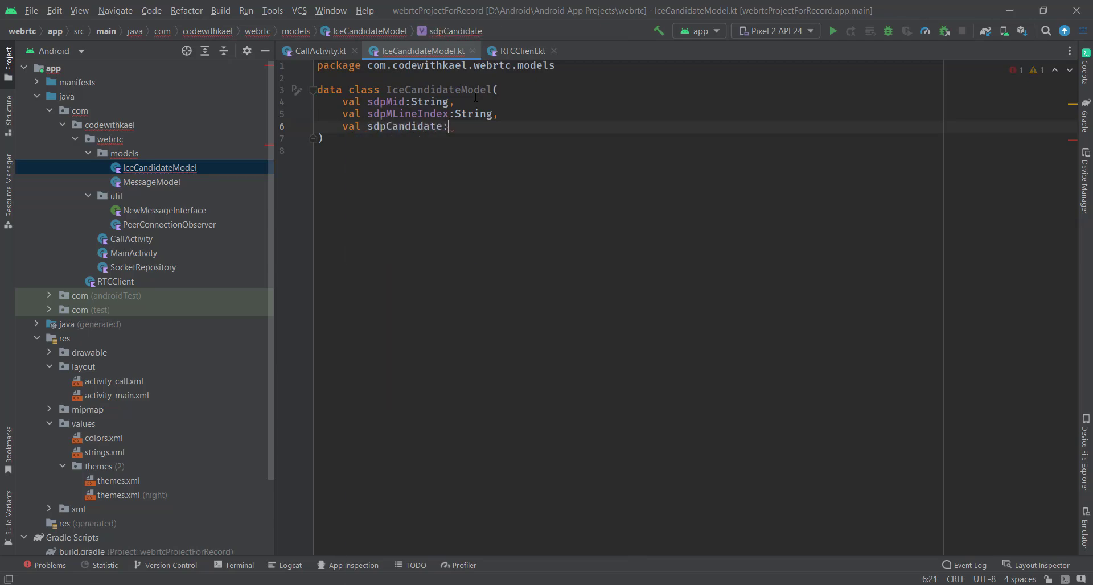
pyautogui.write('String')
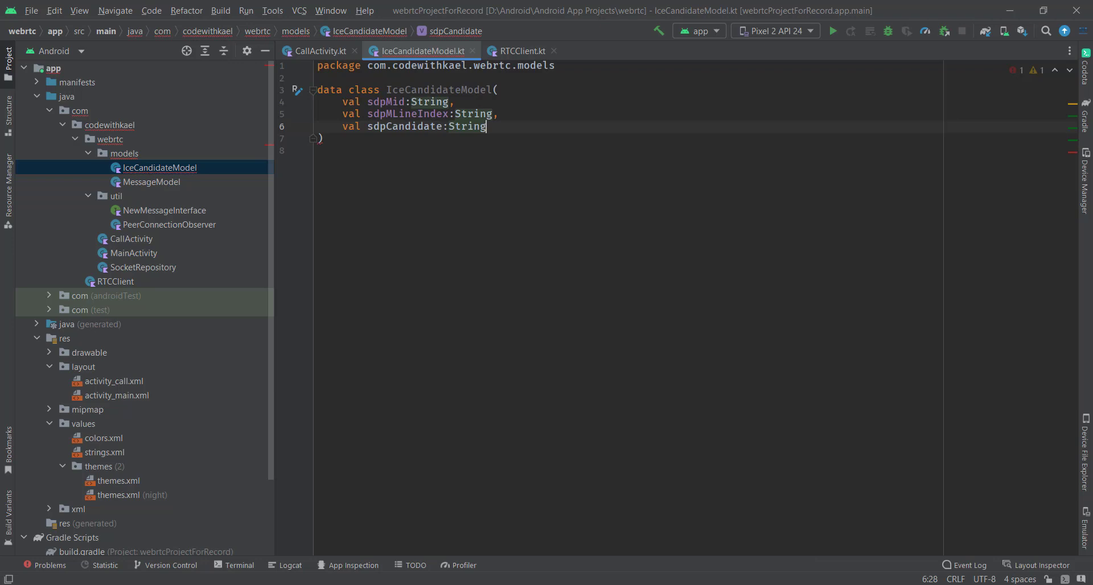
# Change sdpMLineIndex's type from String to Double and return to CallActivity
pyautogui.doubleClick(473, 114)
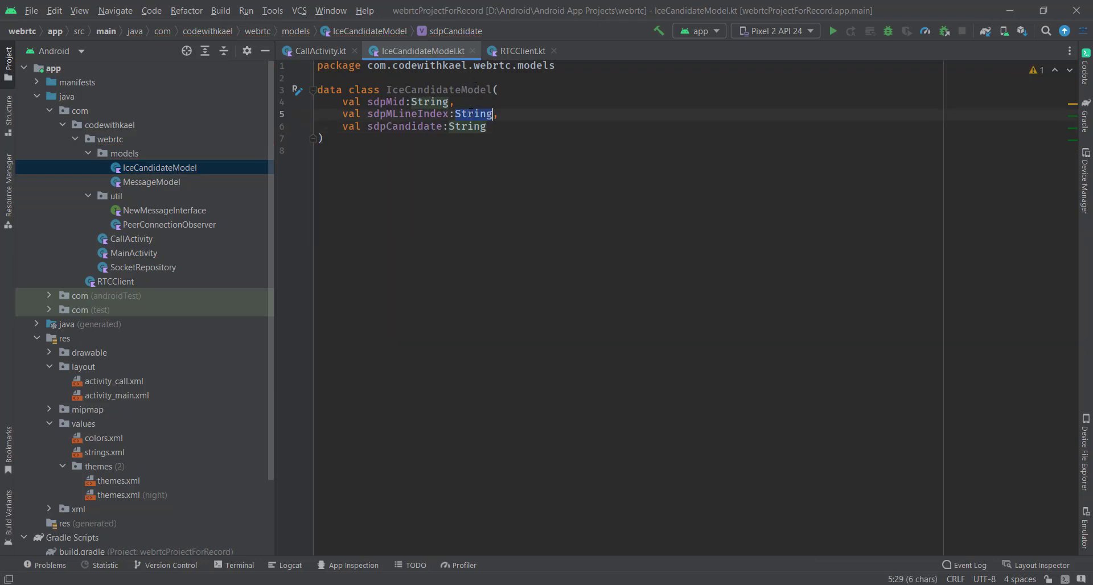
pyautogui.write('Double')
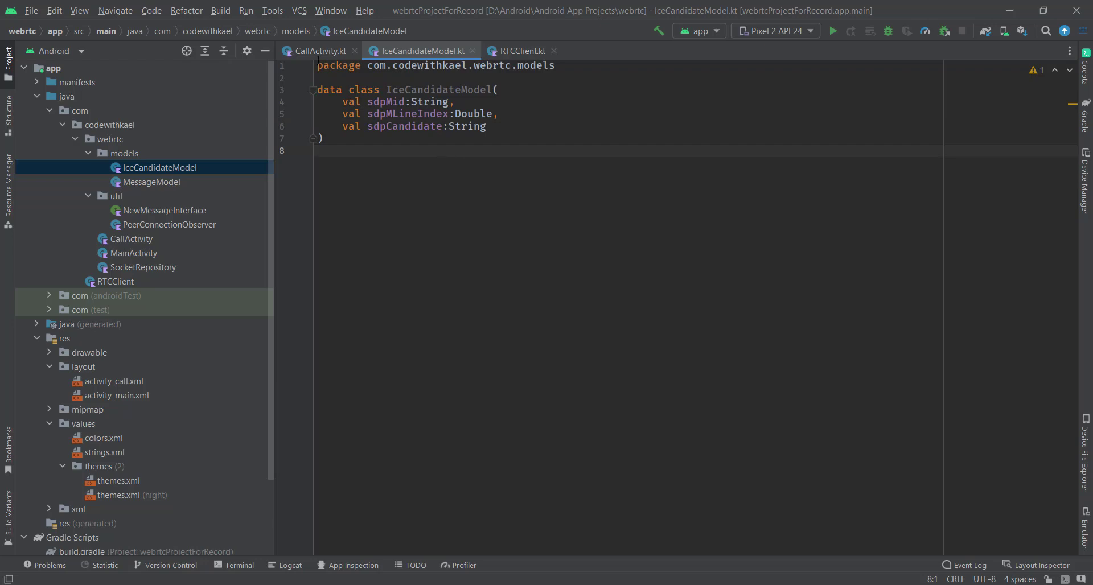
pyautogui.click(320, 50)
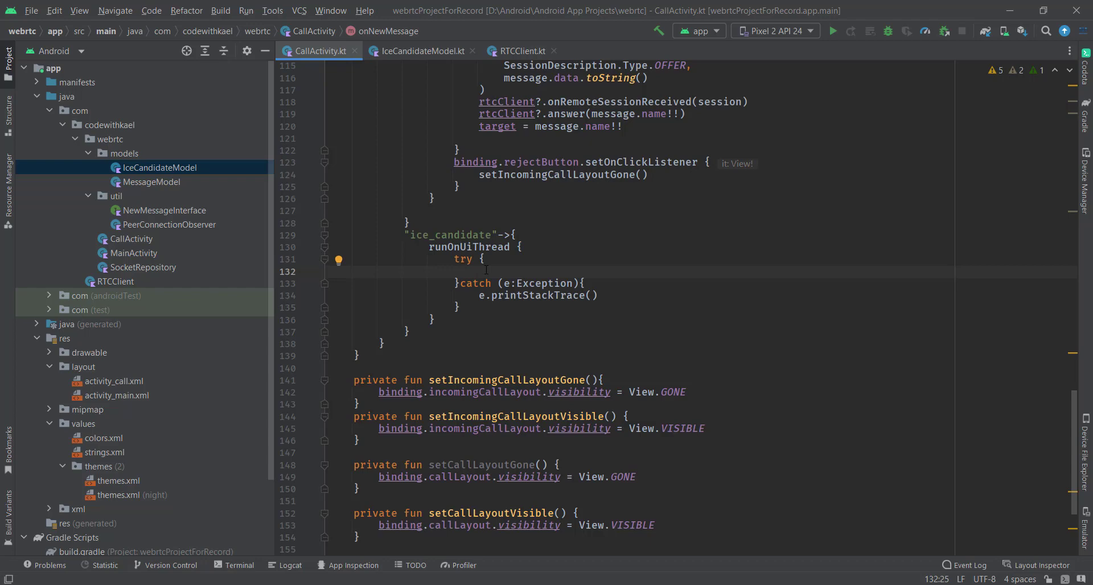
# Add a private gson = Gson() property near CallActivity's fields, then return to the ice_candidate branch
pyautogui.scroll(3)
pyautogui.write('private val')
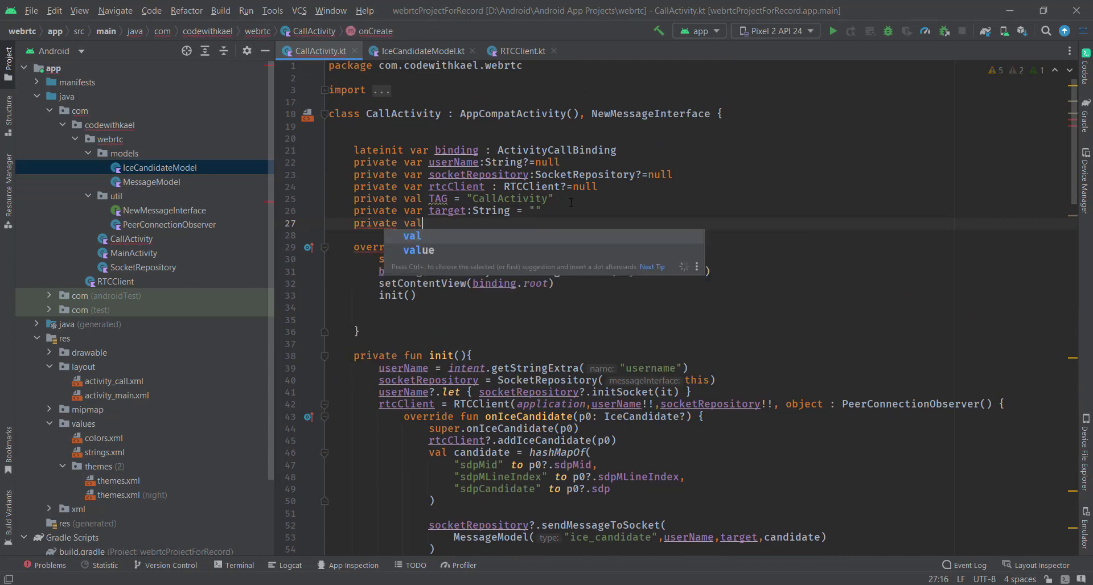
pyautogui.write('gson = G')
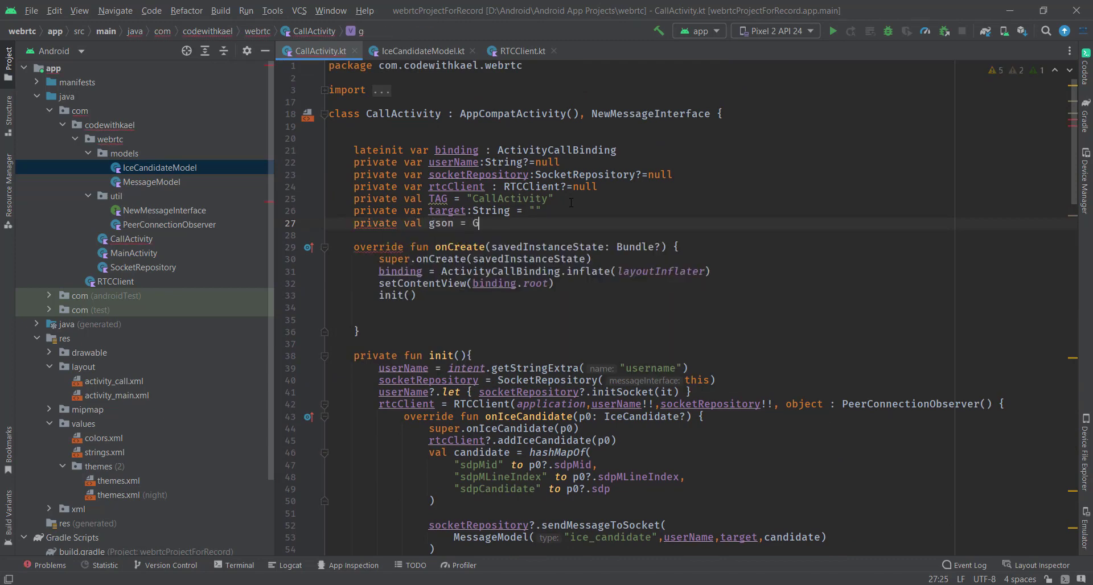
pyautogui.scroll(-3)
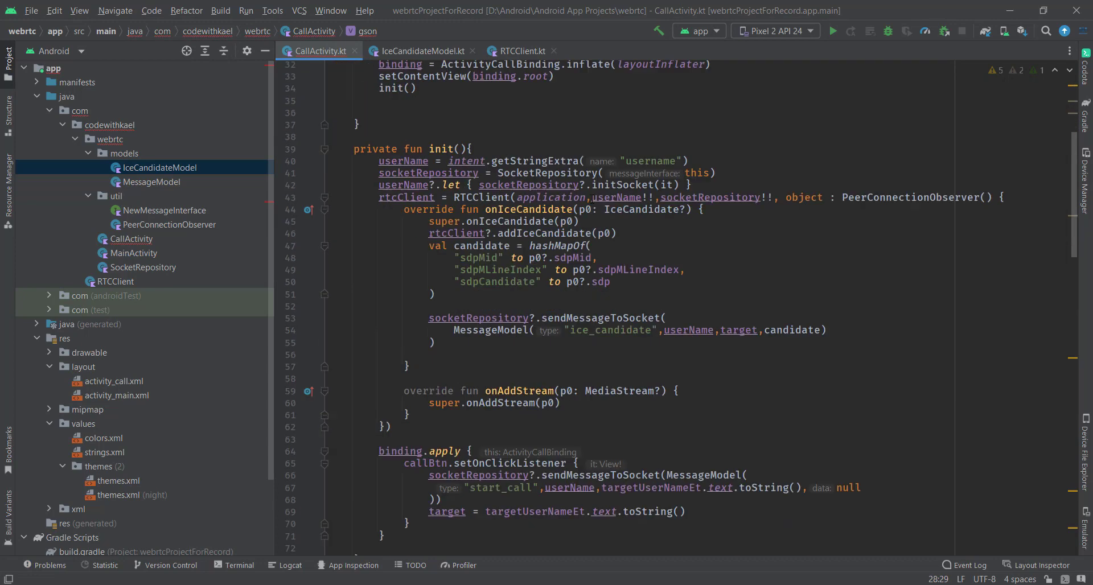
pyautogui.scroll(-3)
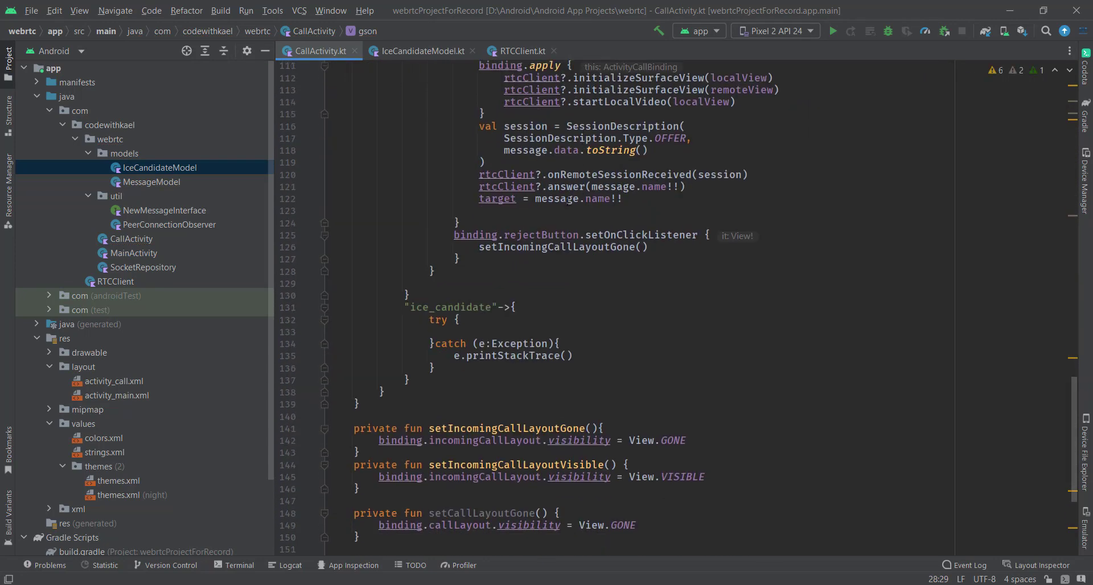
# Parse message.data into an IceCandidateModel receivingCandidate via gson.fromJson(gson.toJson(...))
pyautogui.write('val')
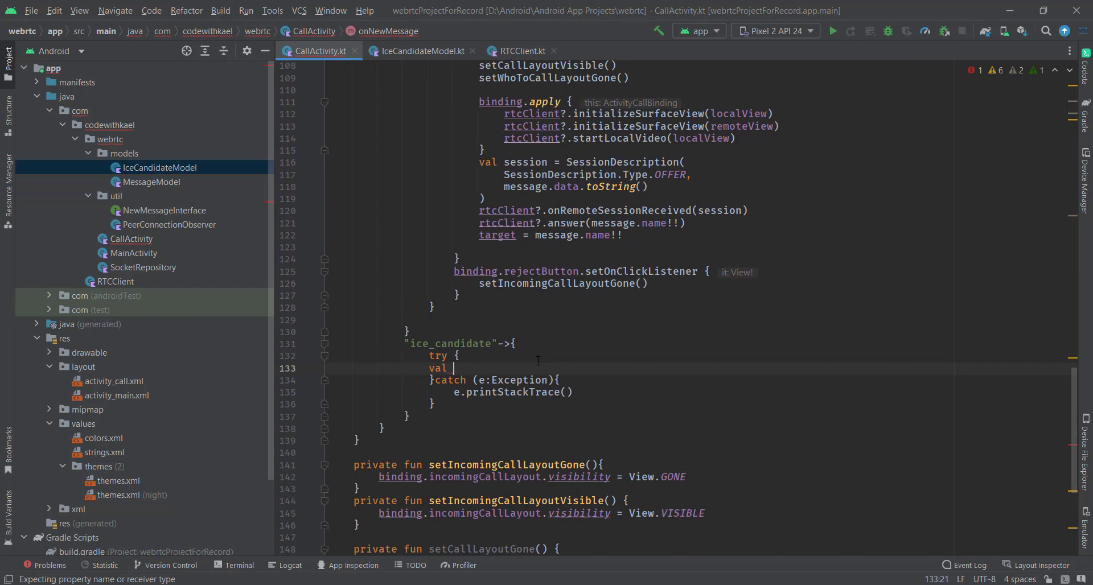
pyautogui.write('receivingCandidate = gso')
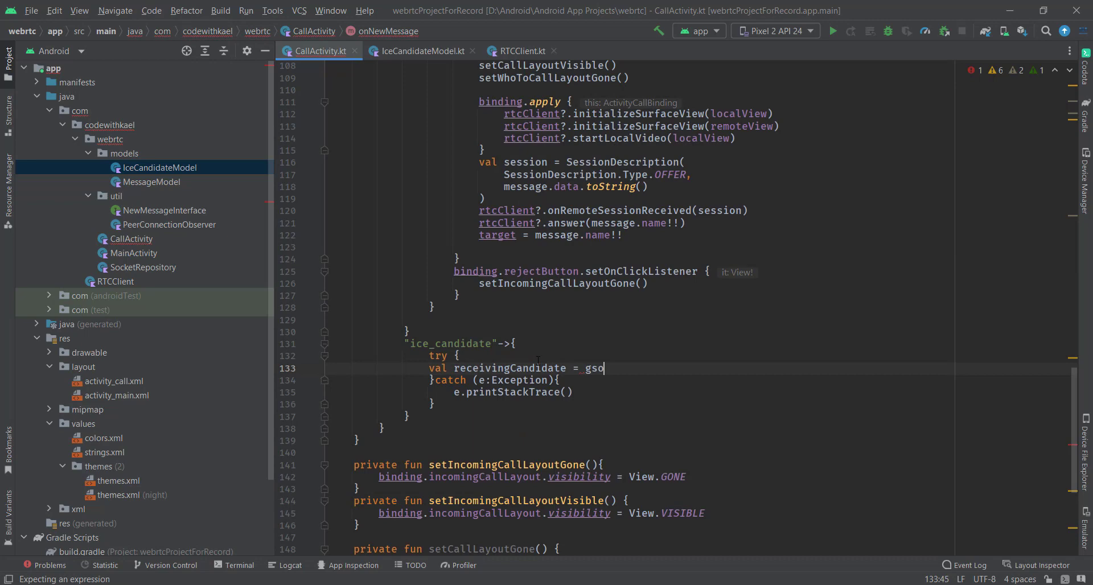
pyautogui.write('n.fromJson(')
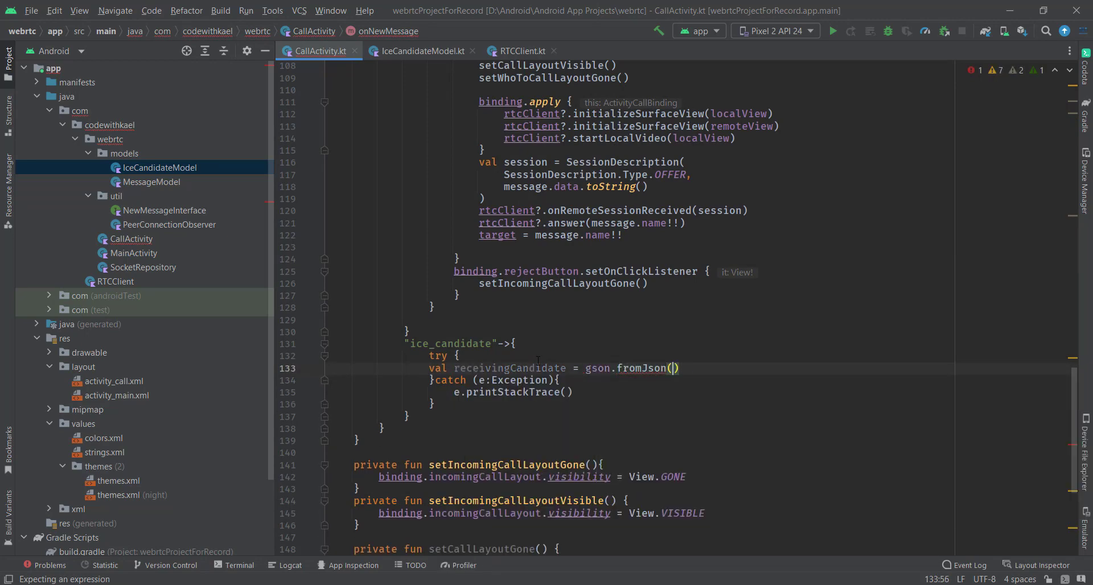
pyautogui.write('g')
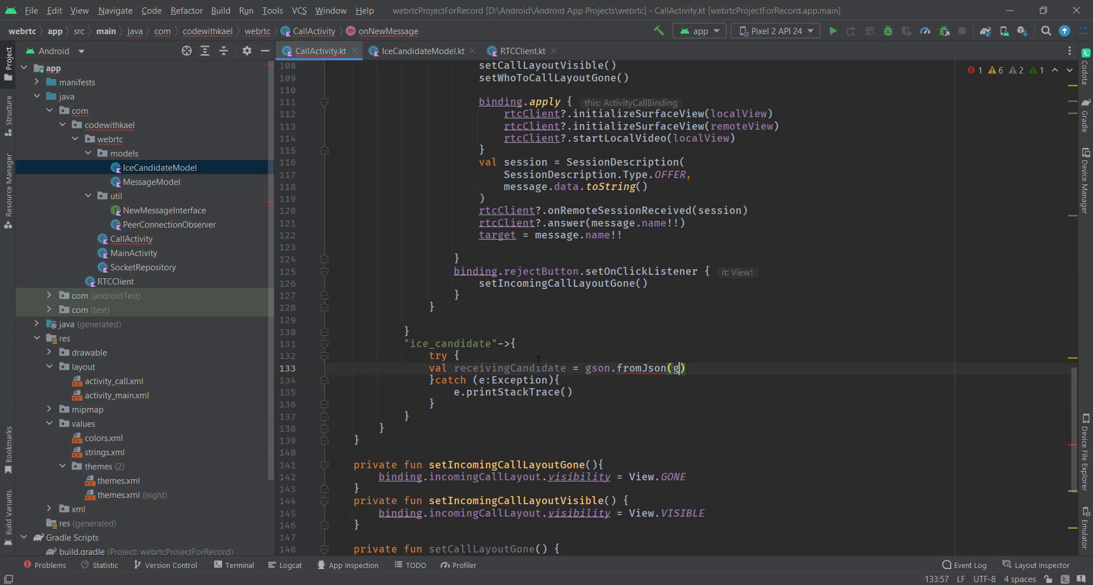
pyautogui.write('son')
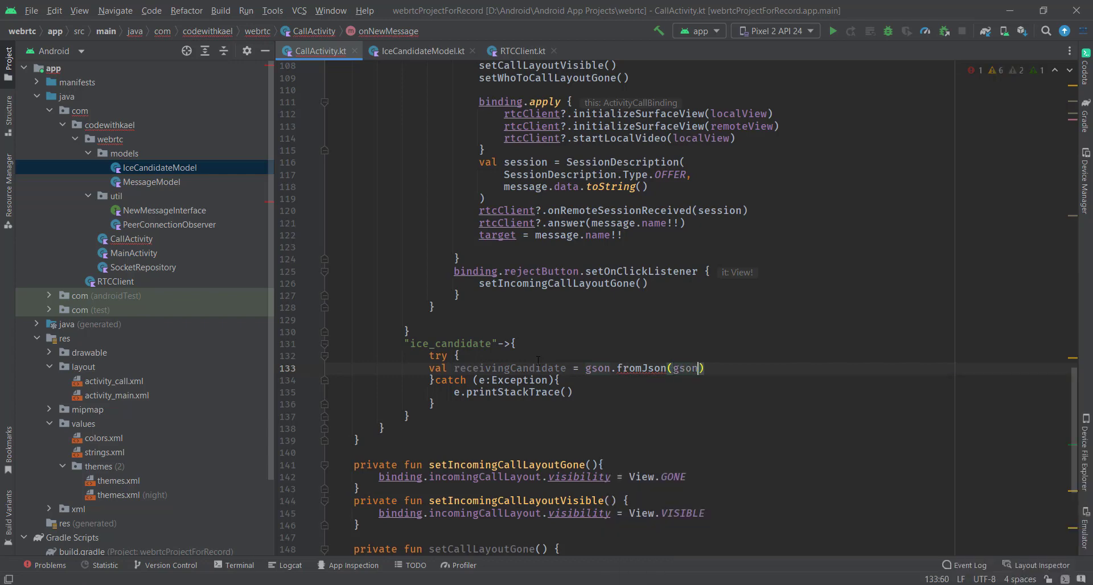
pyautogui.write('.toJson(')
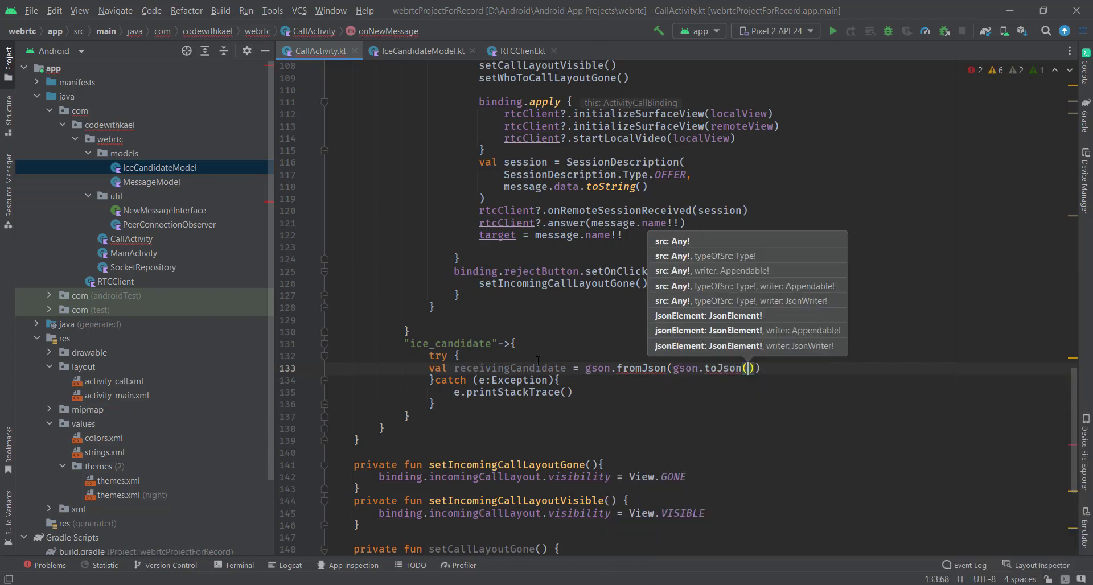
pyautogui.write('message')
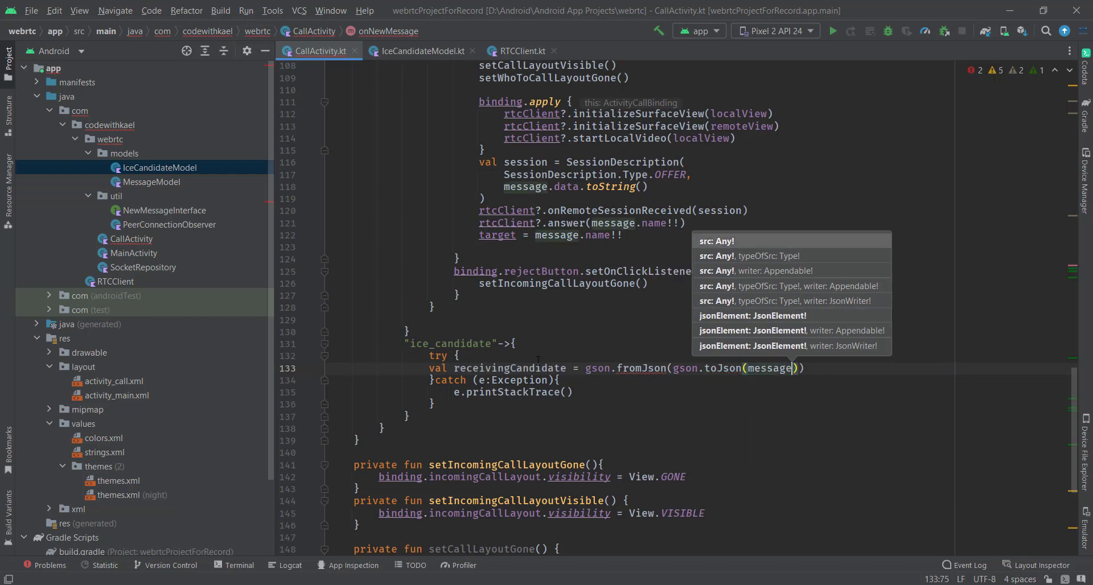
pyautogui.write('.data')
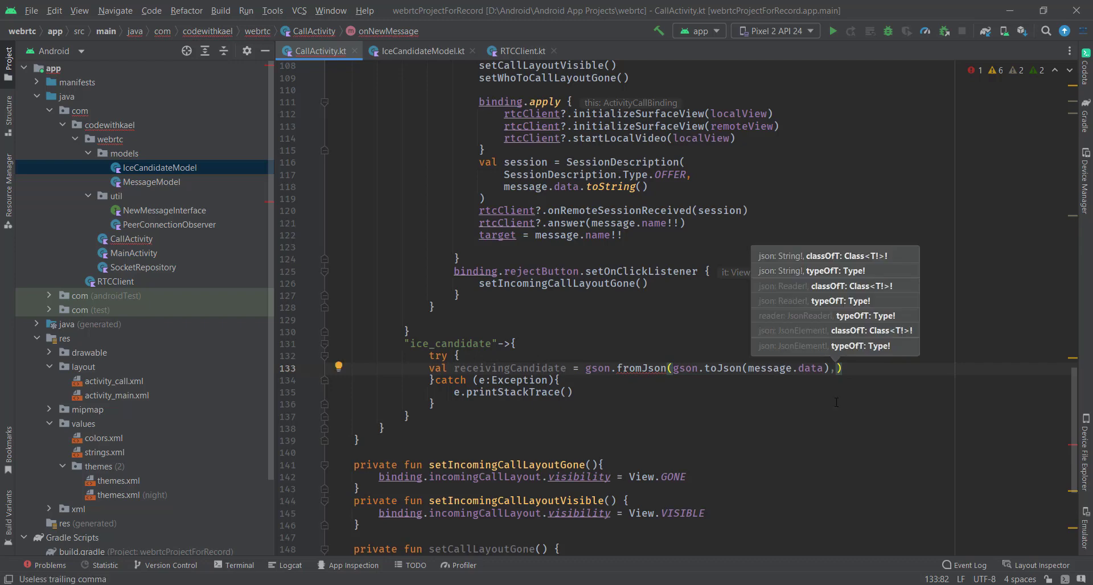
pyautogui.write('IceCandidateModel::class.java')
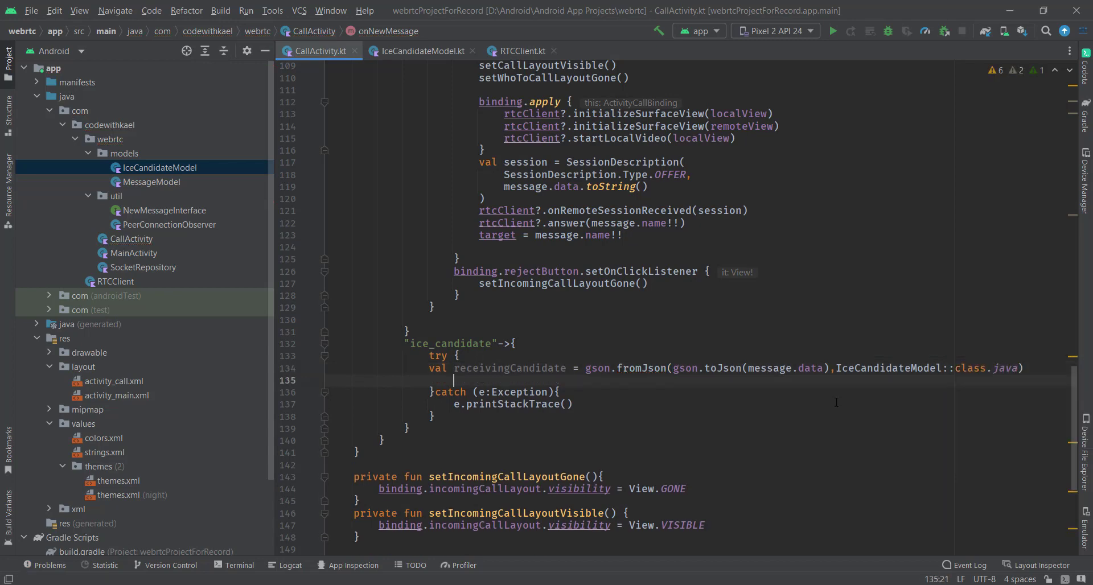
# Begin the rtcClient?.addIceCandidate call beneath receivingCandidate
pyautogui.scroll(-3)
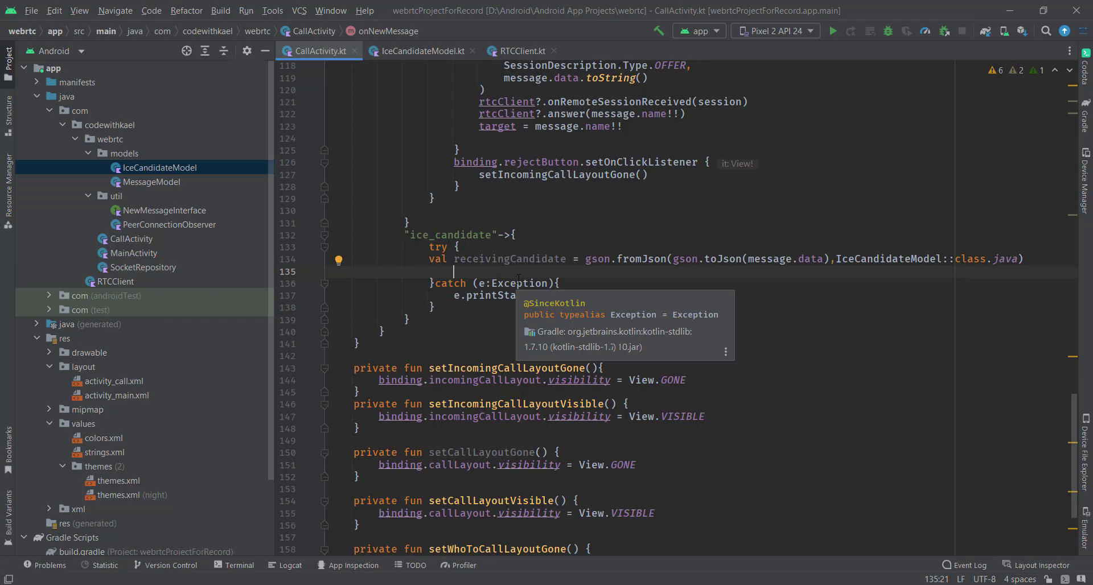
pyautogui.write('rtcClient?.addIceCandidate(')
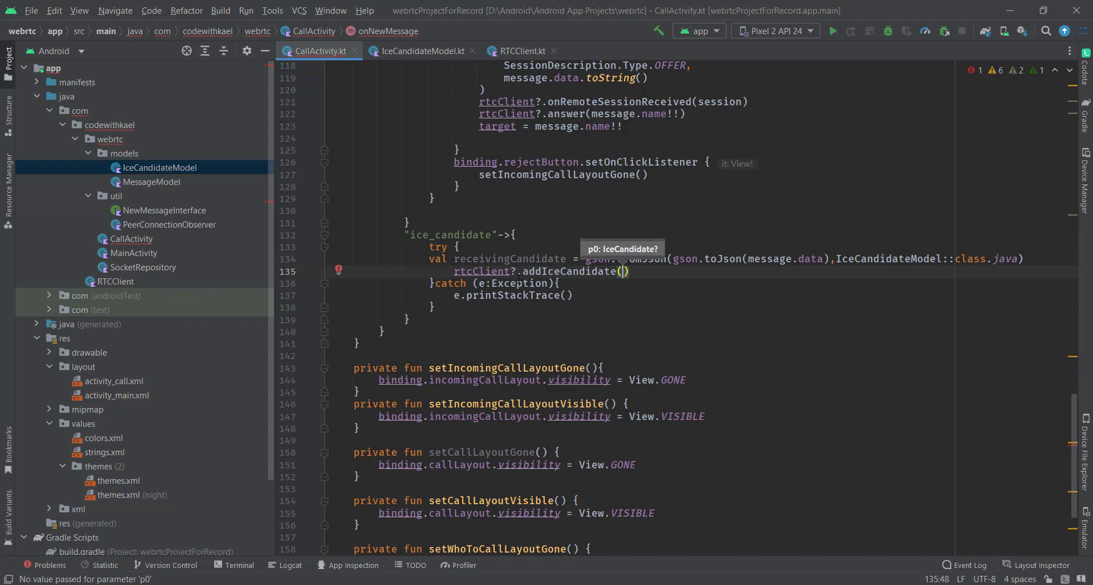
# Pass IceCandidate(sdpMid, Math.toIntExact(sdpMLineIndex.toLong()), sdpCandidate) from receivingCandidate to addIceCandidate
pyautogui.write('IceCandidate(receivingCandidate.sdpMid,')
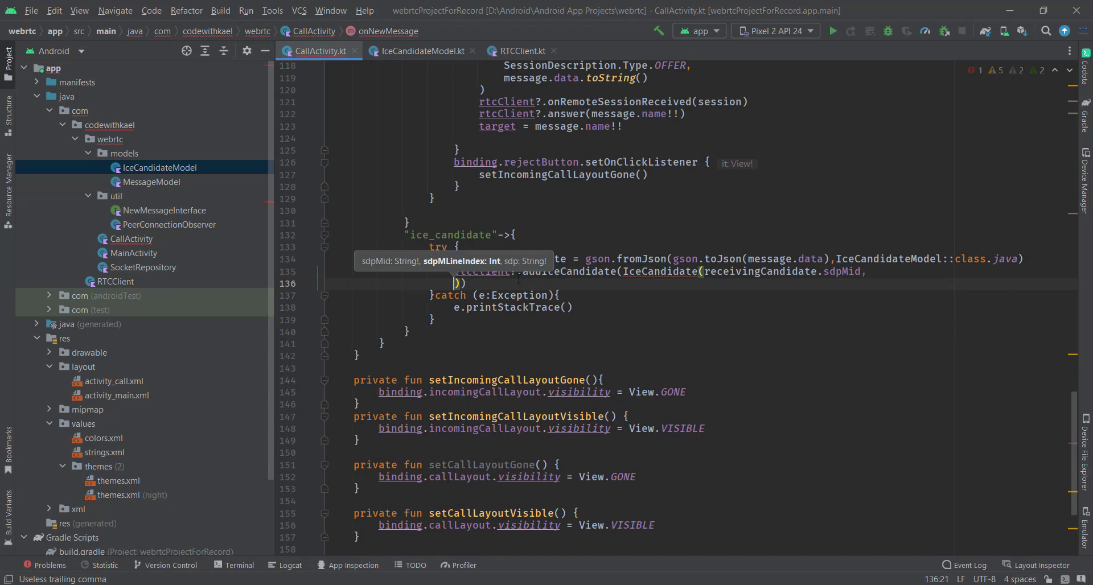
pyautogui.write('Math.toIntExact(cand')
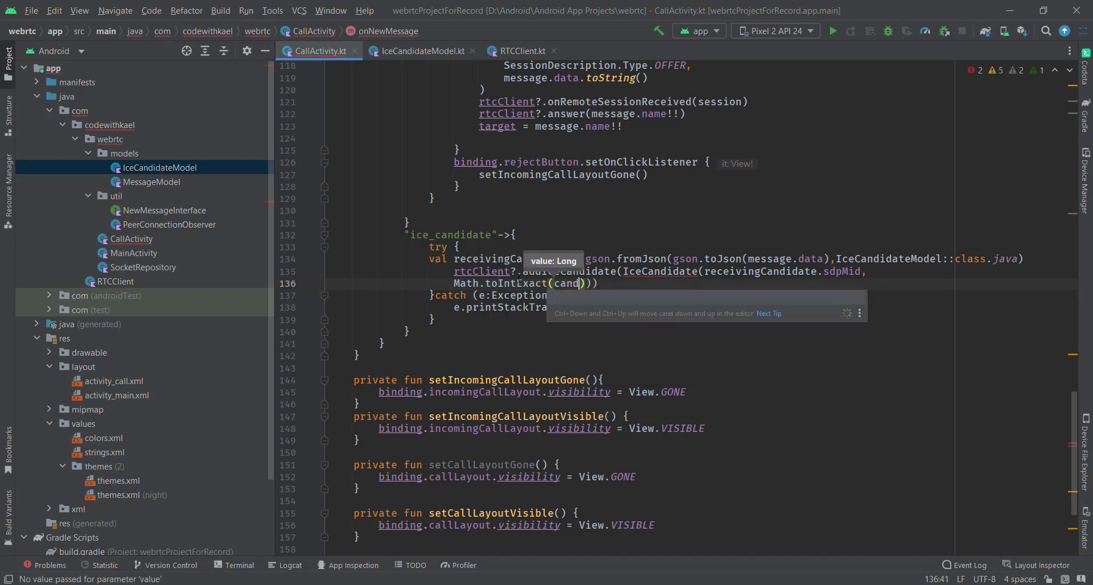
pyautogui.write('receivingCandidate.sdpMLineIndex')
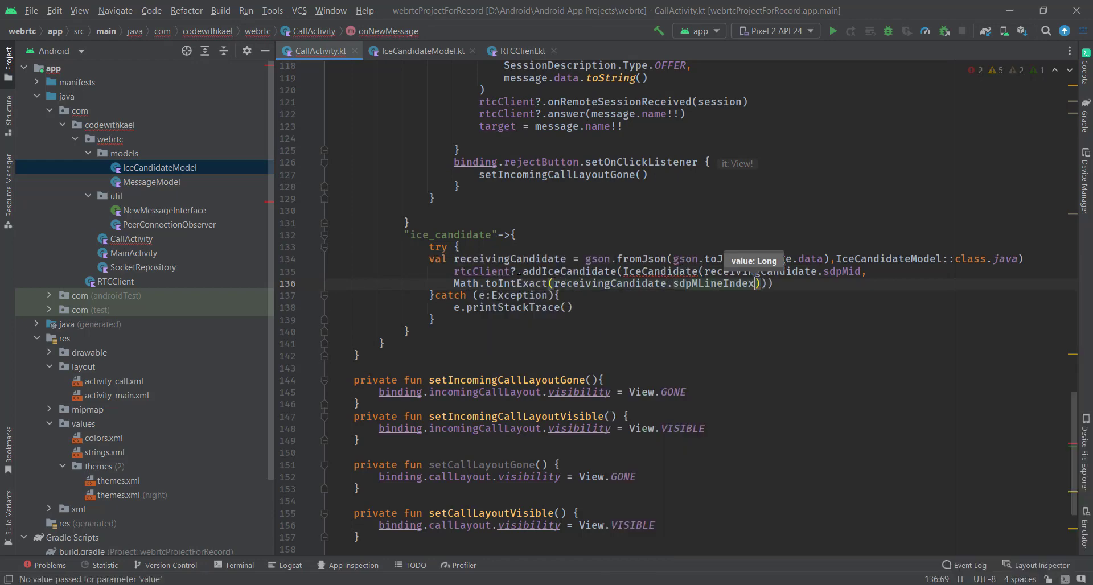
pyautogui.write('.toLong()')
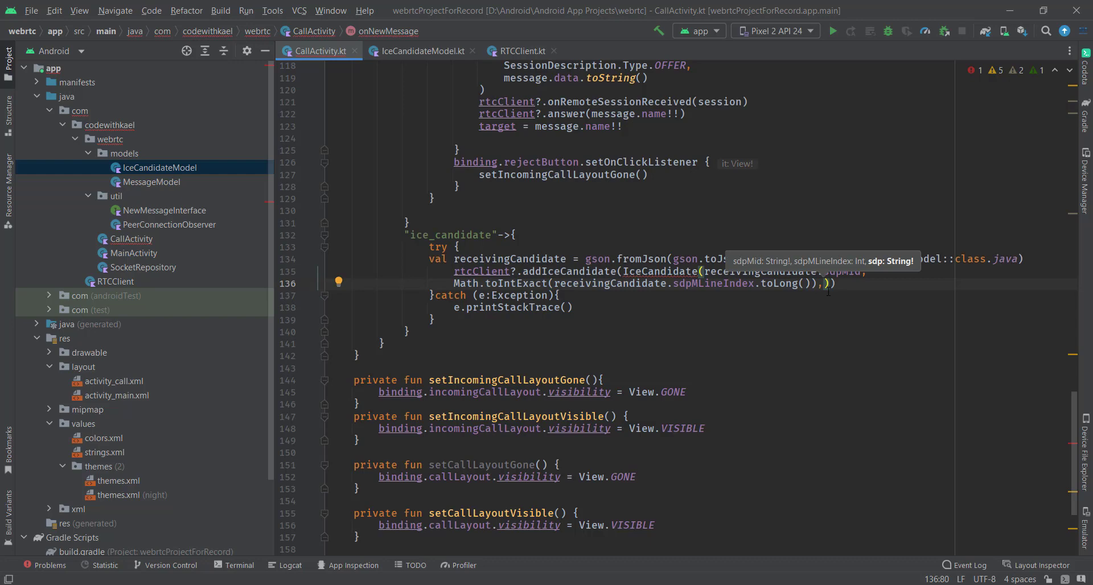
pyautogui.write('re')
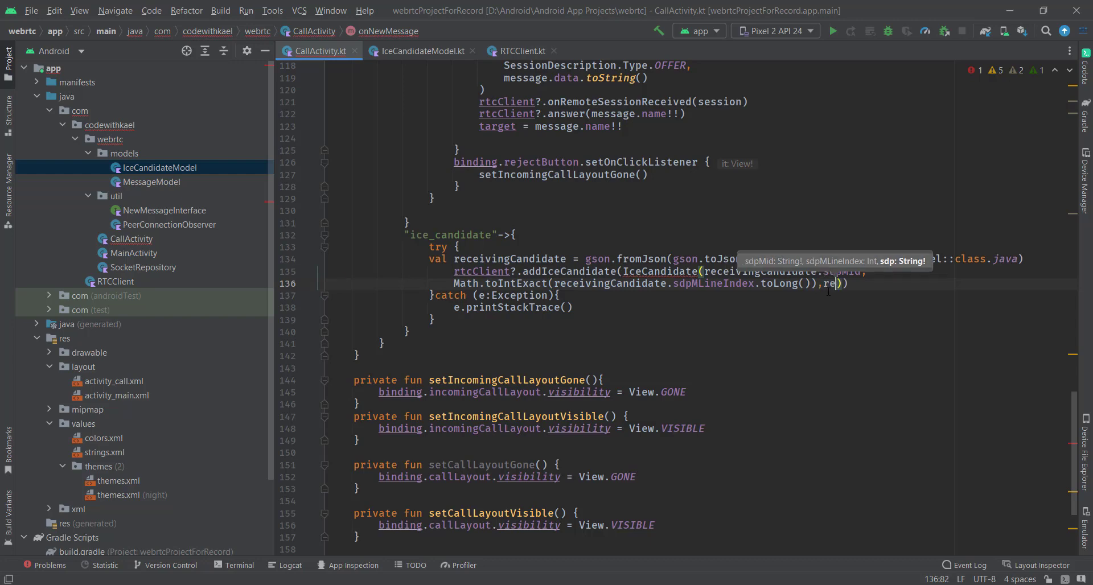
pyautogui.write('receivingCandidate.sdpCandidate')
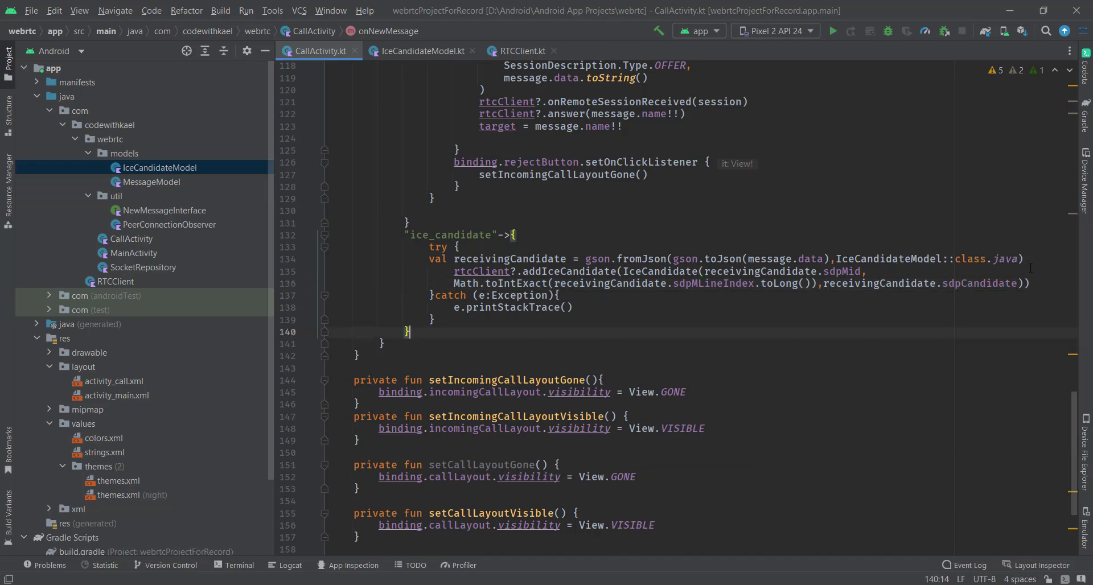
# Run the app and log in as user 29 on the API 29 emulator
pyautogui.click(832, 31)
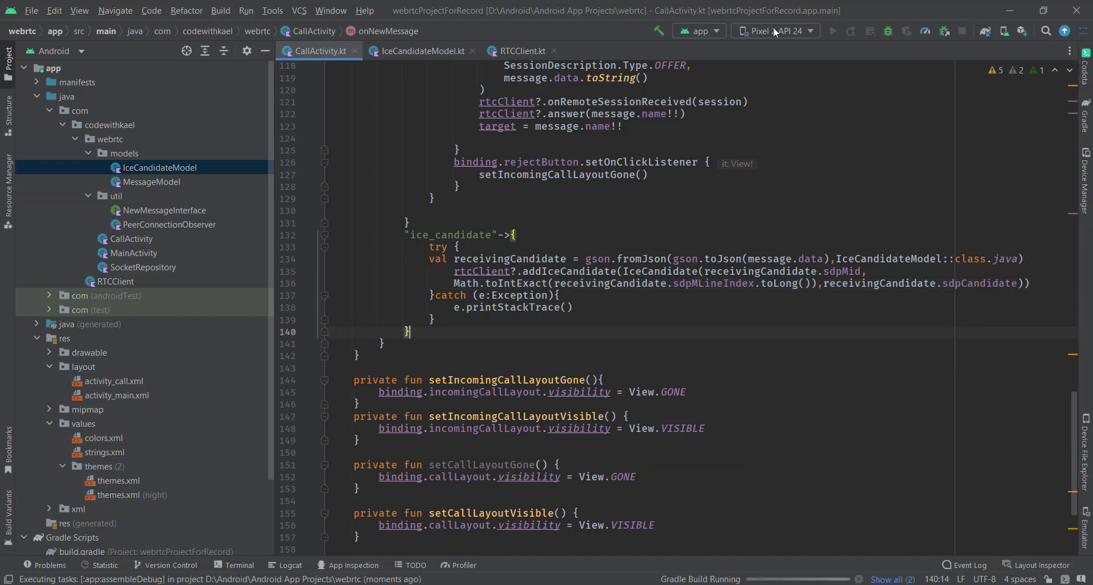
pyautogui.moveTo(833, 31)
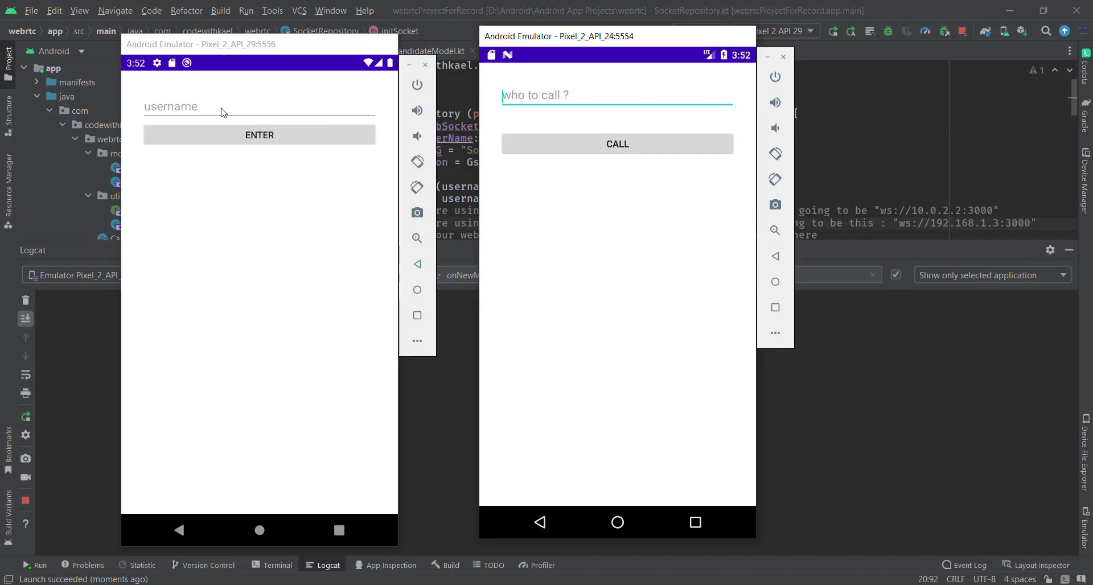
pyautogui.write('29')
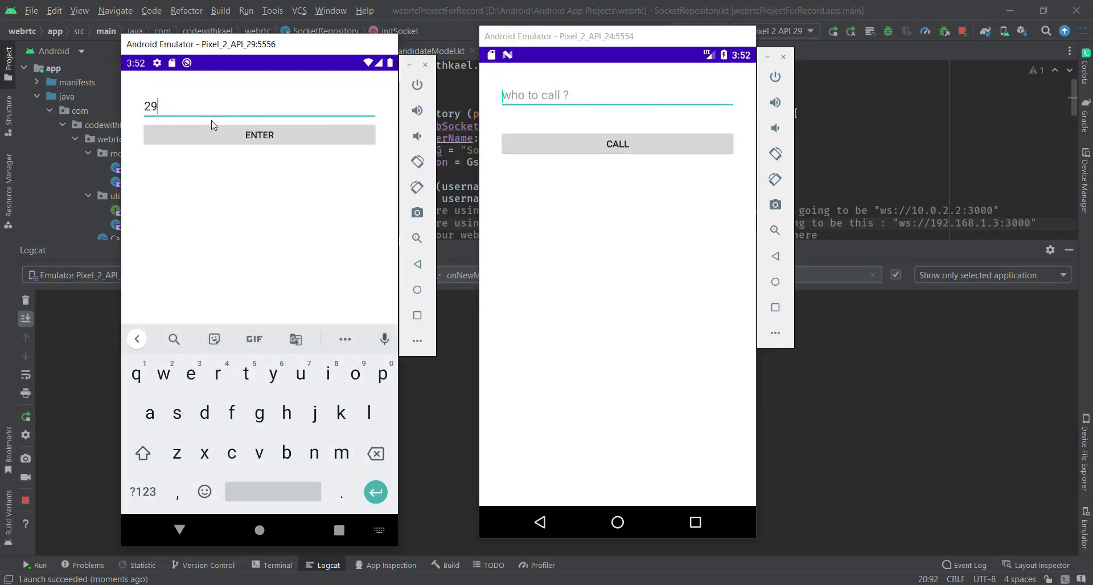
pyautogui.click(260, 136)
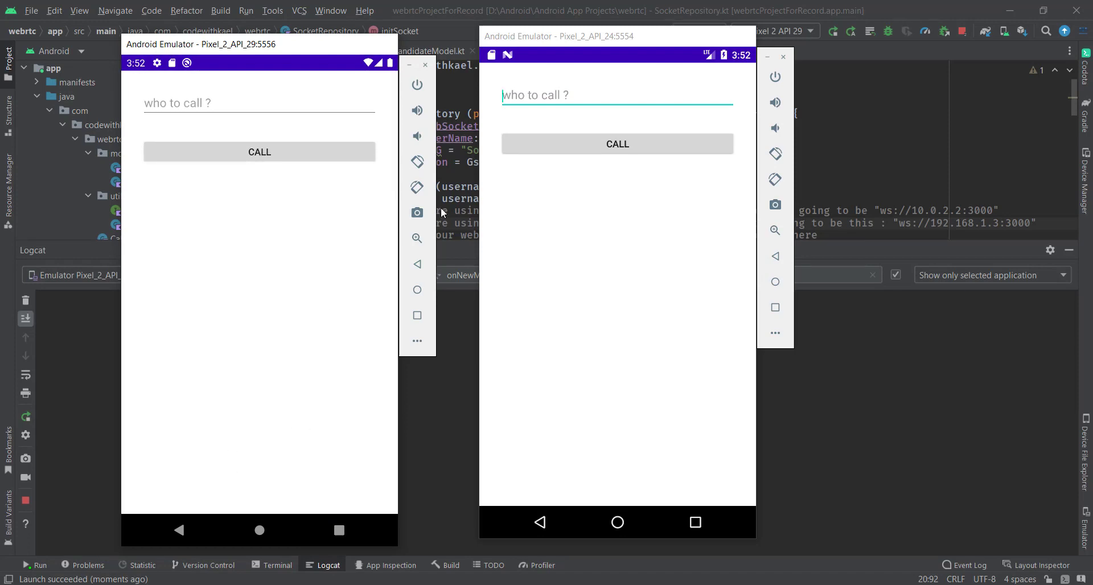
# Call from the API 24 emulator and accept the incoming call on 29
pyautogui.click(616, 95)
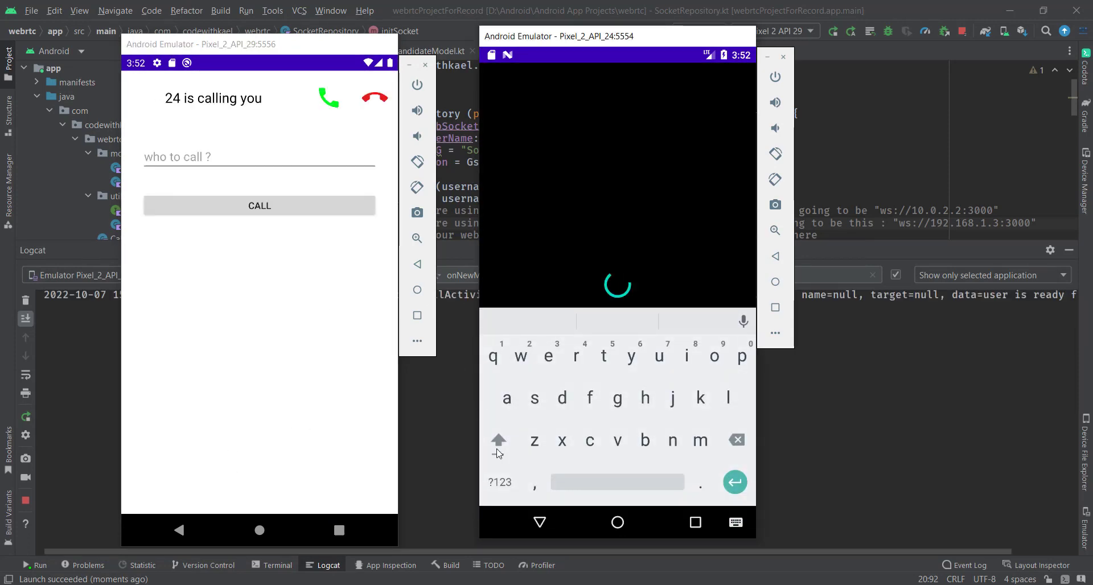
pyautogui.click(327, 98)
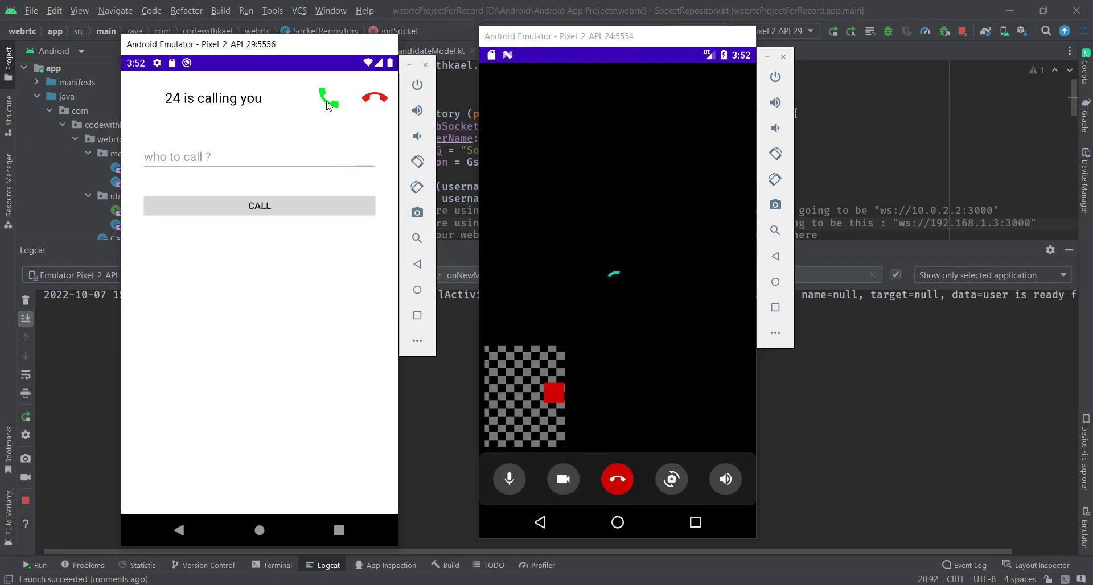
pyautogui.click(328, 97)
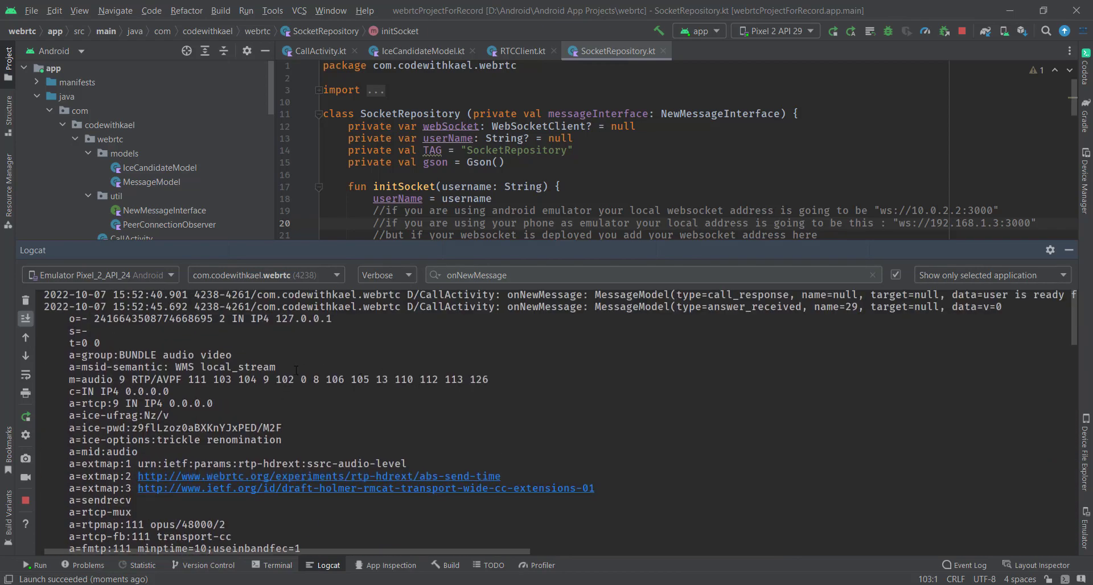
# Review the ice_candidate messages in Logcat, then return to CallActivity's observer code
pyautogui.scroll(-3)
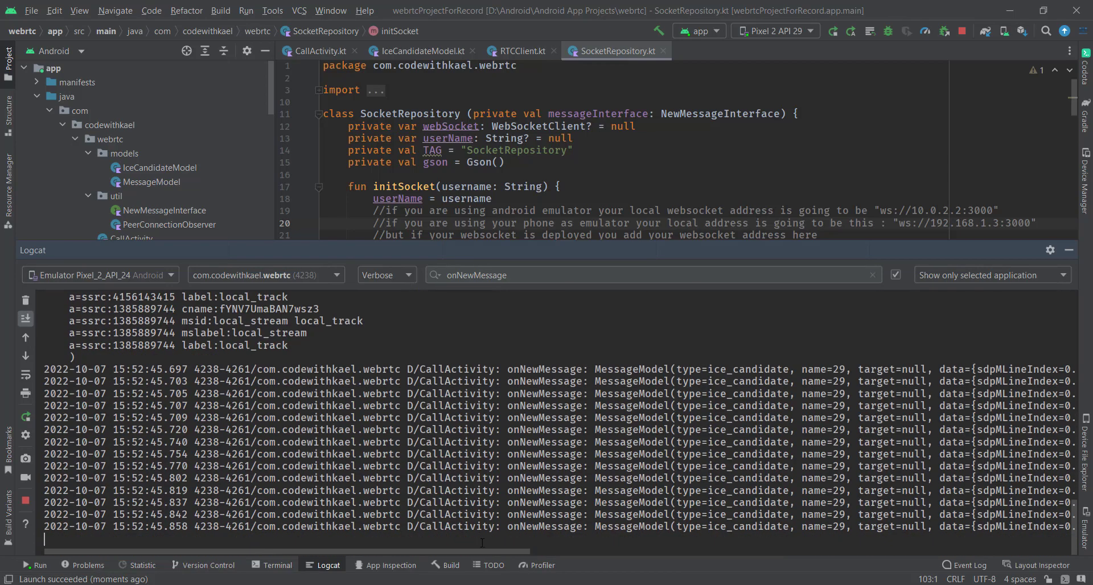
pyautogui.hscroll(3)
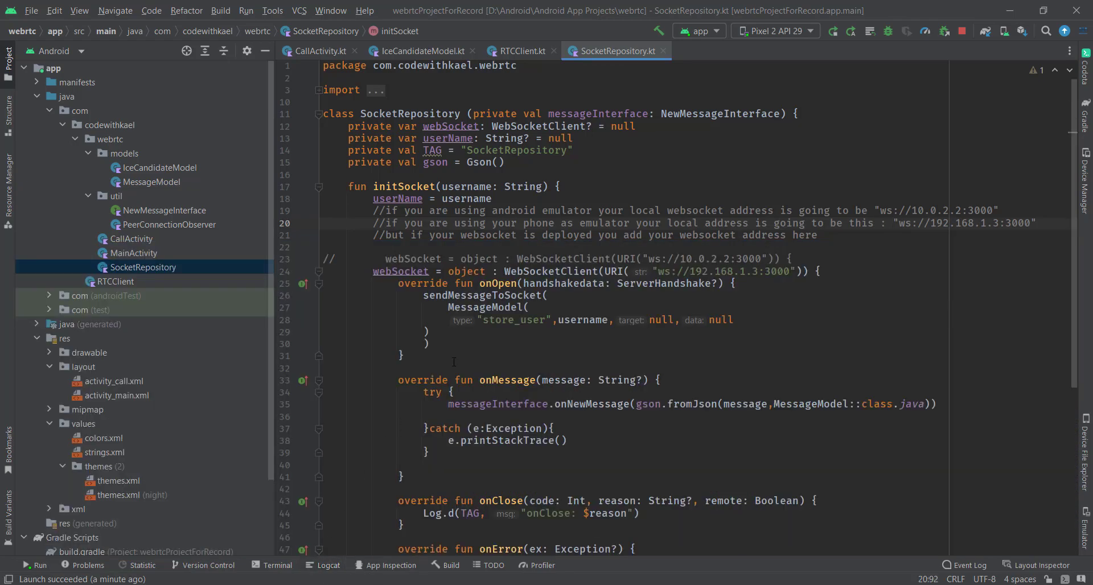
pyautogui.click(318, 50)
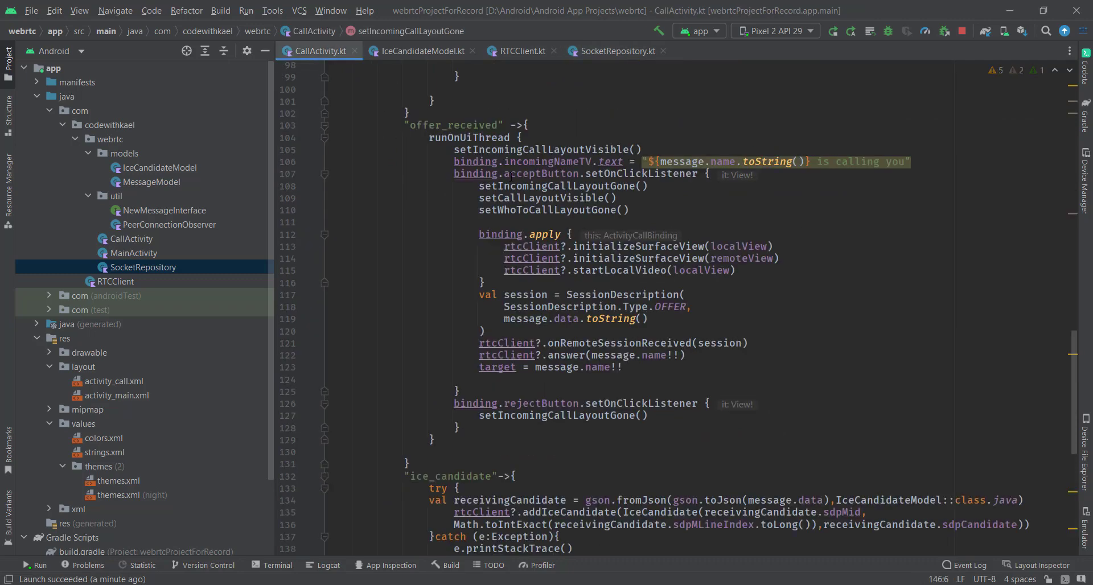
pyautogui.scroll(3)
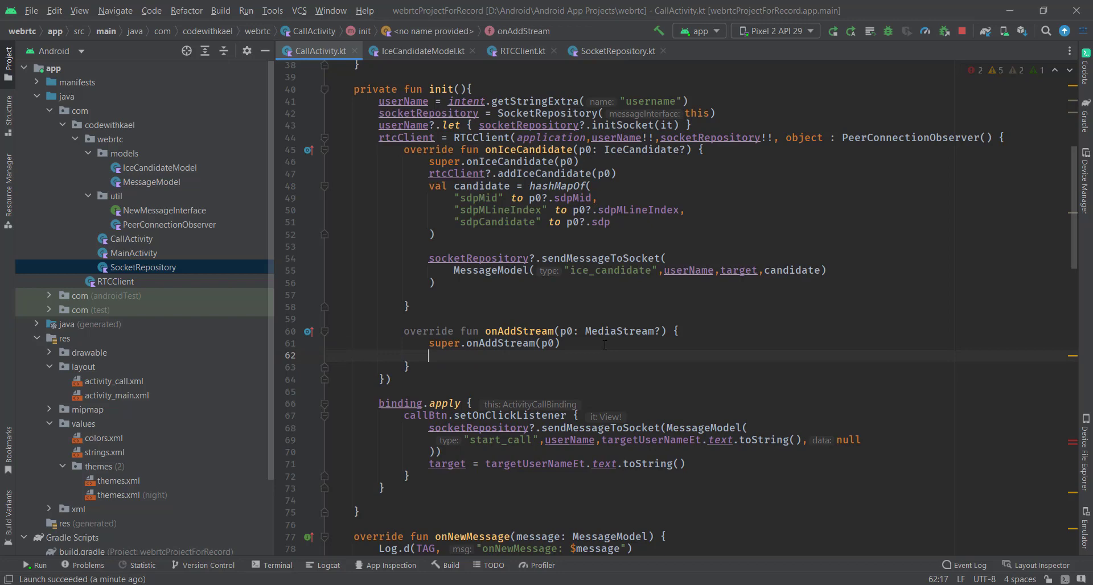
pyautogui.moveTo(623, 352)
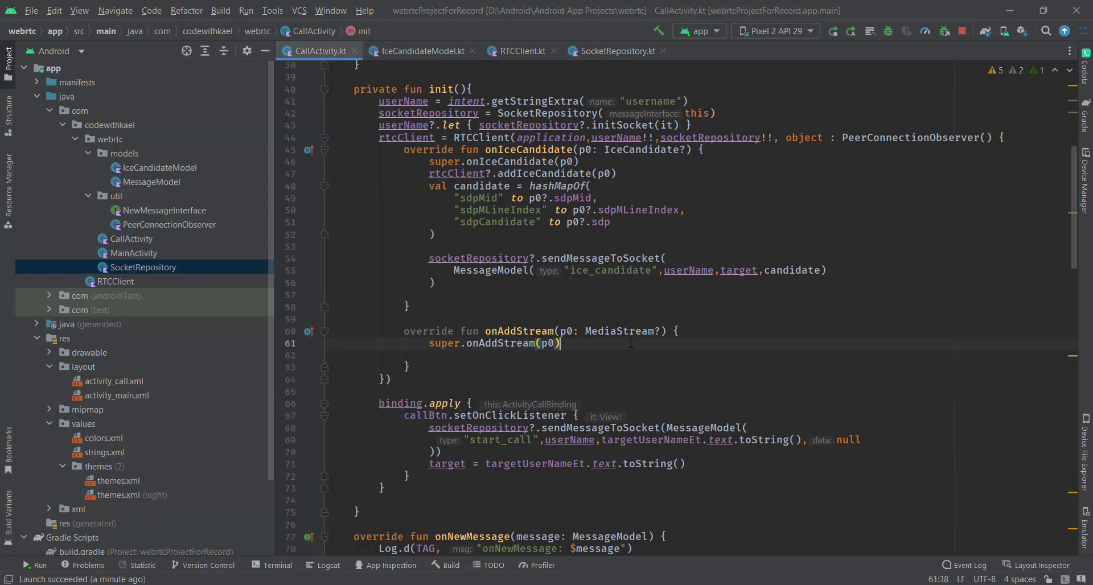
# In onAddStream add p0?.videoTracks?.get(0)?.addSink(binding.remoteView)
pyautogui.write('p0?.videoTracks')
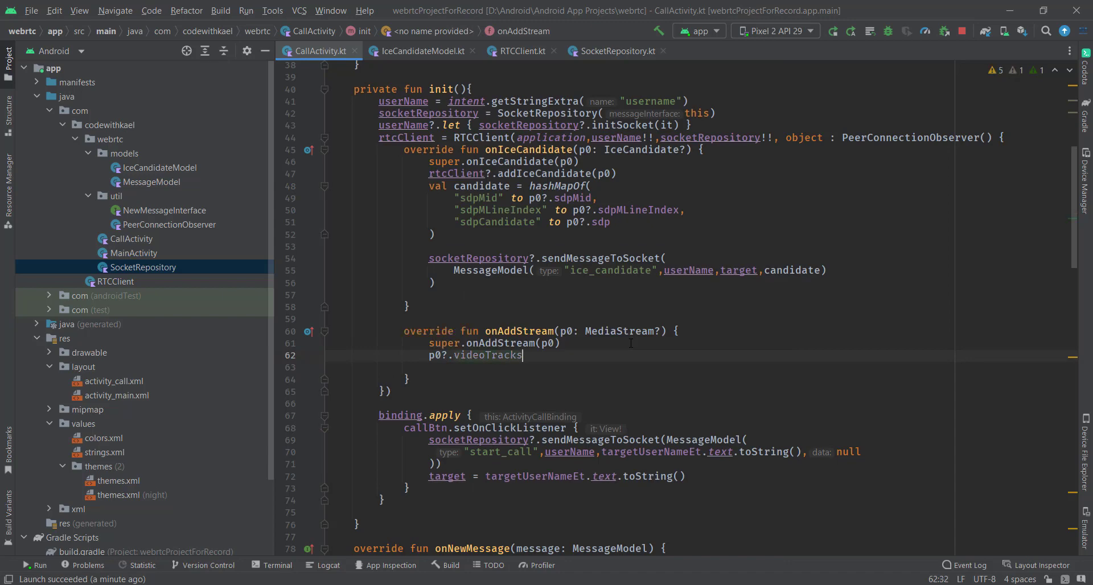
pyautogui.write('?.')
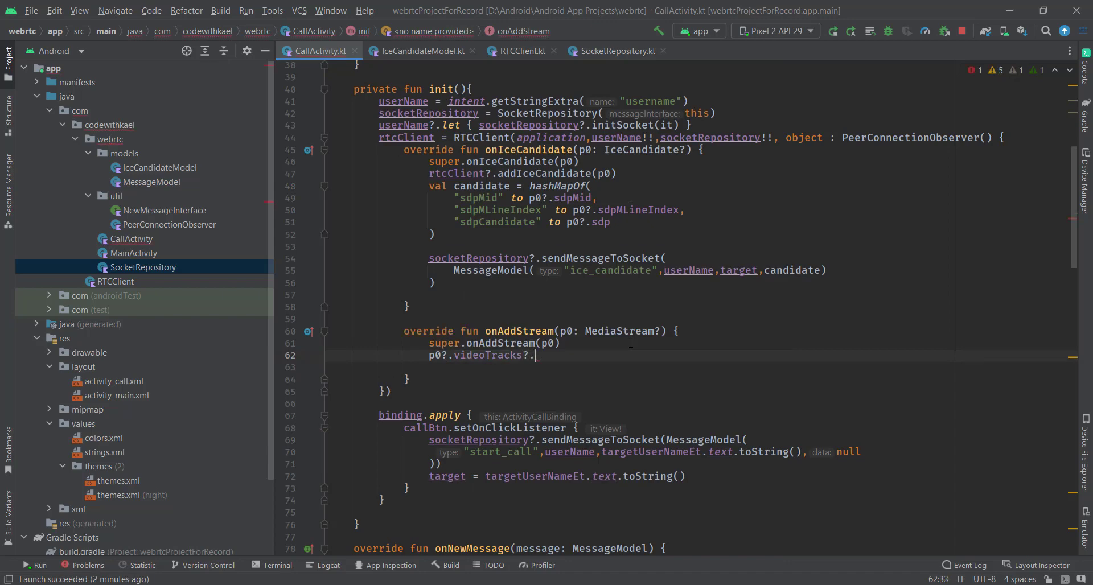
pyautogui.write('get(0)')
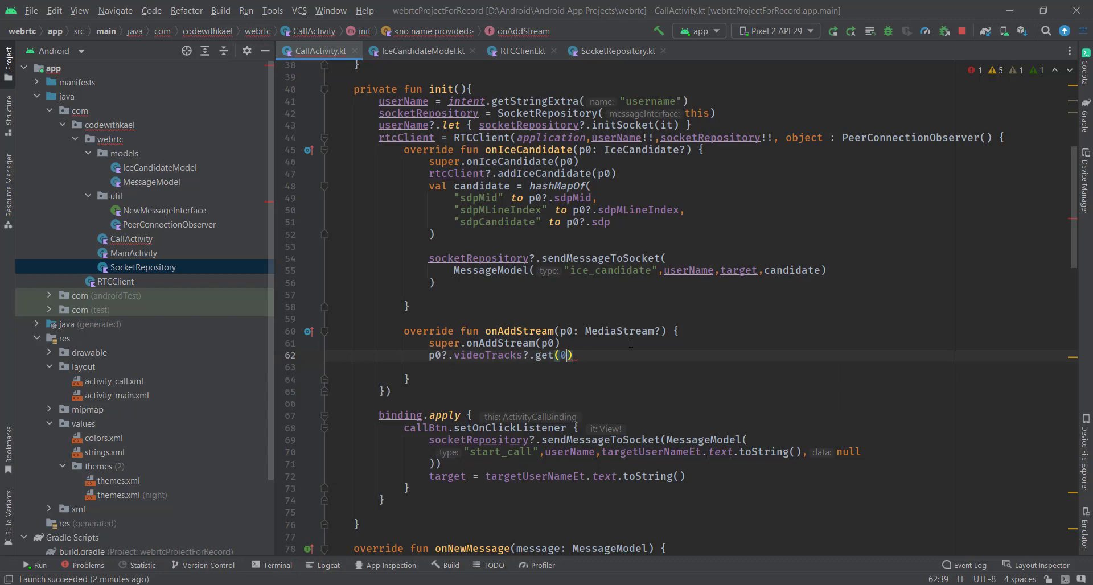
pyautogui.write('?.addSink(')
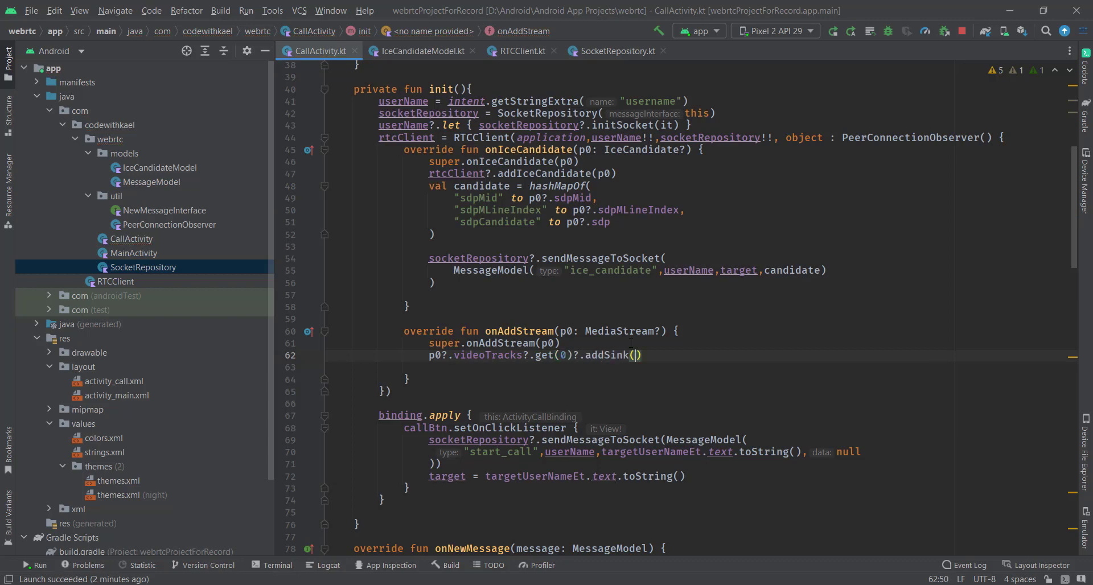
pyautogui.write('binding.remoteView')
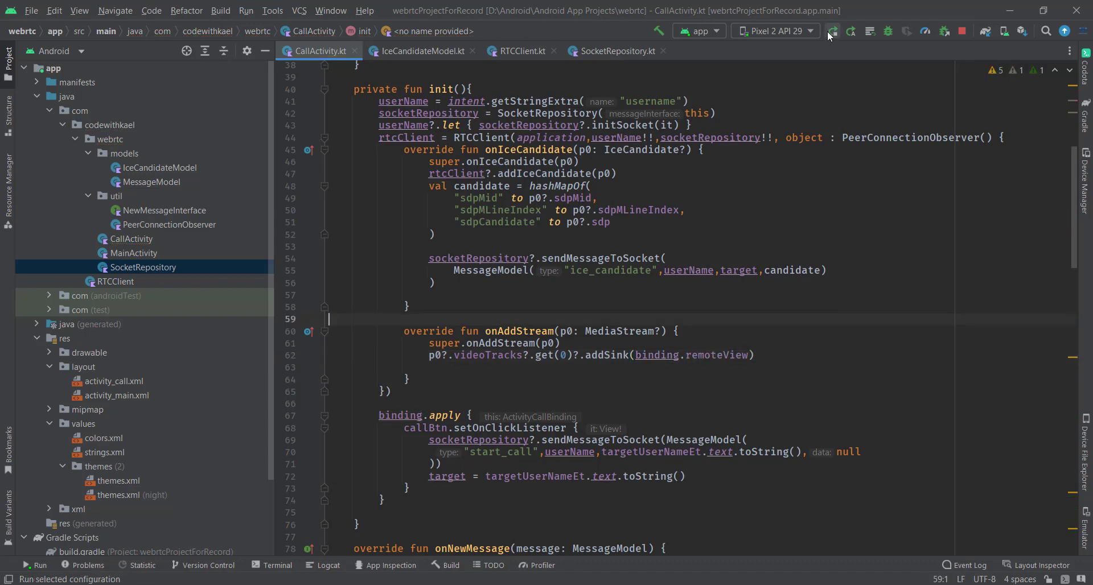
# Rerun the app and log in as user 3 on the Pixel 3a emulator
pyautogui.click(832, 31)
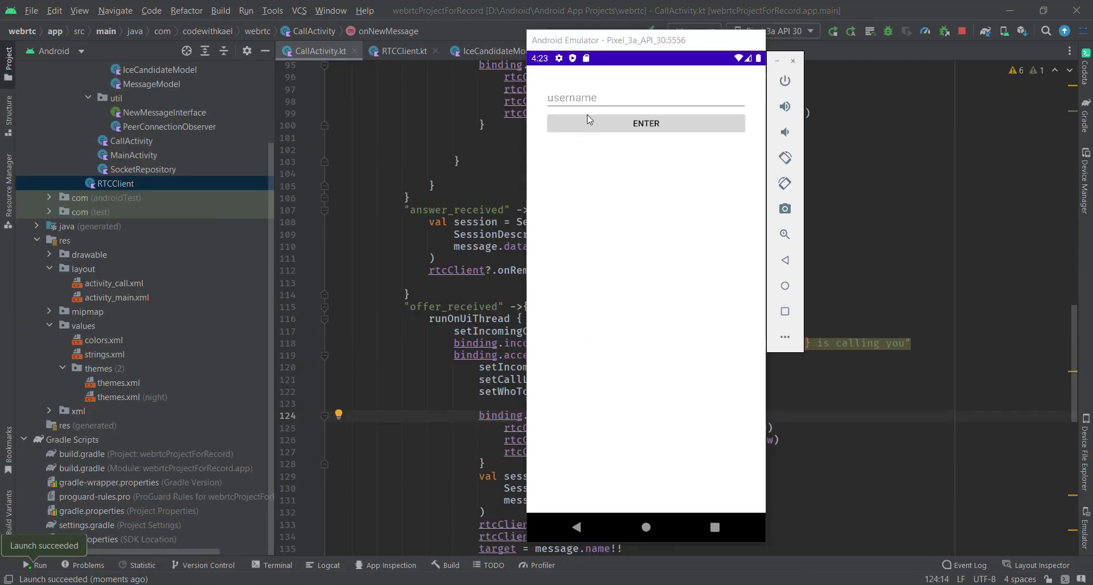
pyautogui.click(644, 98)
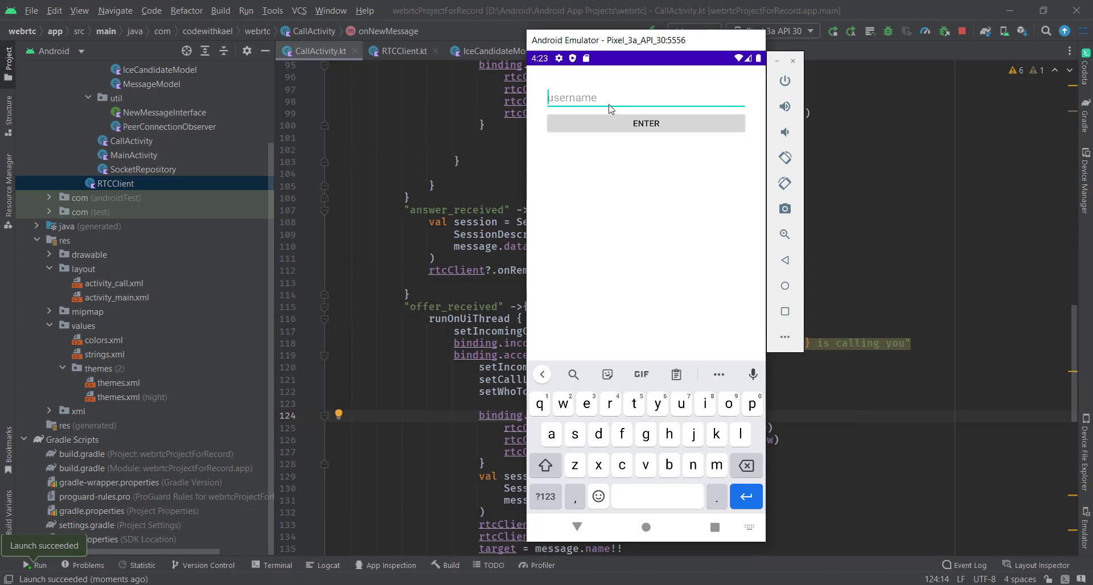
pyautogui.write('3')
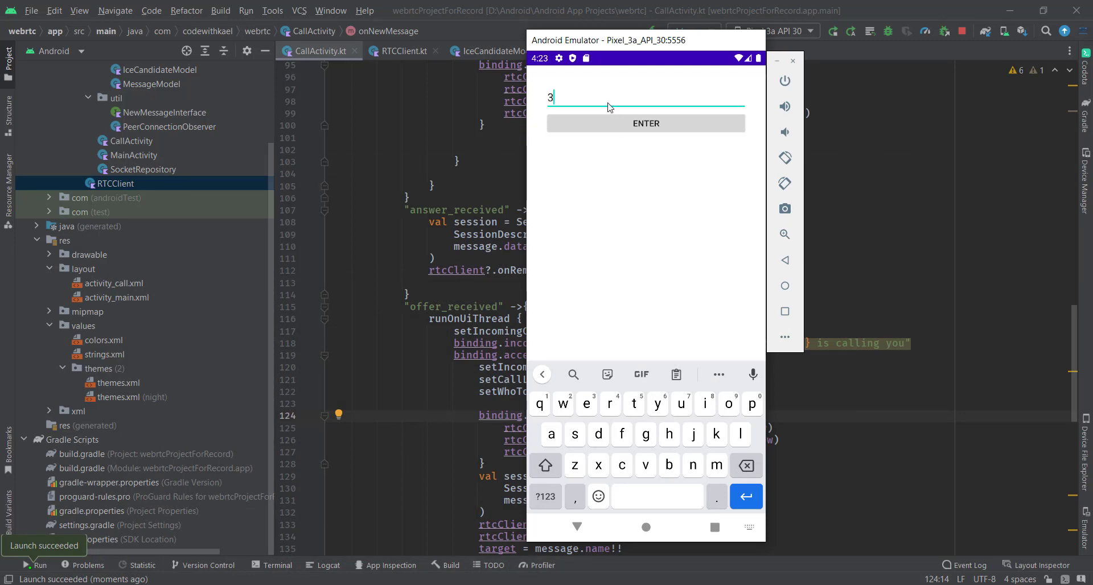
pyautogui.click(644, 123)
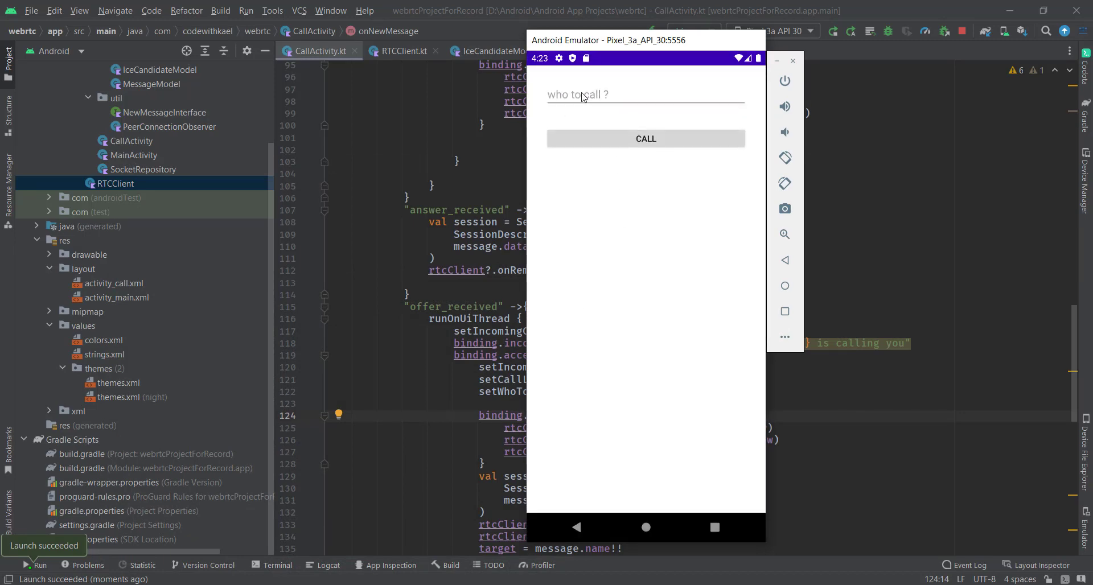
# Enter 'masou' in the who-to-call field
pyautogui.click(645, 94)
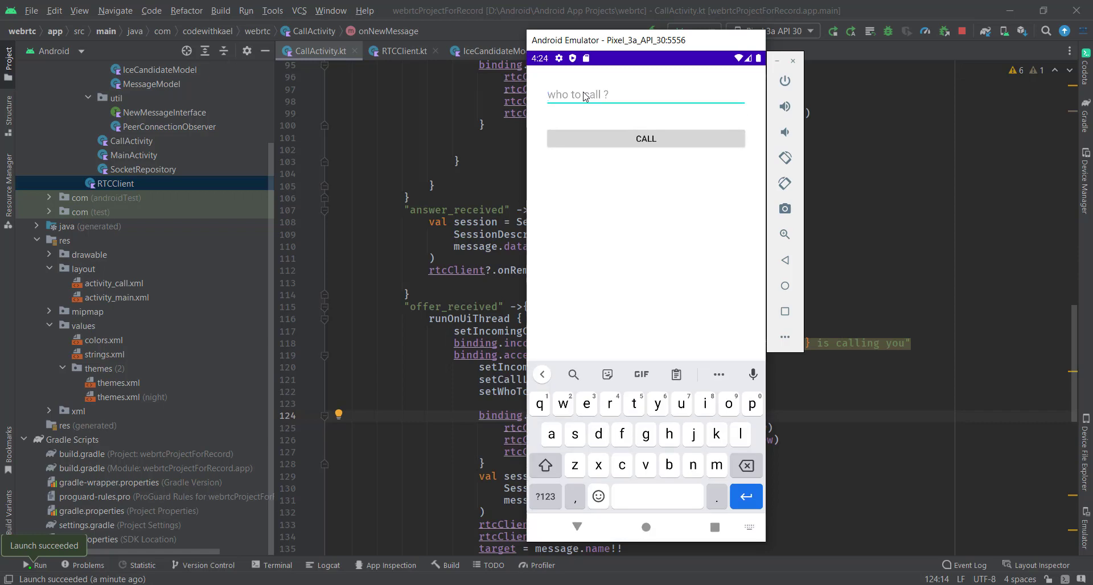
pyautogui.write('masou')
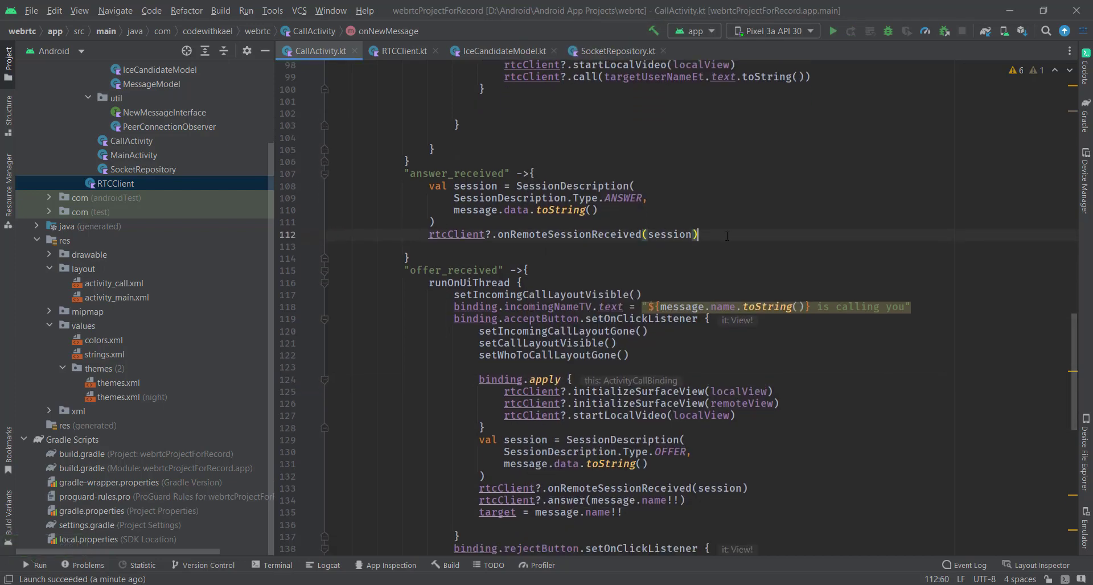
# Hide binding.remoteViewLoading with View.GONE in both answer_received and offer_received handlers
pyautogui.press('Return')
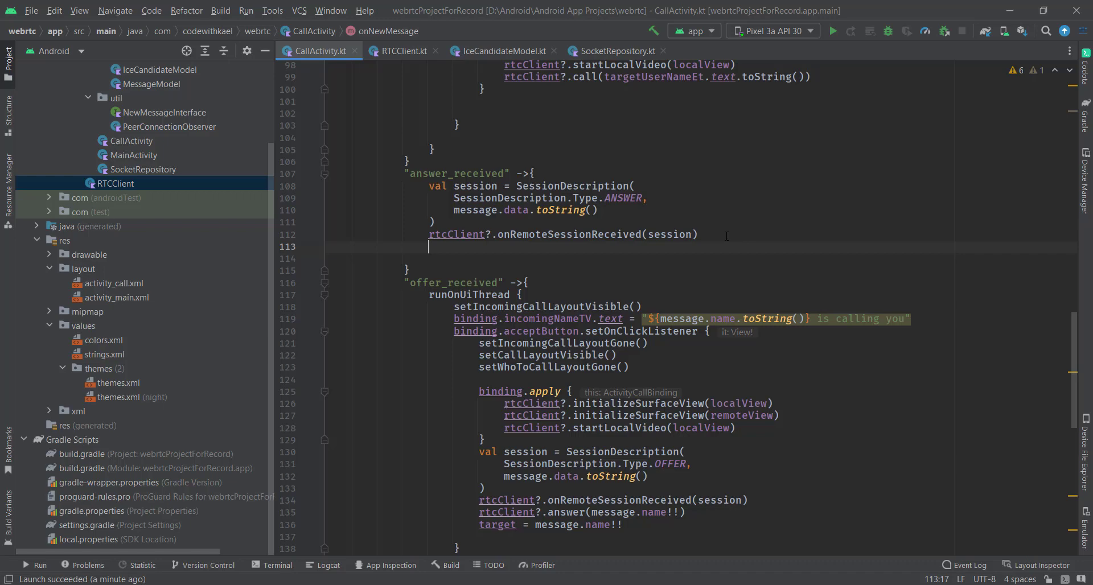
pyautogui.write('binding.remoteViewLoading.visibility = View.GONE')
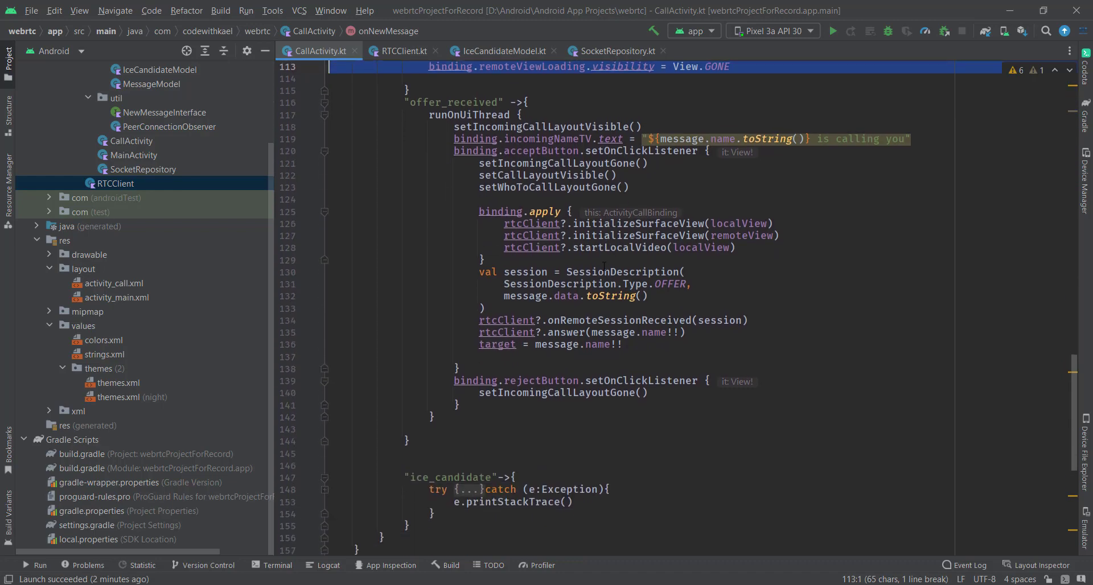
pyautogui.scroll(3)
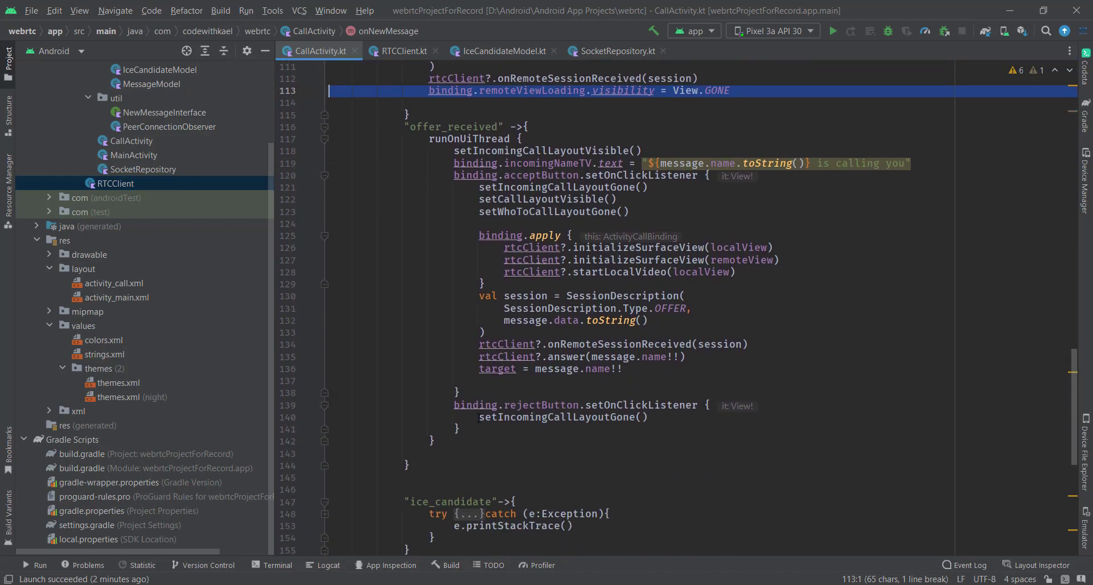
pyautogui.click(454, 440)
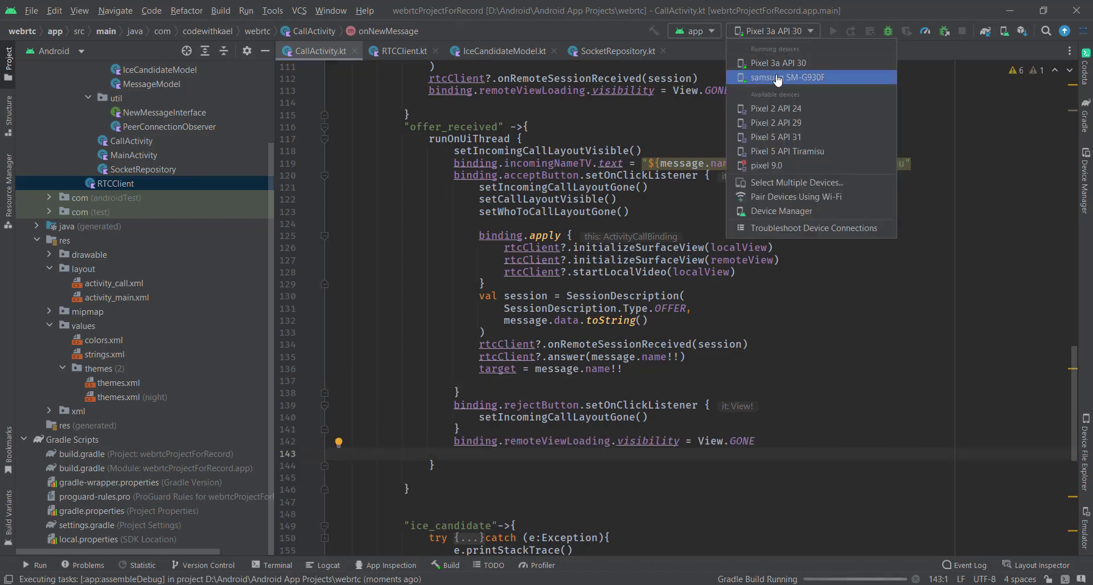
# Run the app on the Samsung SM-G930F phone as the target device
pyautogui.click(787, 78)
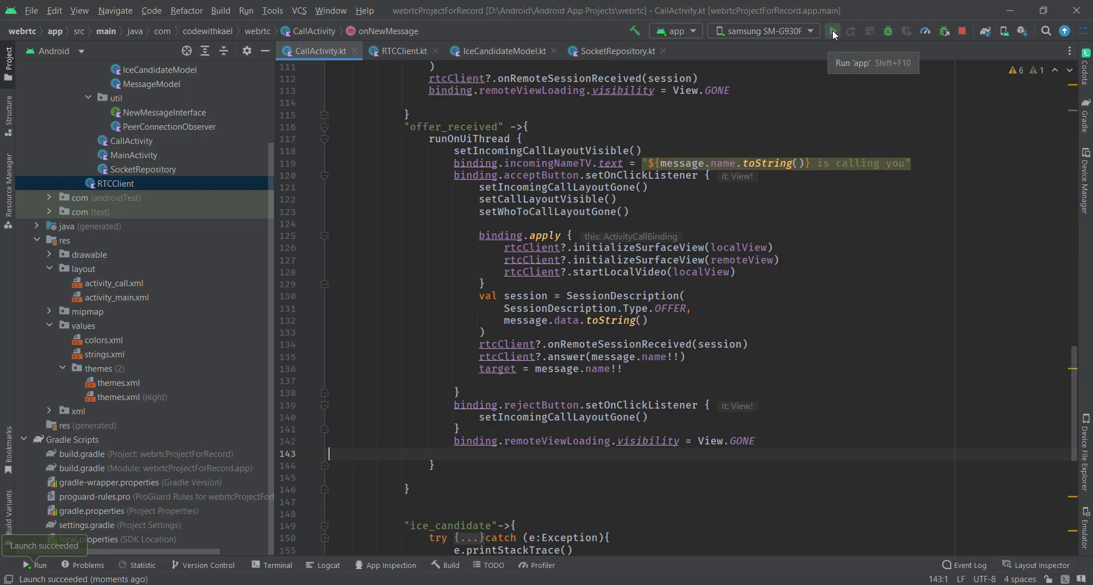
pyautogui.click(832, 32)
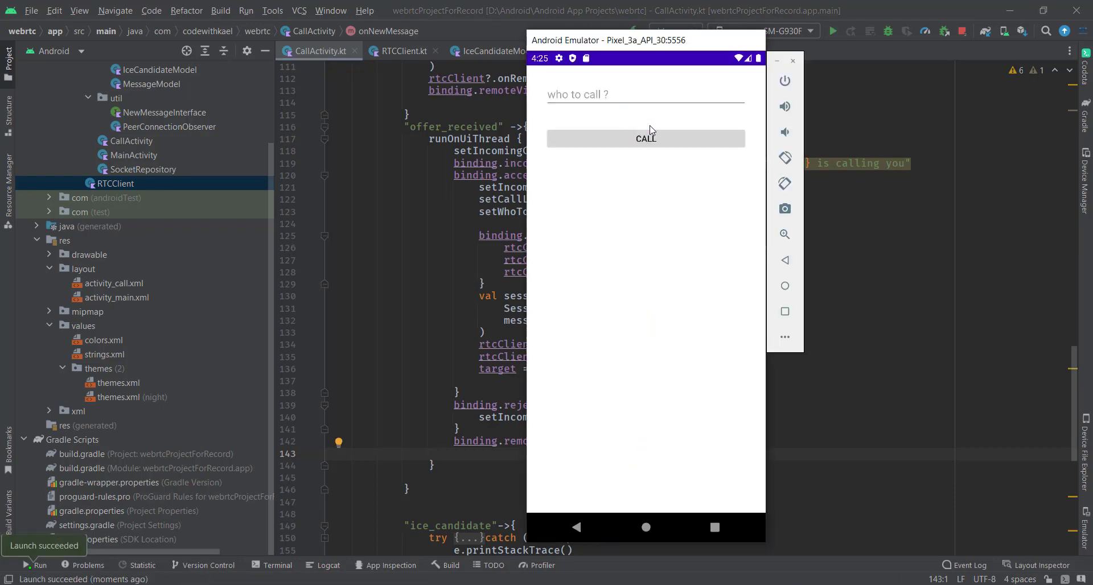
# Call user masoud from the Pixel 3a emulator, showing the loading spinner
pyautogui.write('masou')
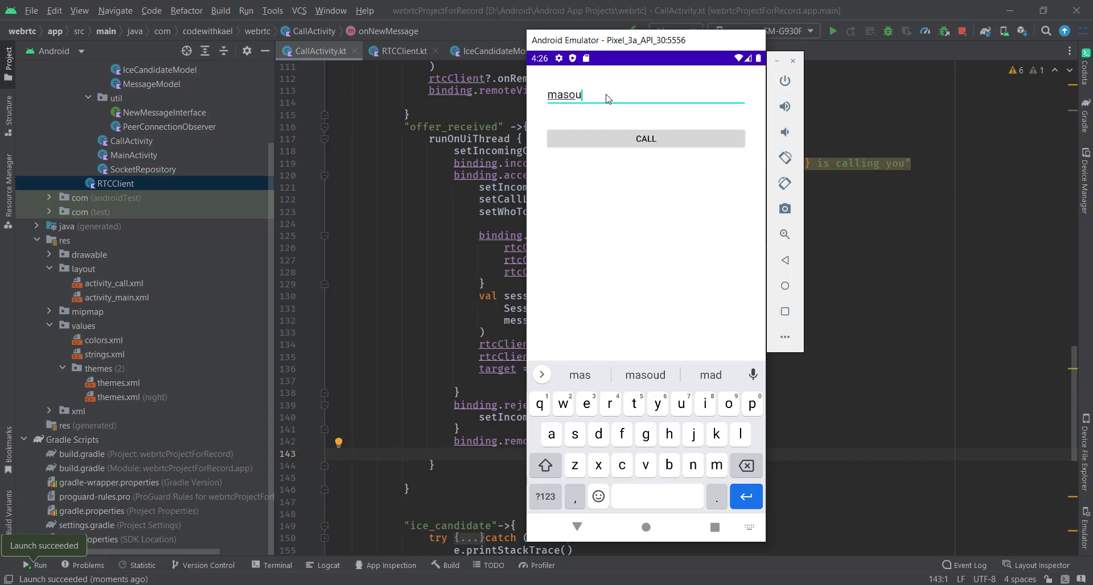
pyautogui.click(644, 139)
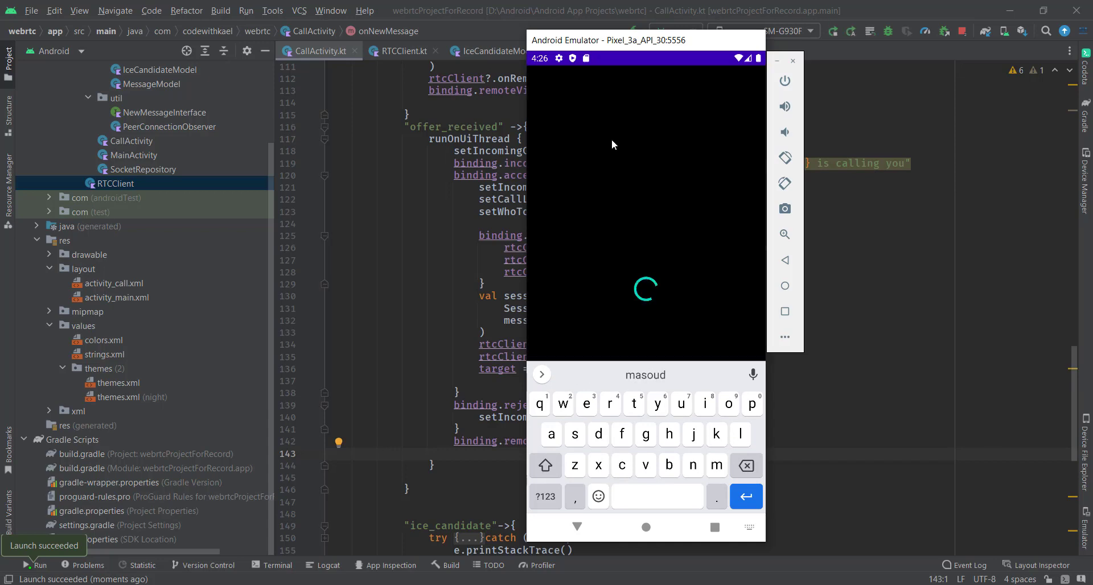